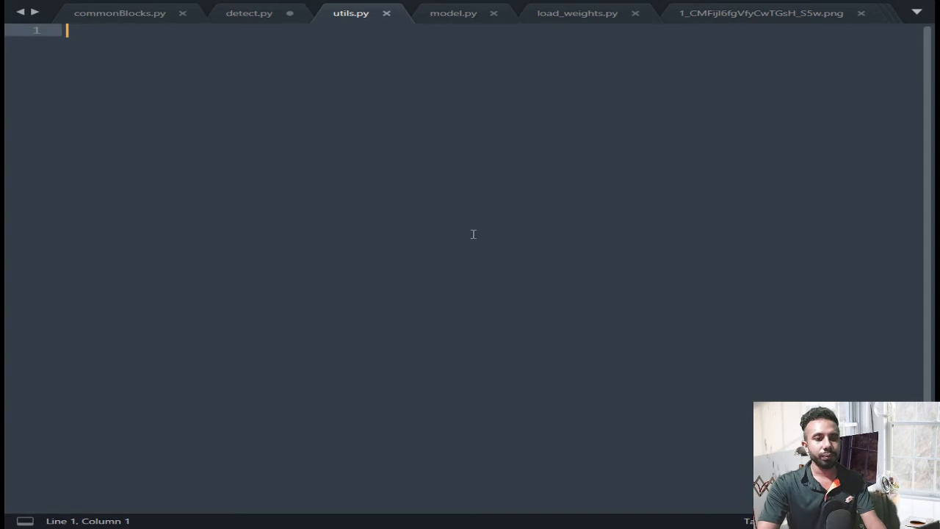
# Add import lines for tensorflow as tf, cv2 and numpy as np at the top of utils.py
pyautogui.write('import tens')
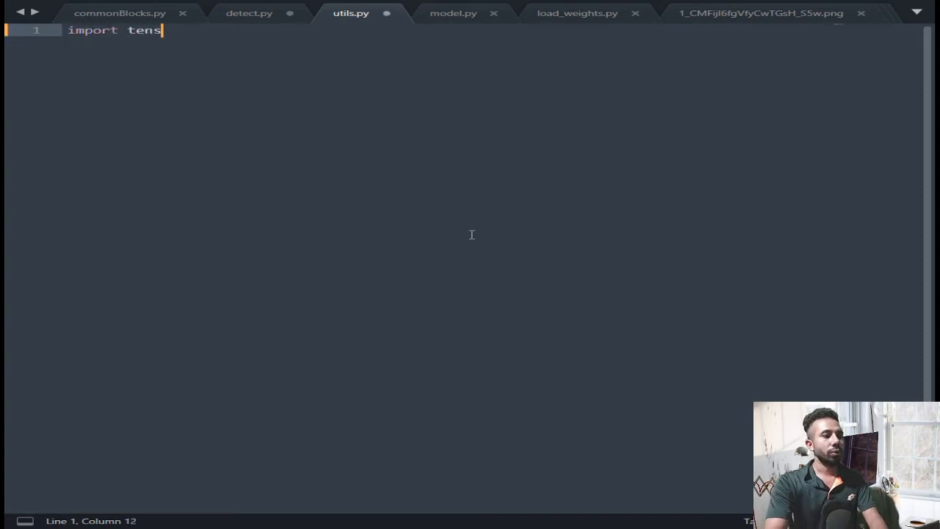
pyautogui.write('rflow as tf')
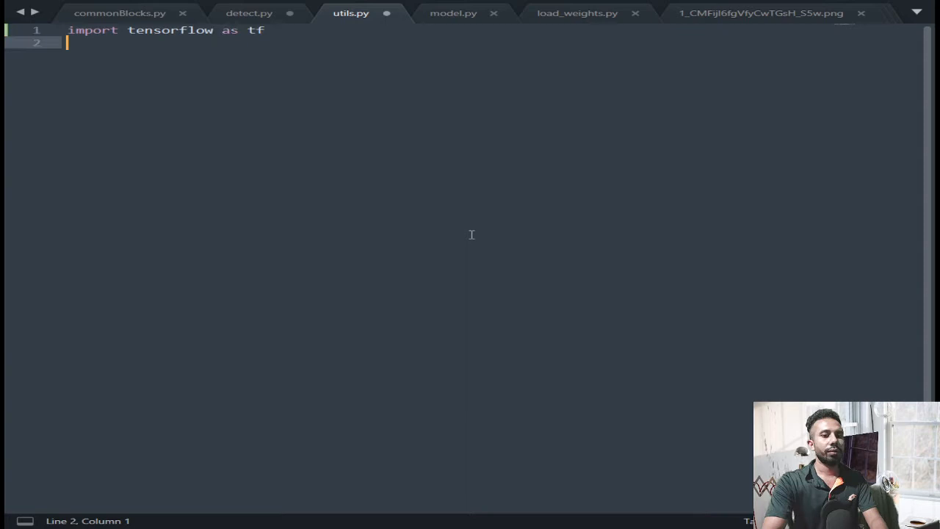
pyautogui.write('import cv2')
pyautogui.write('import numpy as np')
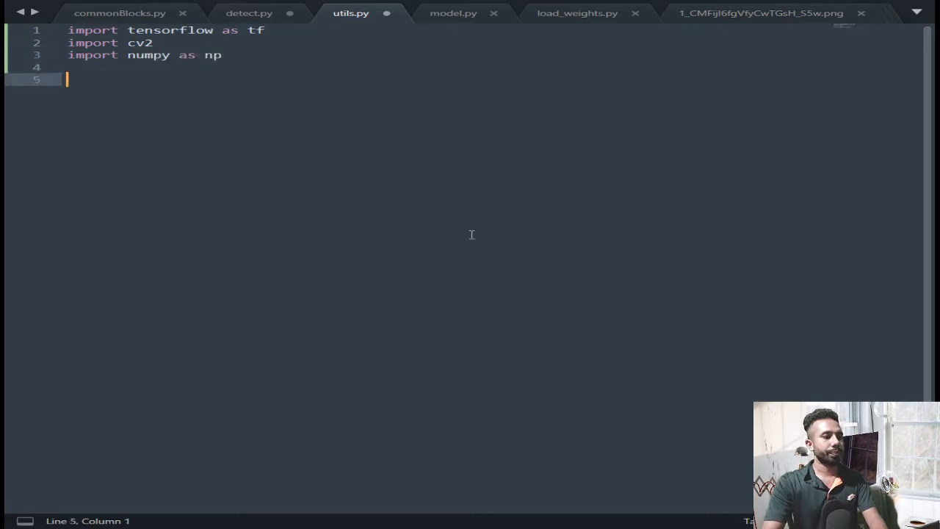
pyautogui.moveTo(62, 212)
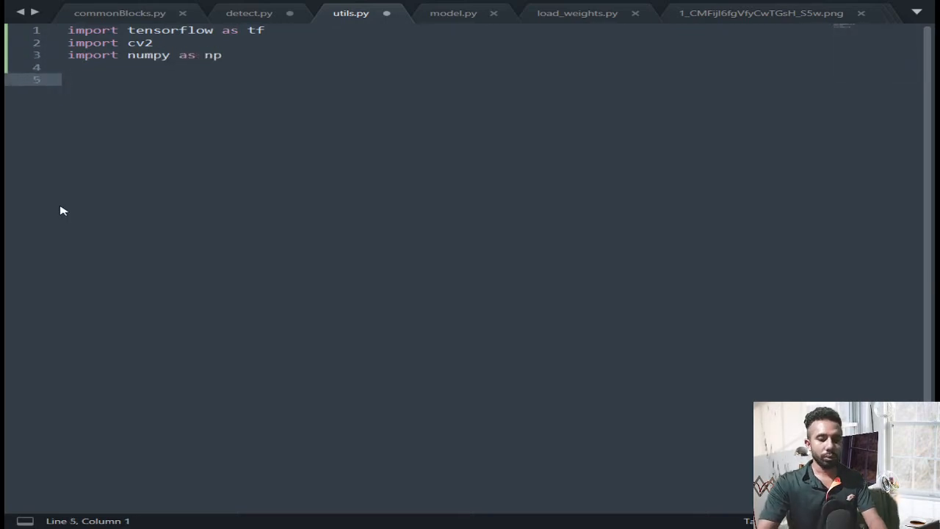
# Define read_class_names(class_file) in utils.py starting with an empty names dictionary
pyautogui.write('def rea')
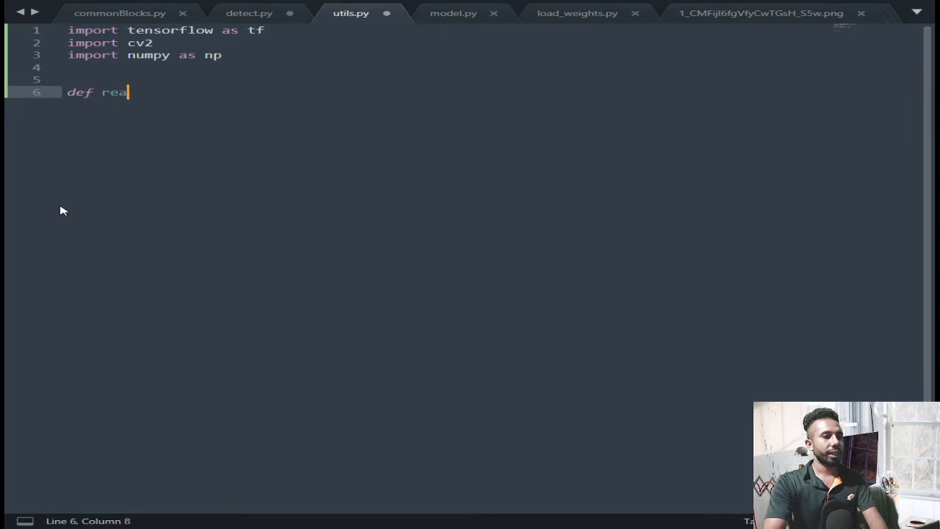
pyautogui.write('d_')
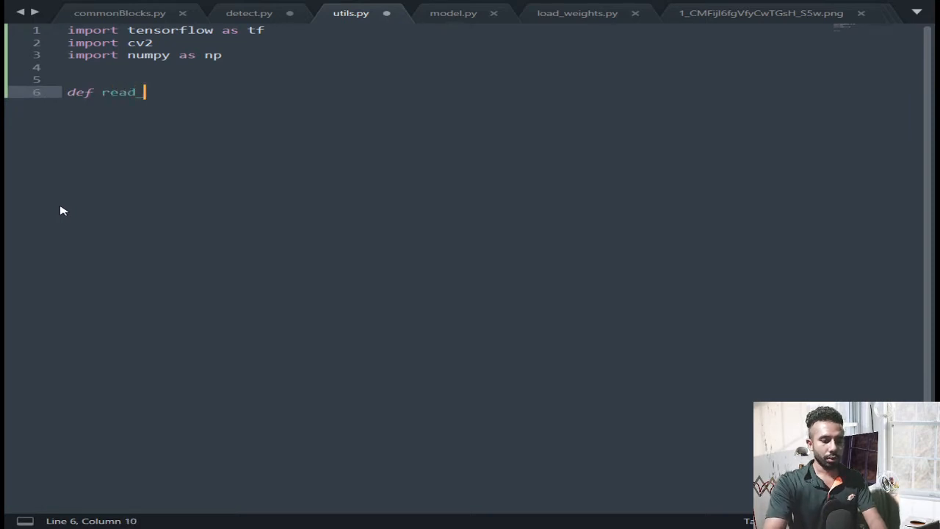
pyautogui.write('class_')
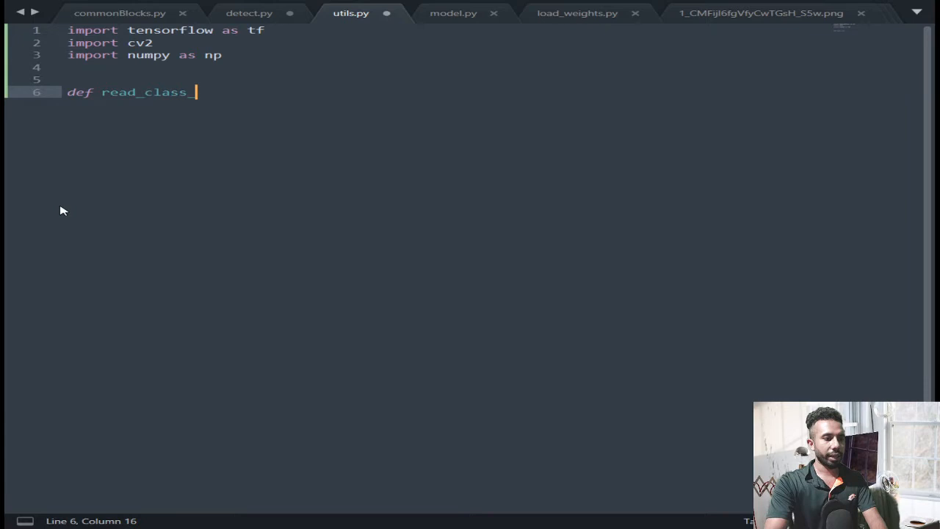
pyautogui.write('names()')
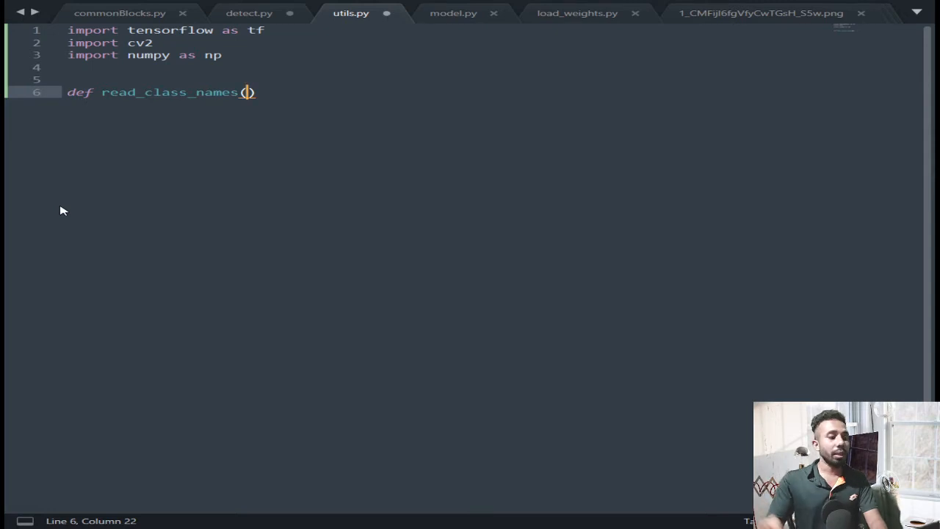
pyautogui.write('class_file')
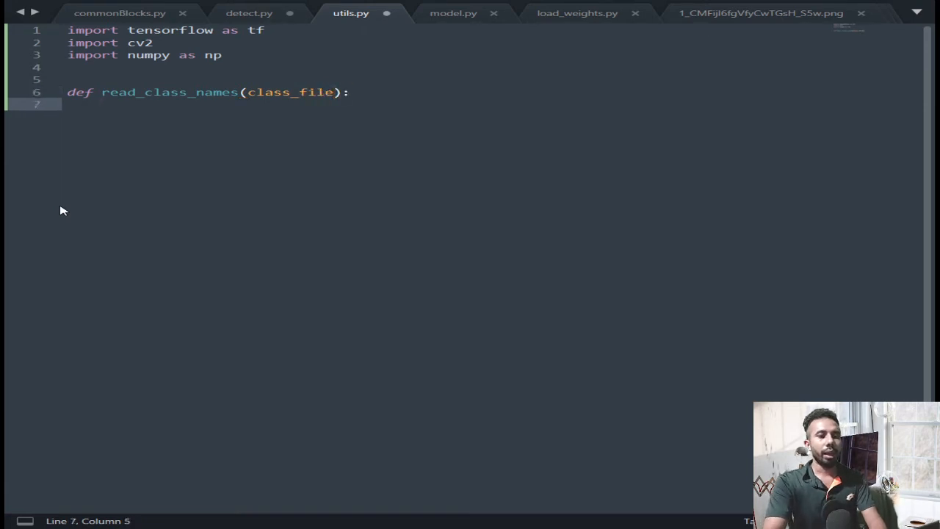
pyautogui.write('names')
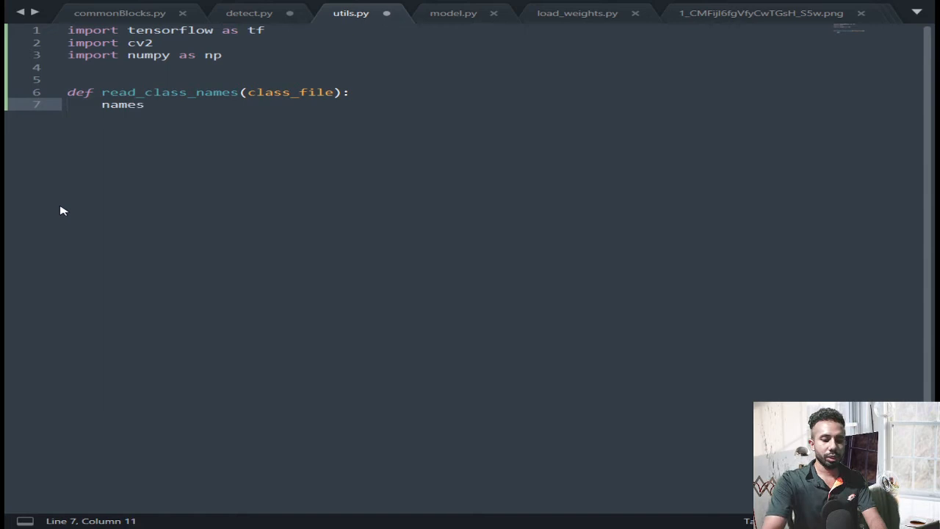
pyautogui.write('= {}')
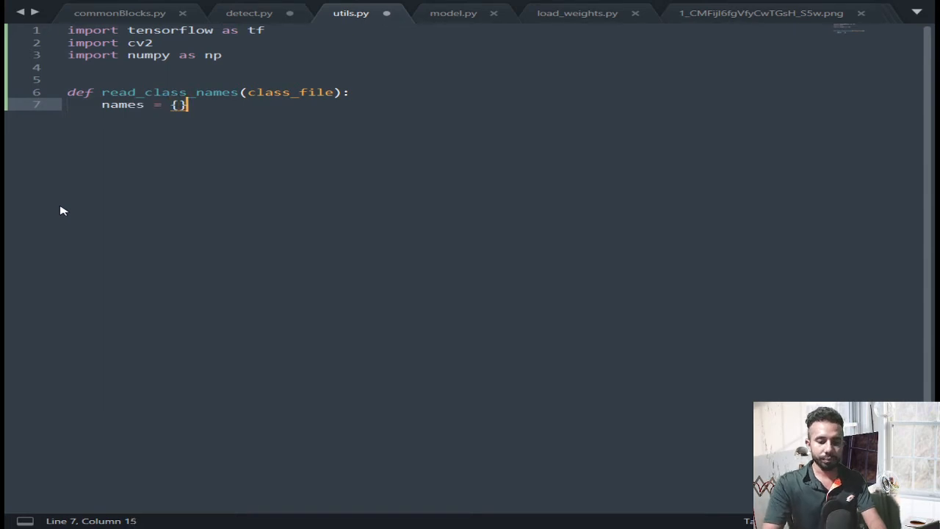
pyautogui.press('Enter')
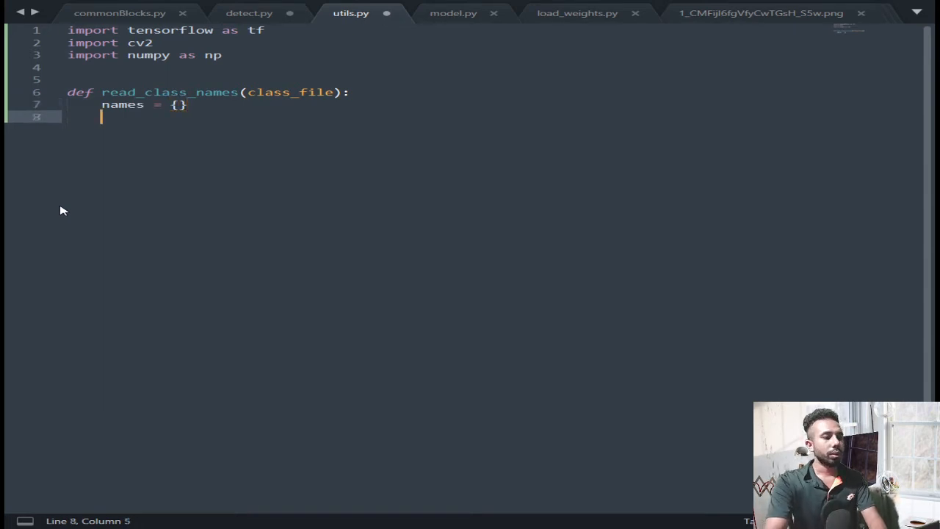
# Open class_file in read mode as data using a with statement
pyautogui.write('with o')
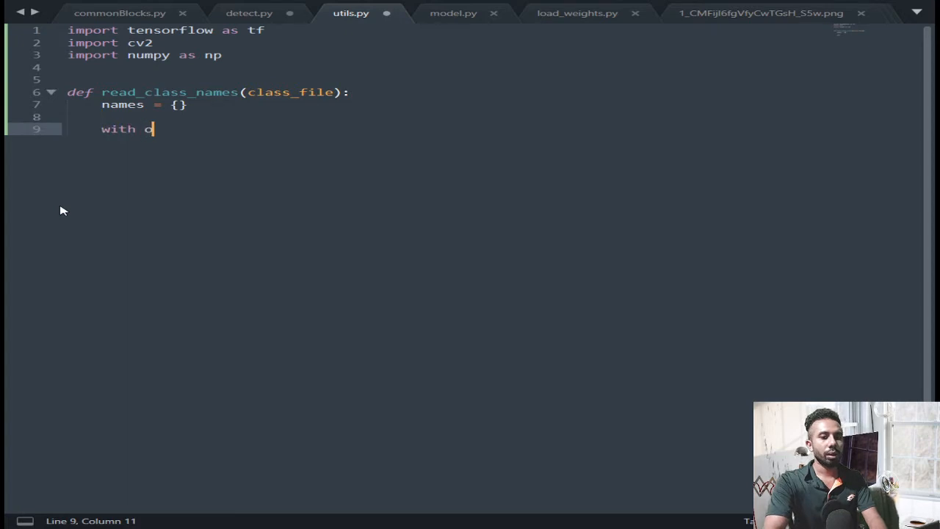
pyautogui.write('pen')
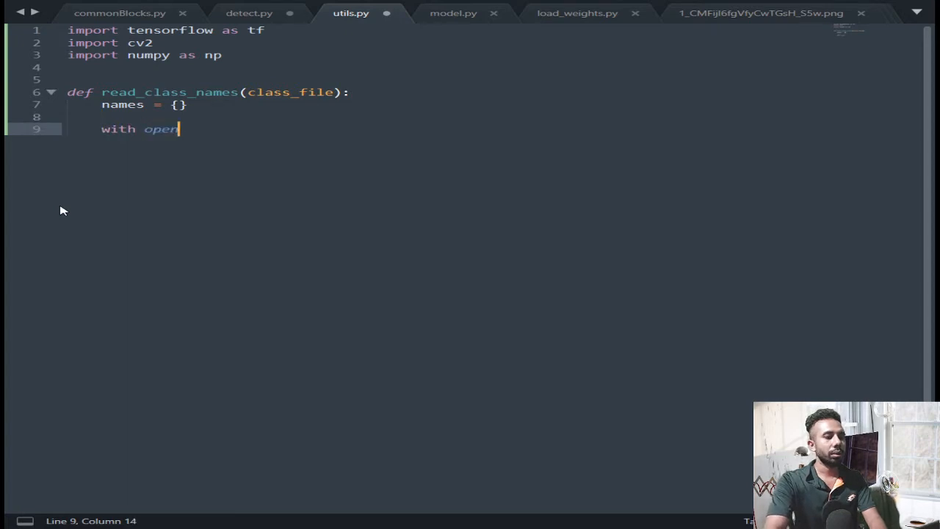
pyautogui.write('(cla')
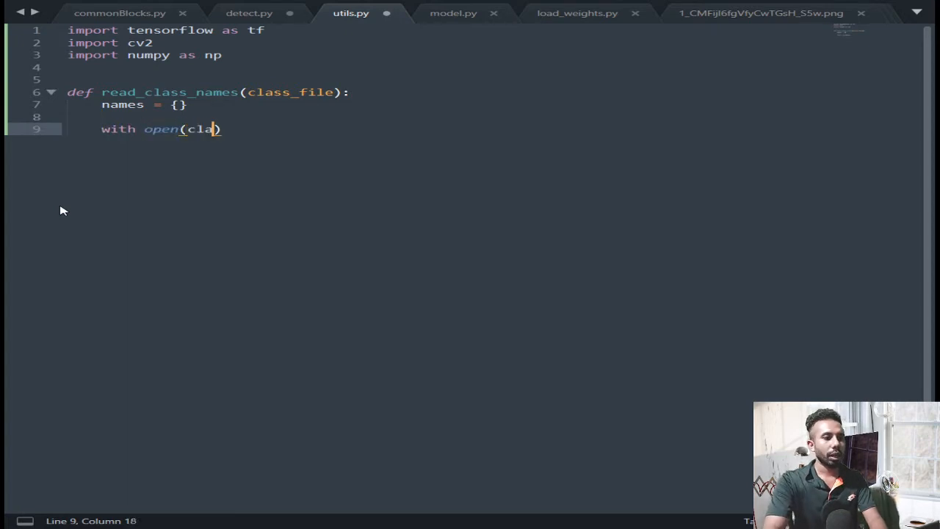
pyautogui.write('ss_file')
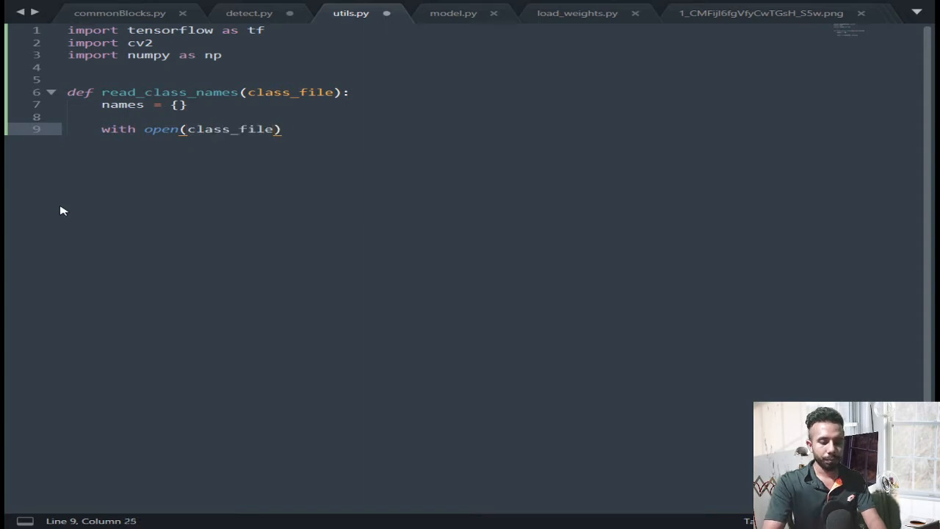
pyautogui.write(",'r'")
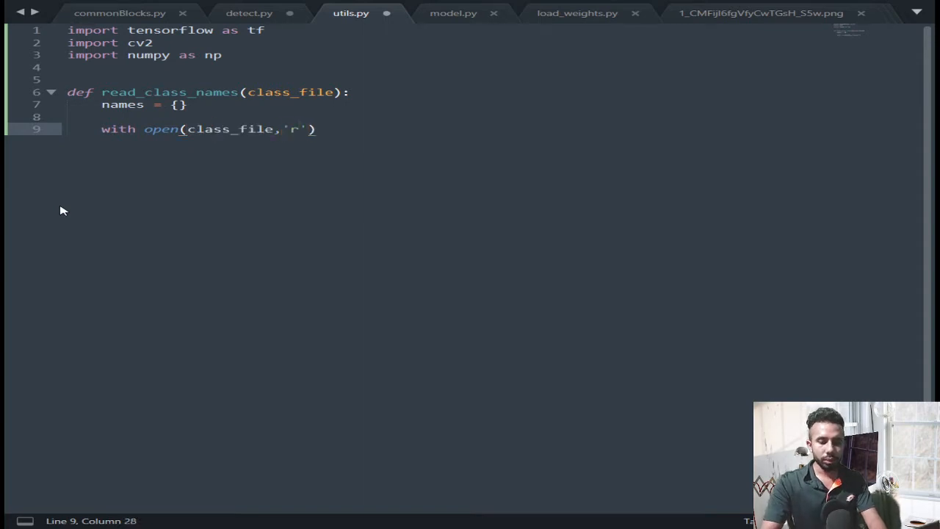
pyautogui.write('as')
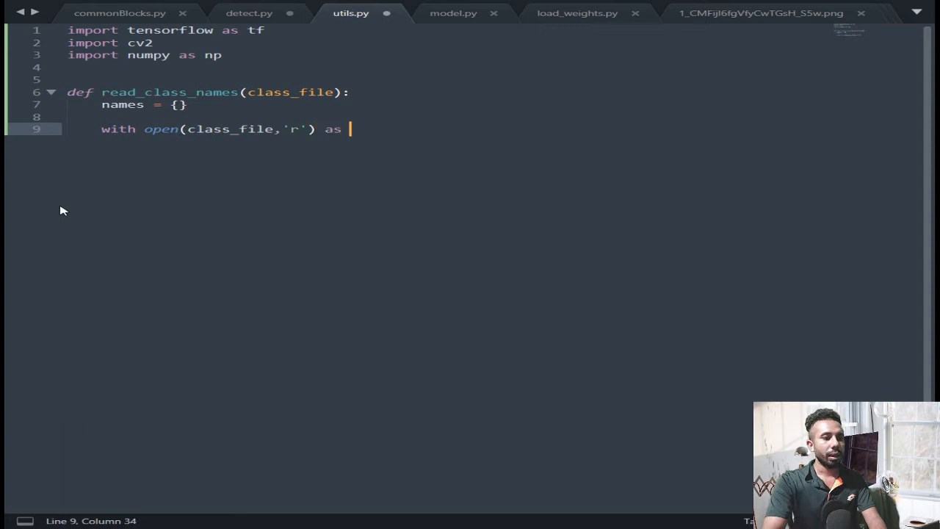
pyautogui.write('data')
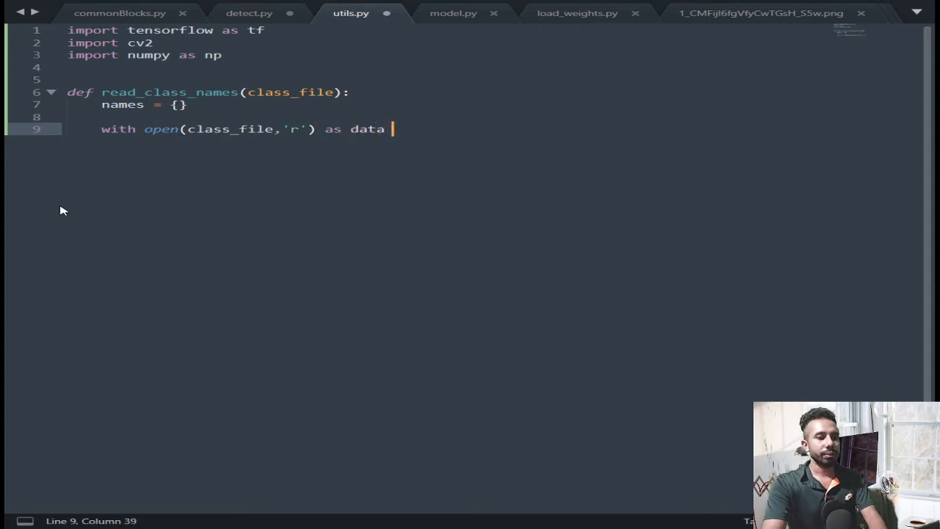
pyautogui.write(':')
pyautogui.write('for ID, n')
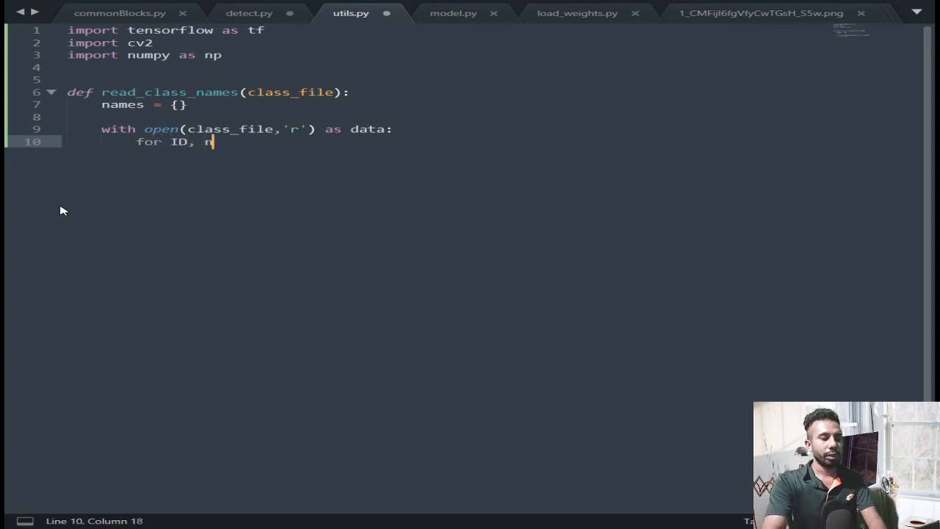
# Loop over enumerate(data) storing each stripped name into the names dictionary
pyautogui.write('ame in')
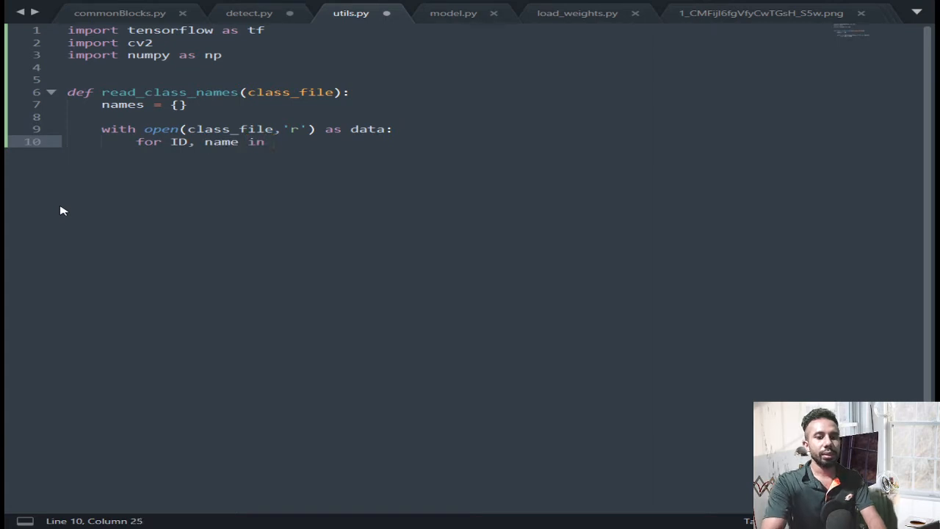
pyautogui.write('enumerate')
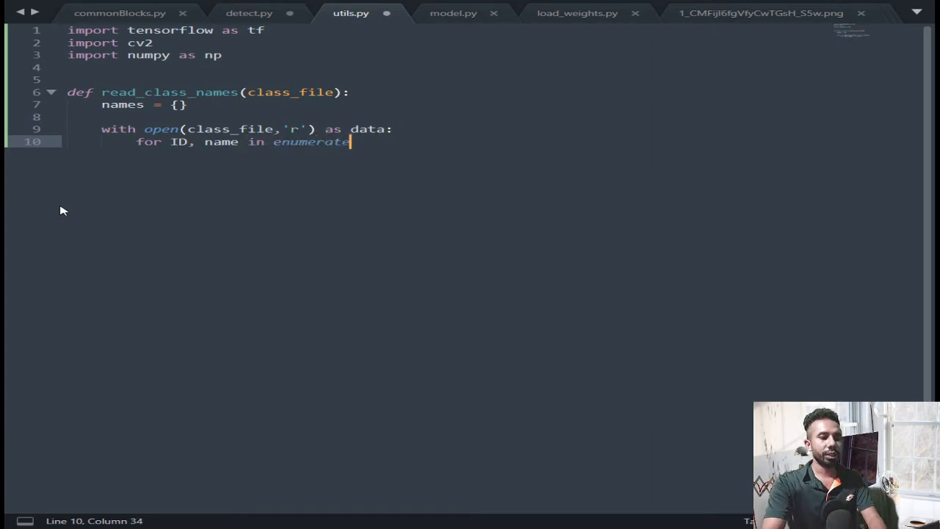
pyautogui.write('(data):')
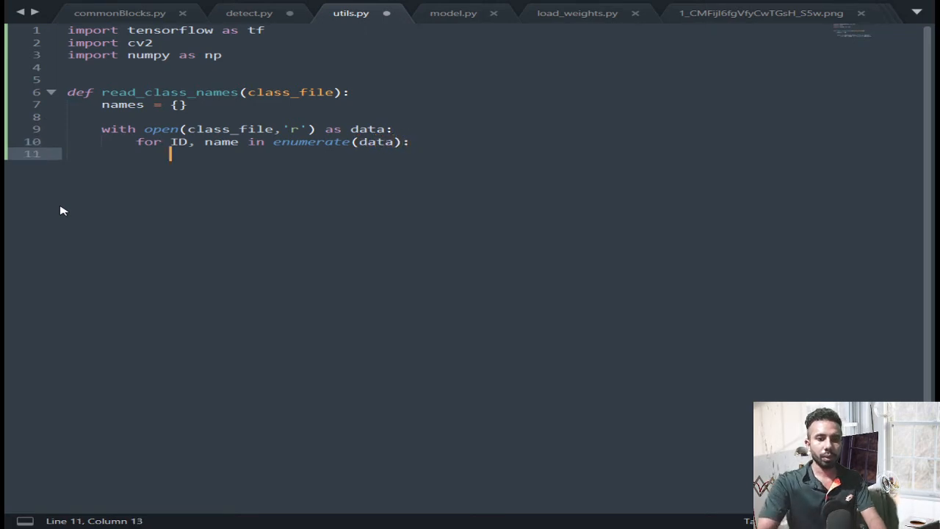
pyautogui.write('name')
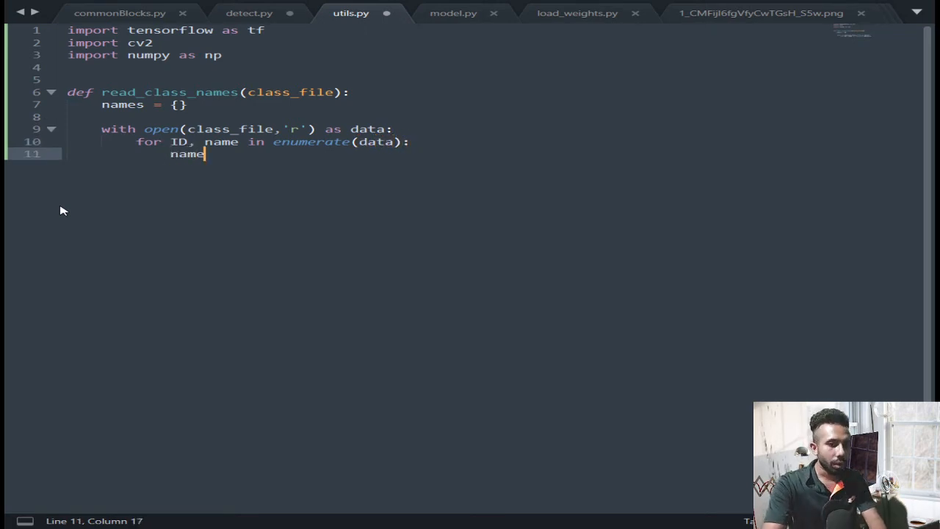
pyautogui.write('[]')
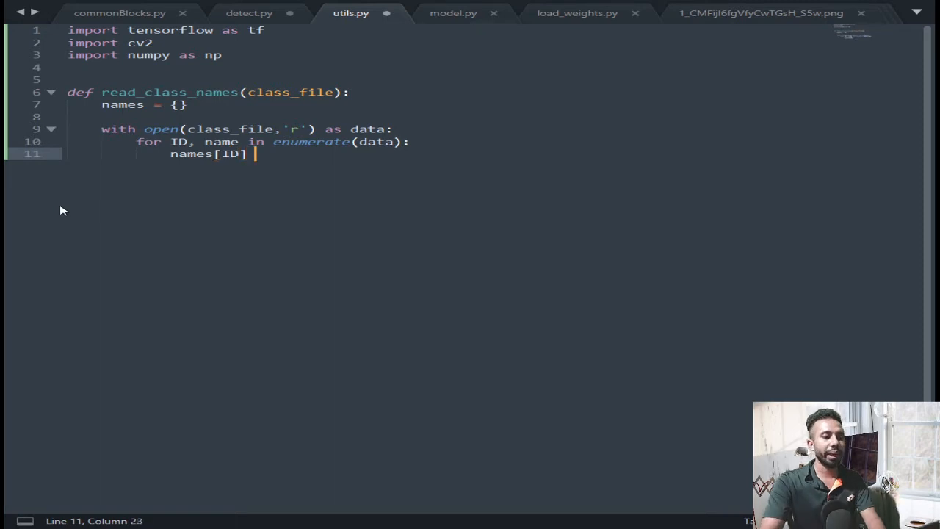
pyautogui.write('=')
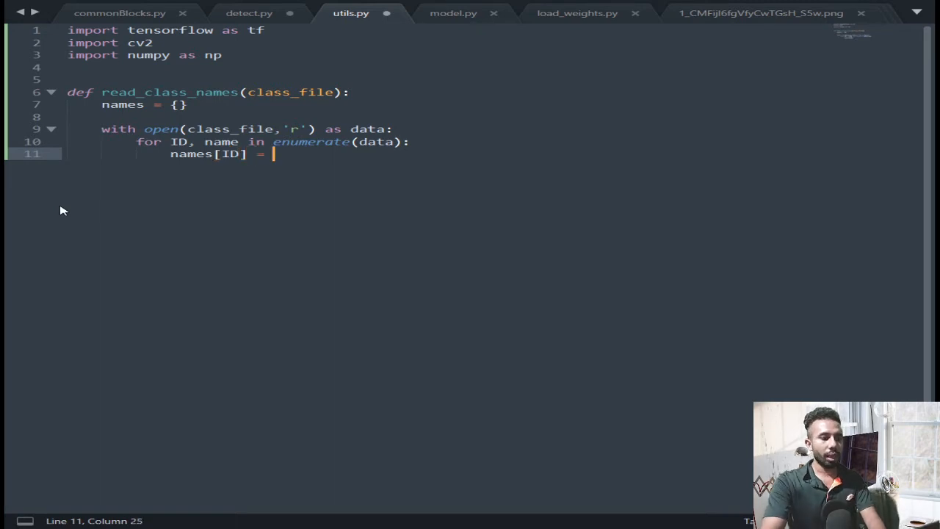
pyautogui.write('names')
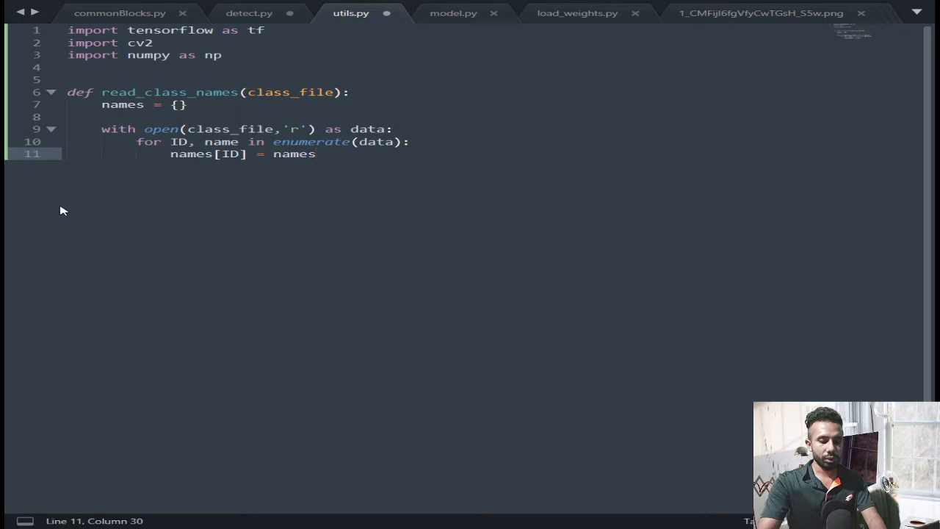
pyautogui.write('.stripe')
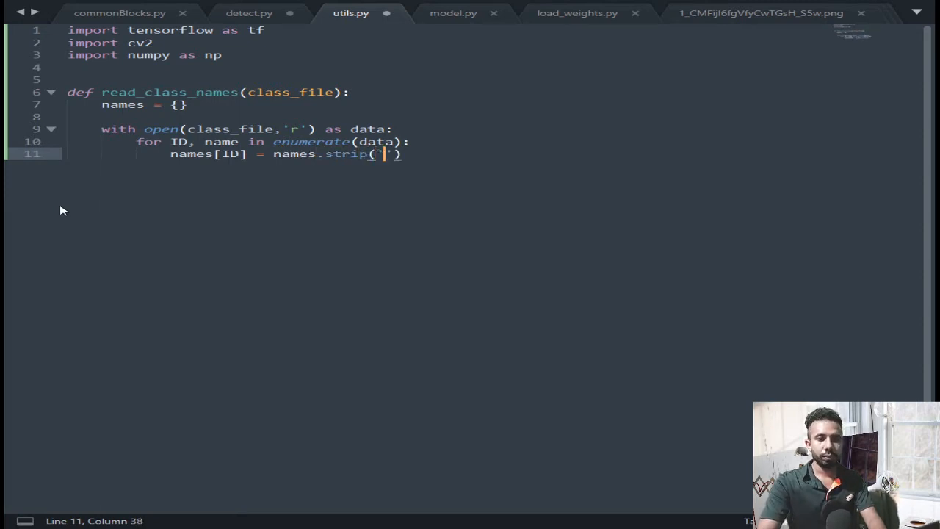
pyautogui.write('\\')
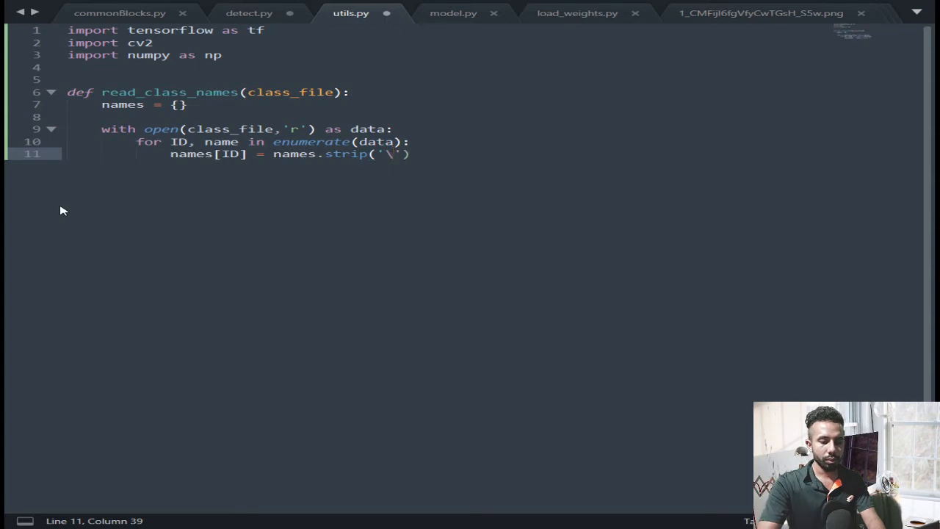
pyautogui.write('n')
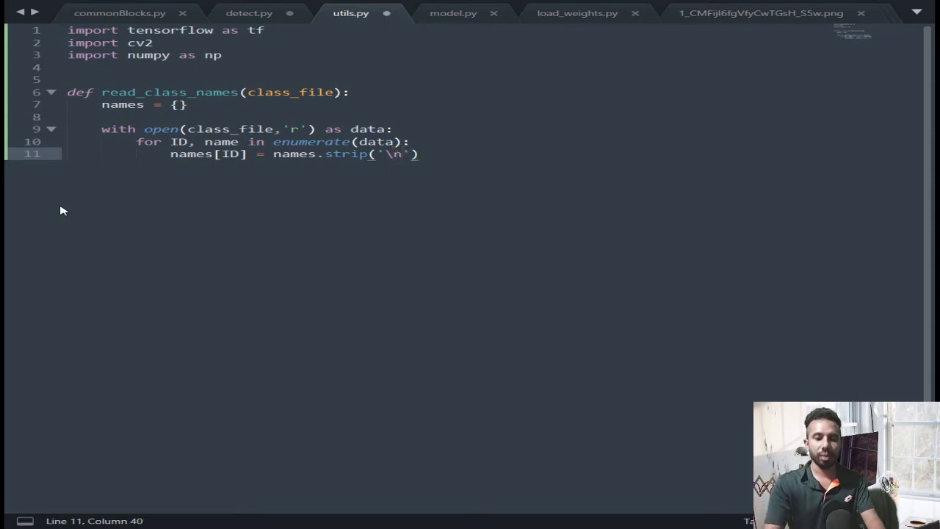
# End read_class_names with return names at the function's indentation level
pyautogui.press('Enter')
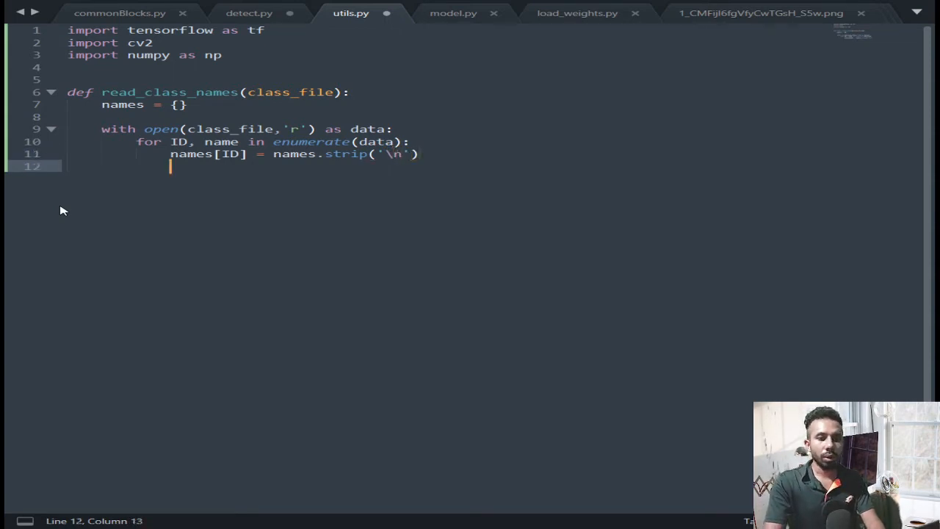
pyautogui.press('Enter')
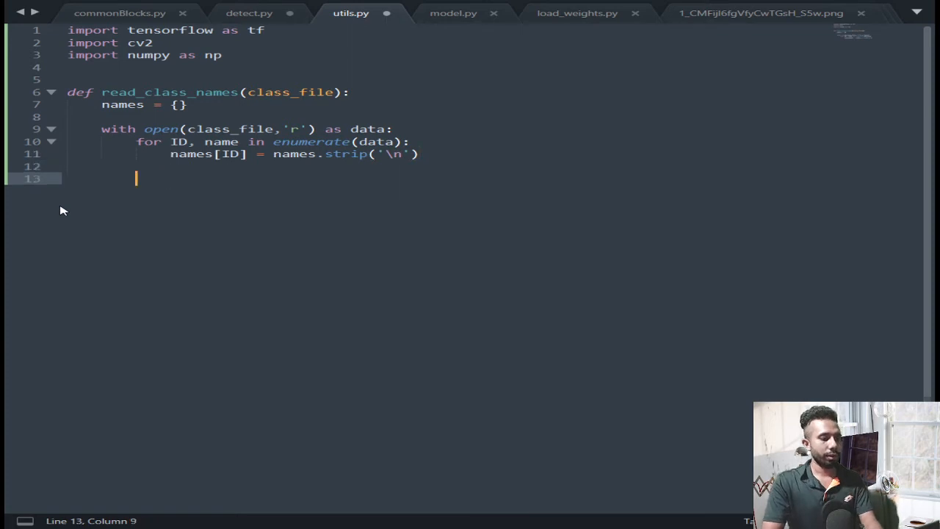
pyautogui.write('r')
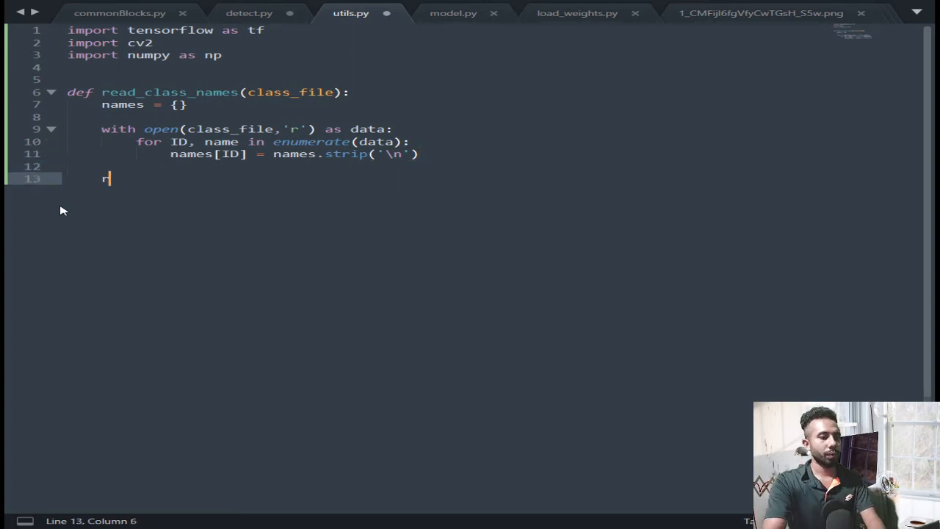
pyautogui.write('etu')
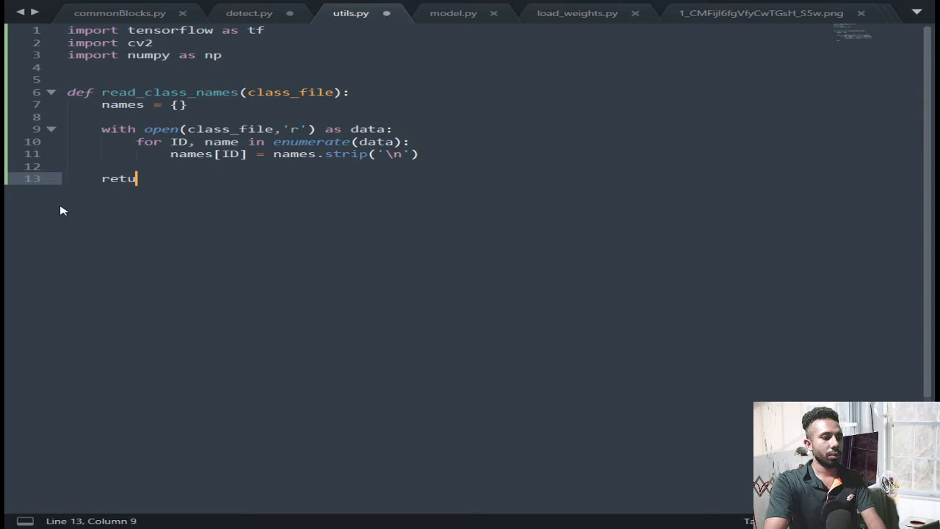
pyautogui.write('rn names')
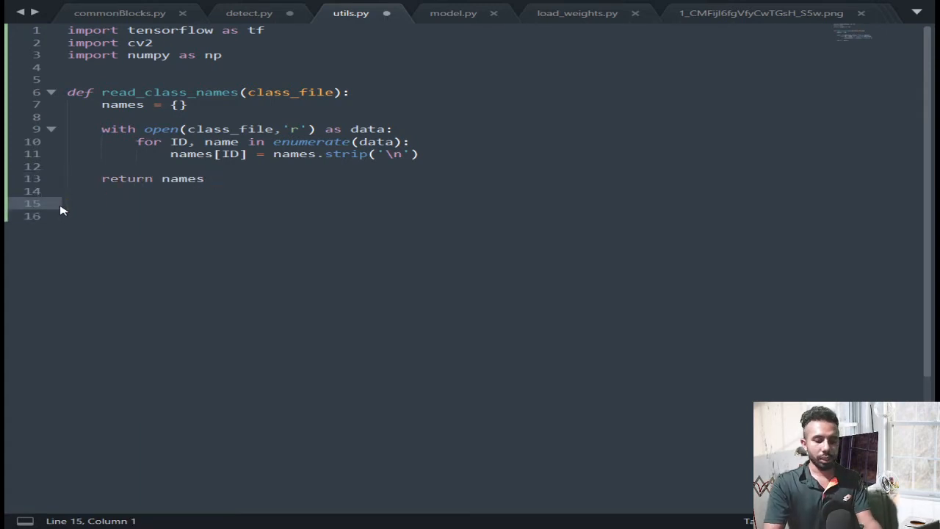
# Define transform_images(x_train, size) below read_class_names
pyautogui.press('enter')
pyautogui.write('def')
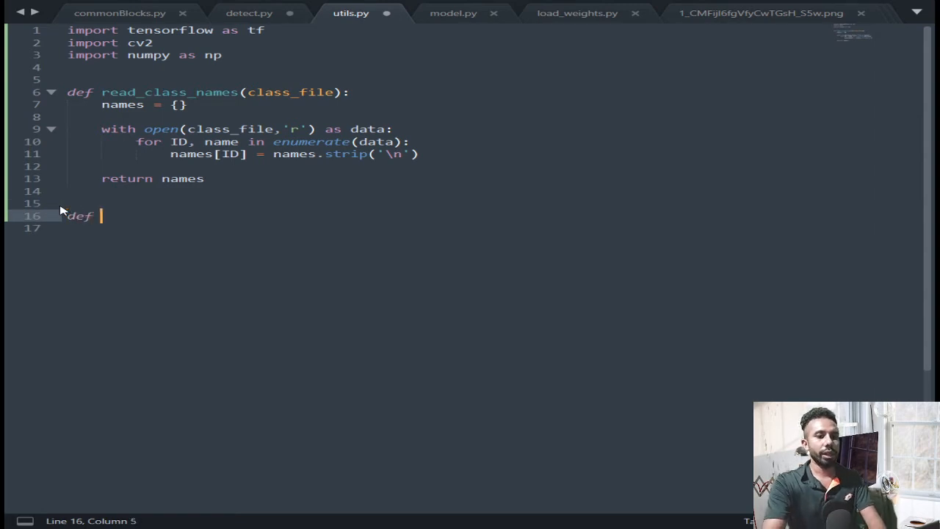
pyautogui.write('transform')
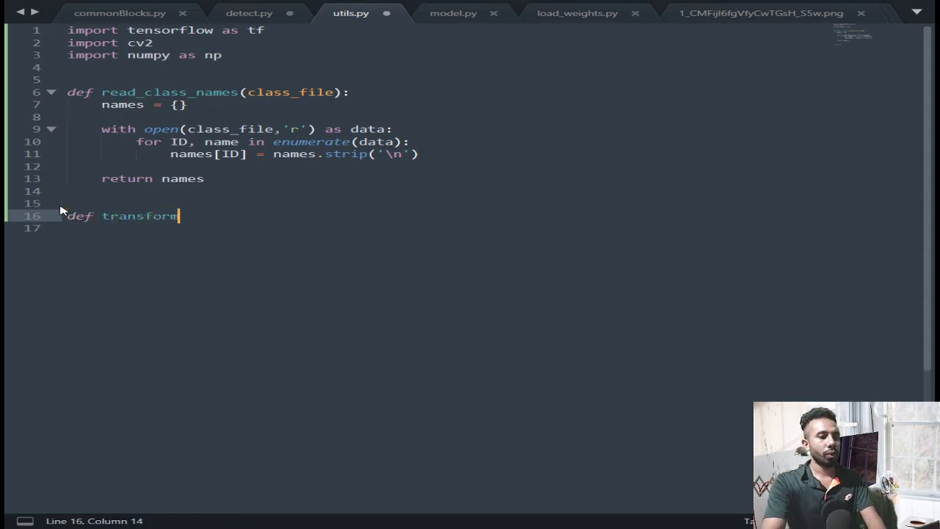
pyautogui.write('_ima')
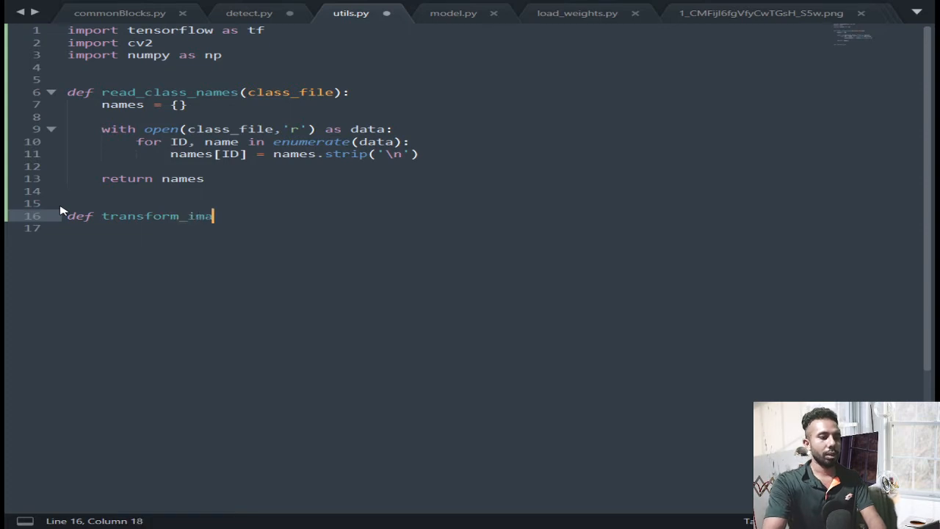
pyautogui.write('ges()')
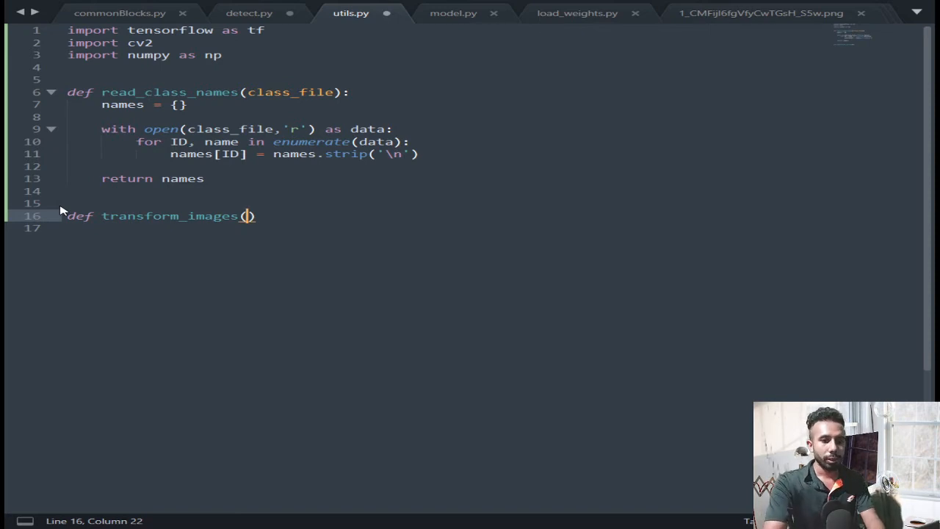
pyautogui.write('x')
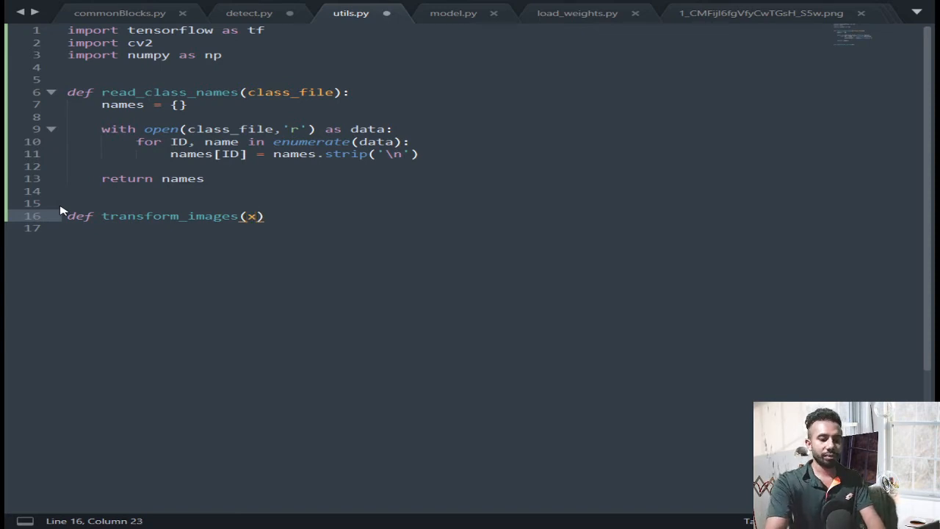
pyautogui.write('_tran')
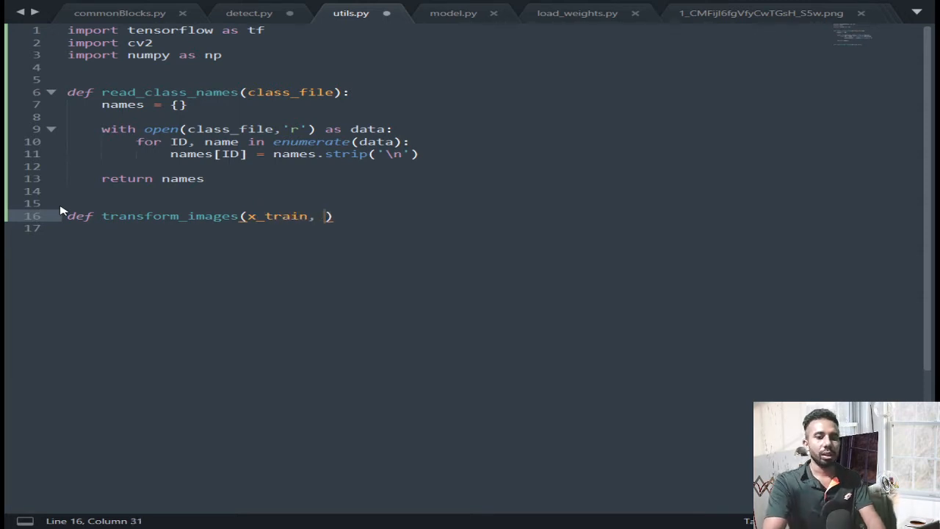
pyautogui.write('size')
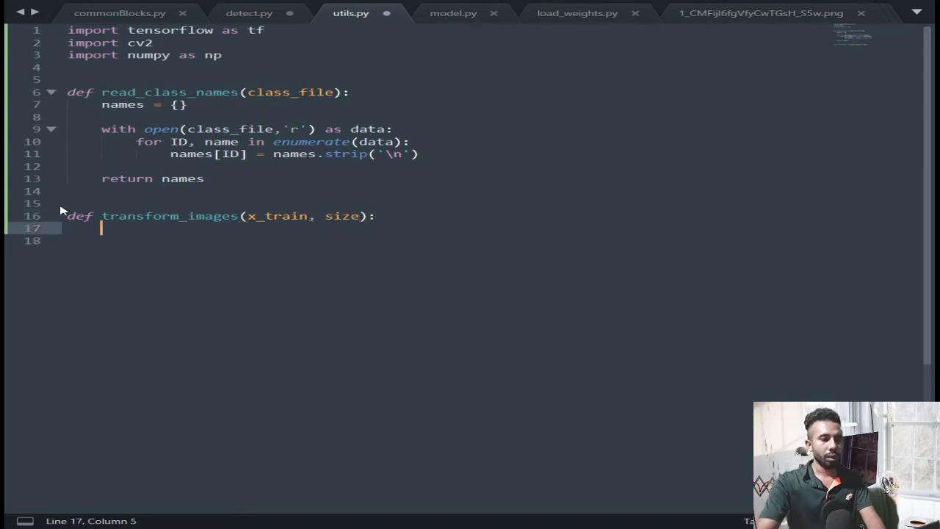
# Resize x_train with tf.image.resize(x_train,(size,size))
pyautogui.write('xt')
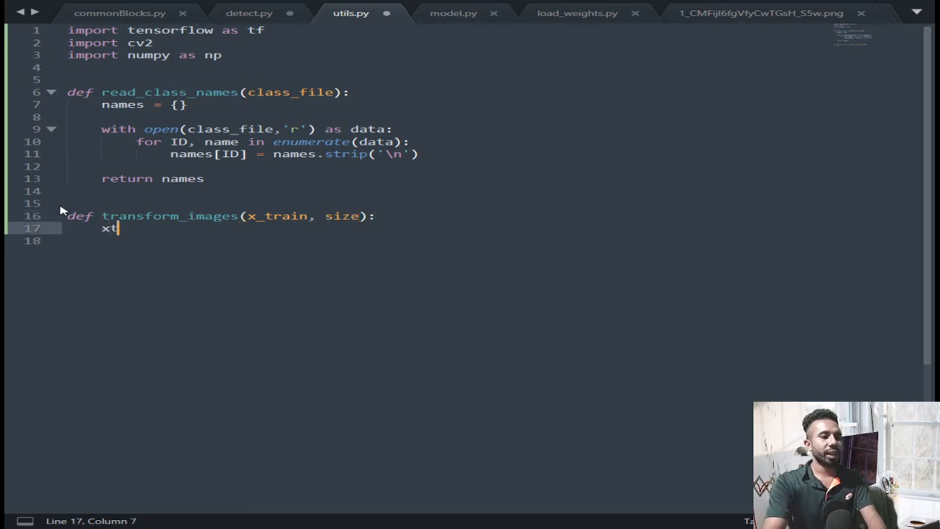
pyautogui.write('_train = tf')
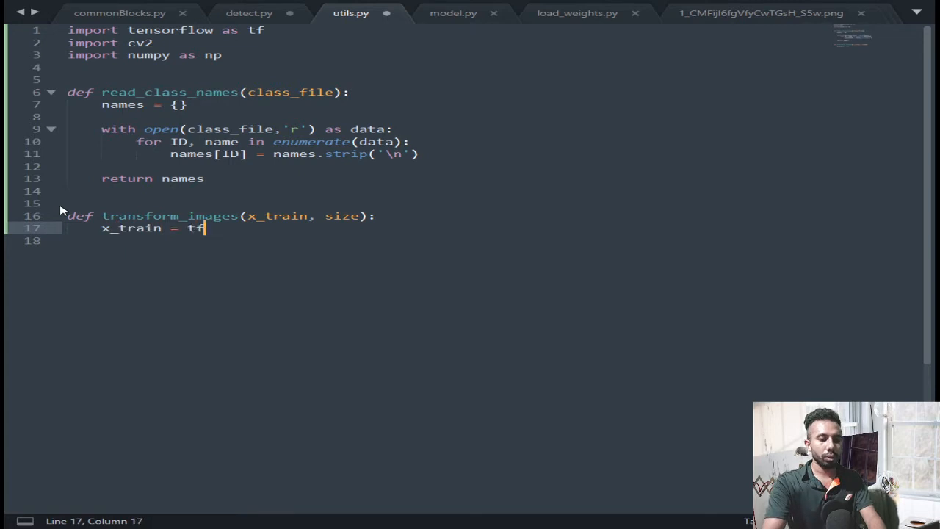
pyautogui.write('.image')
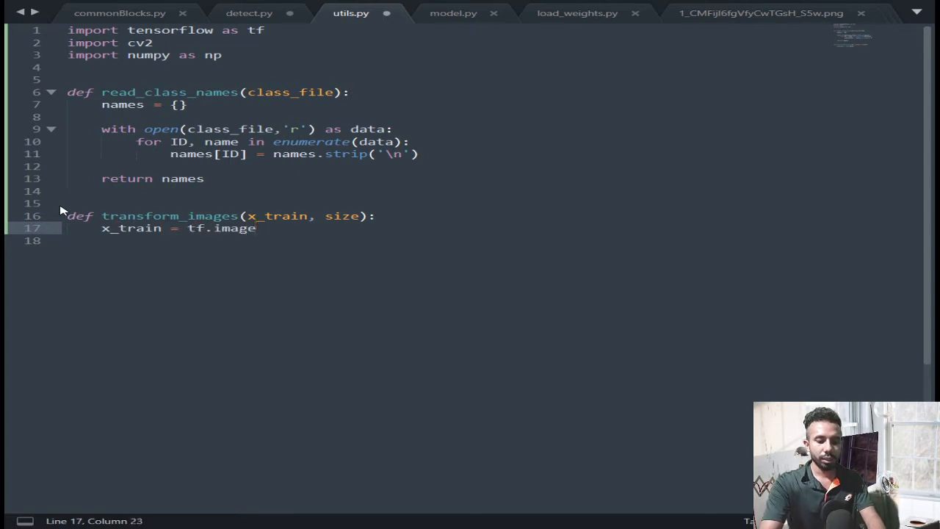
pyautogui.write('.resize(xt')
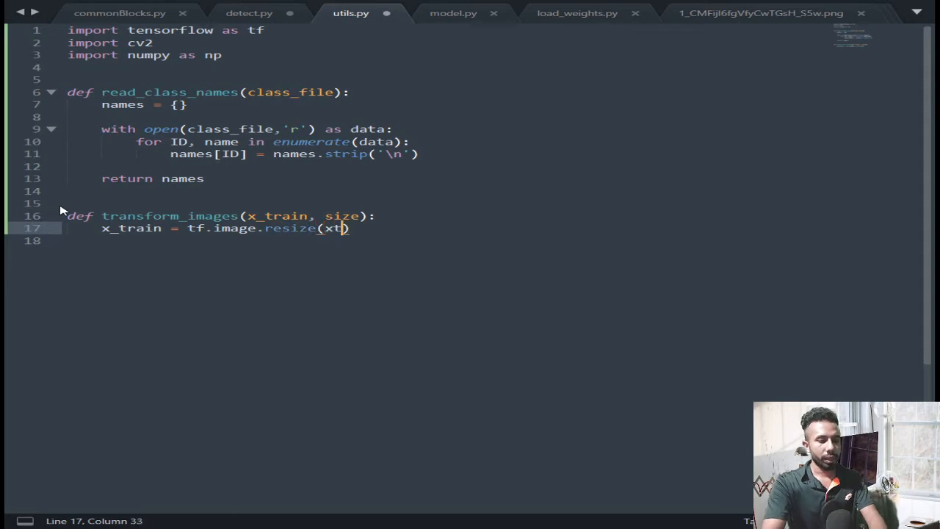
pyautogui.write('_train,(zie')
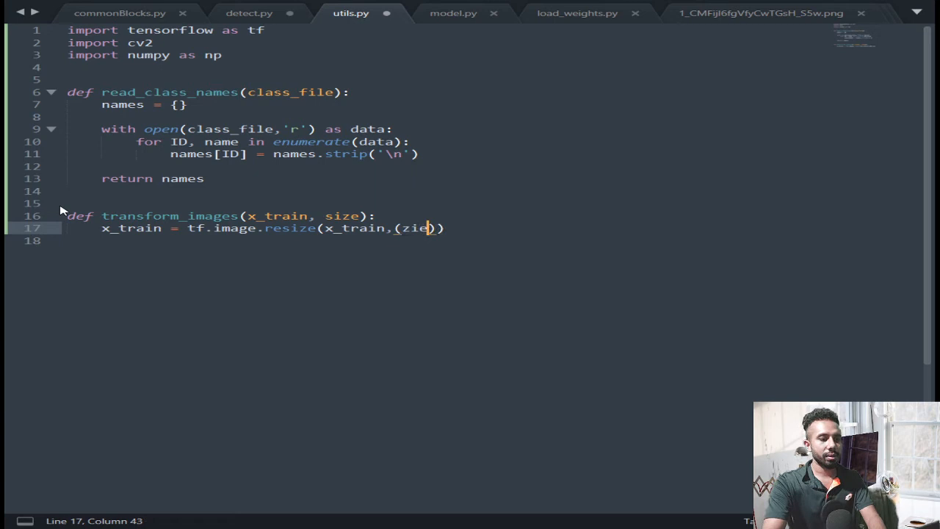
pyautogui.write('size')
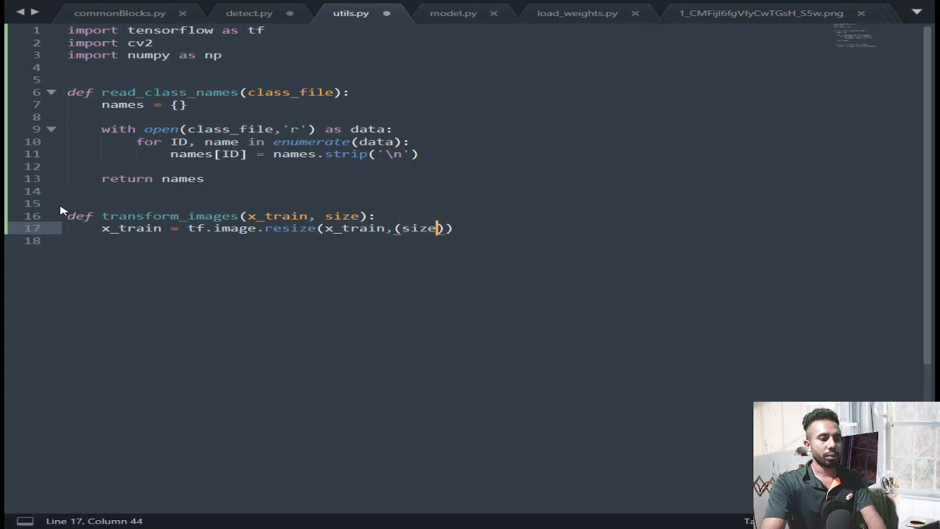
pyautogui.write(',')
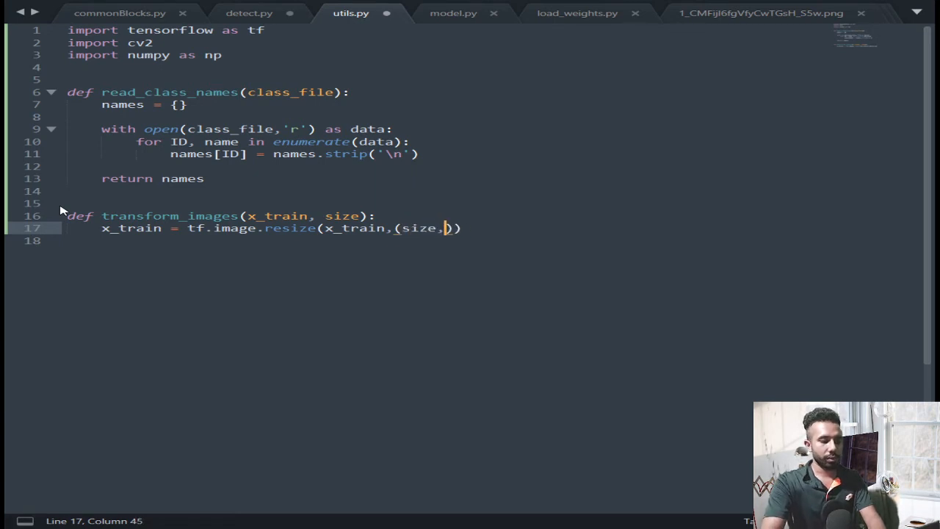
pyautogui.write('size')
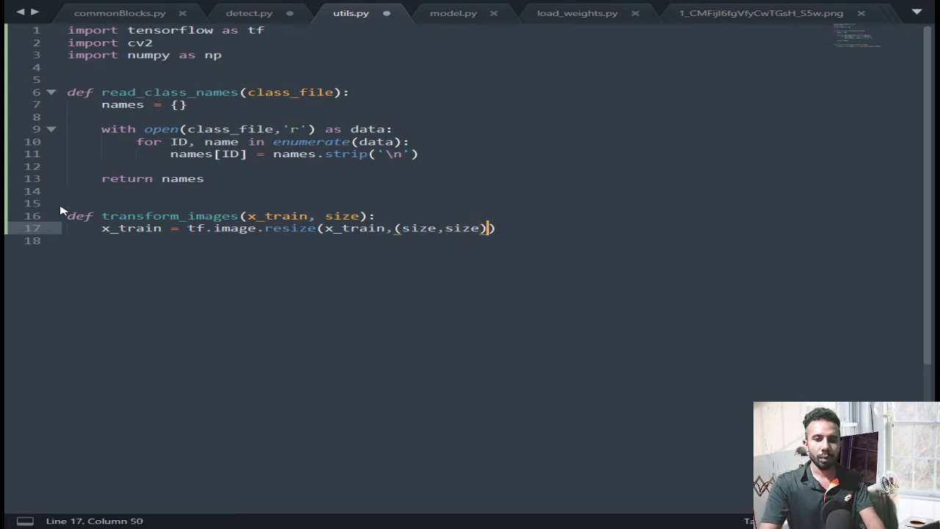
pyautogui.press('Enter')
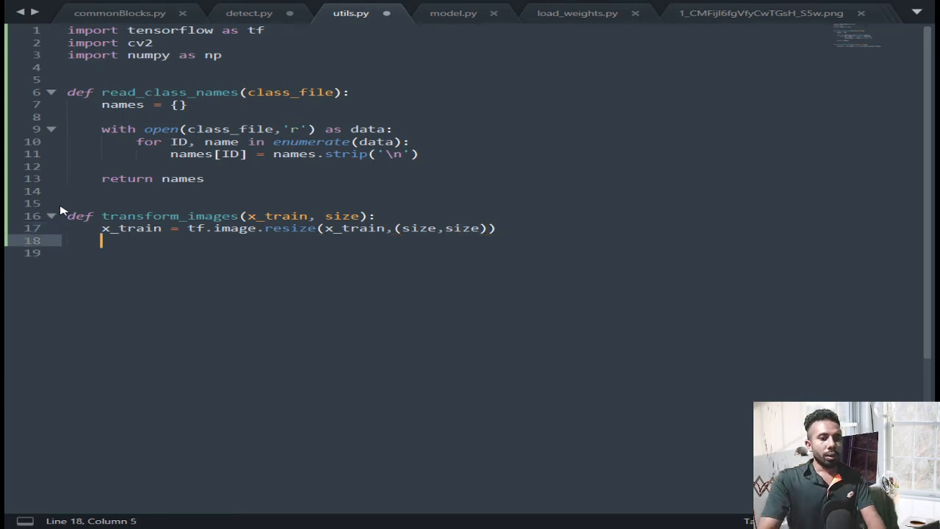
# Divide x_train by 255 and return x_train
pyautogui.write('x_train')
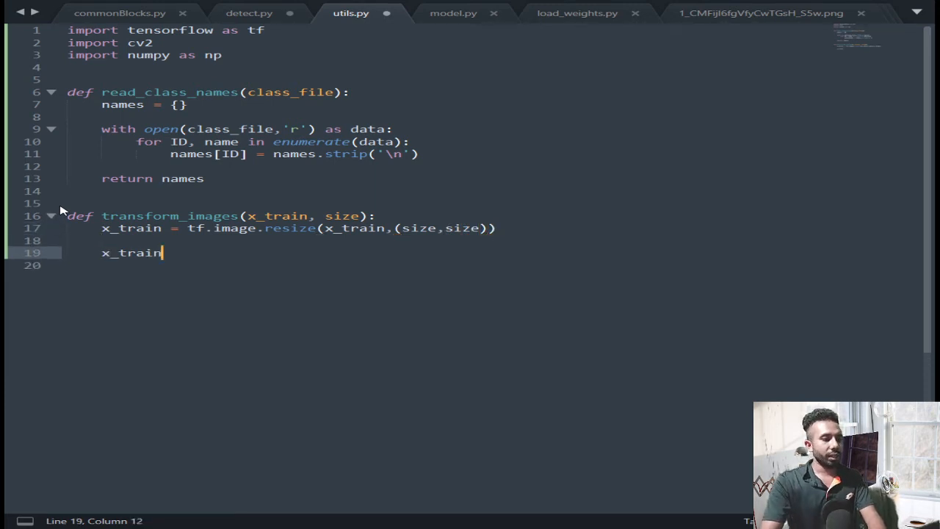
pyautogui.write('= x')
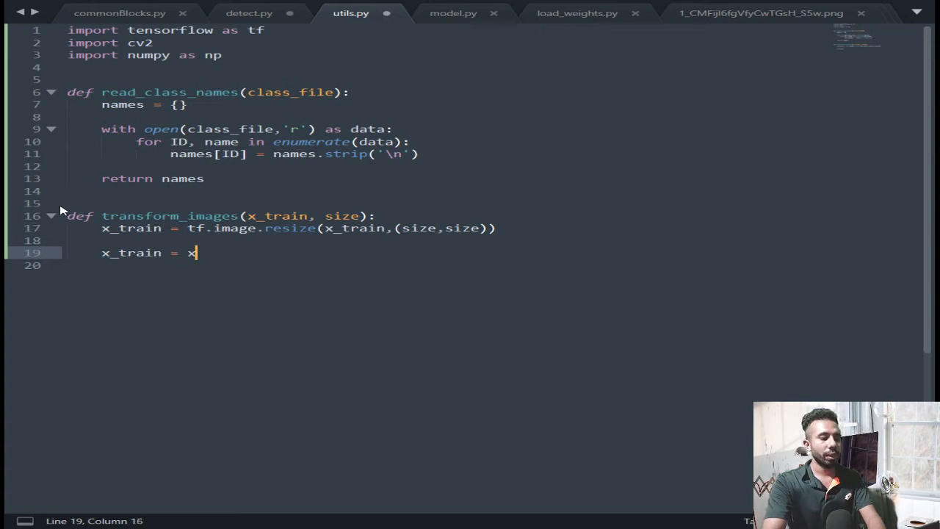
pyautogui.write('_train/')
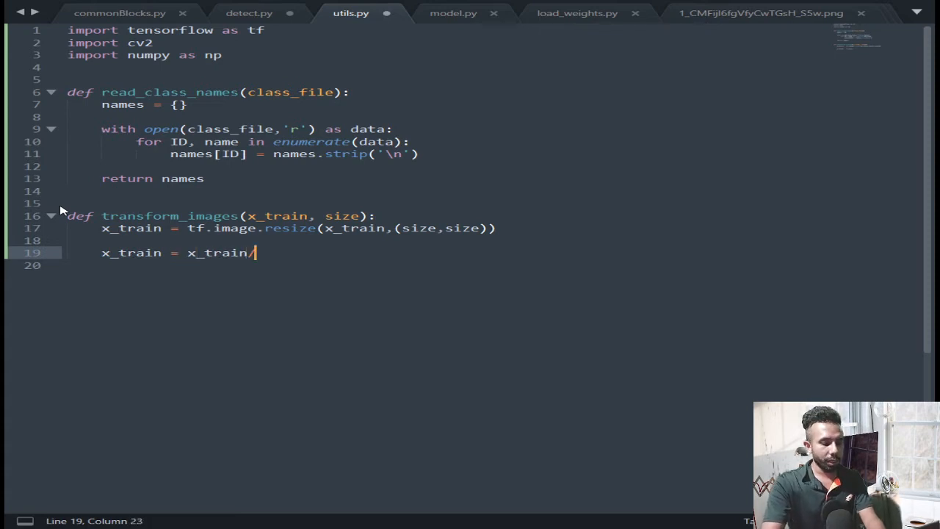
pyautogui.write('255')
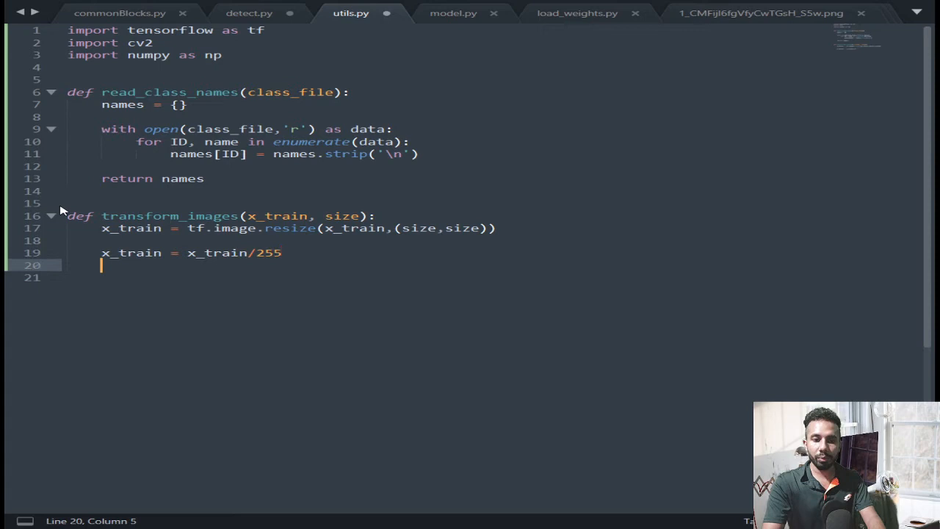
pyautogui.write('r')
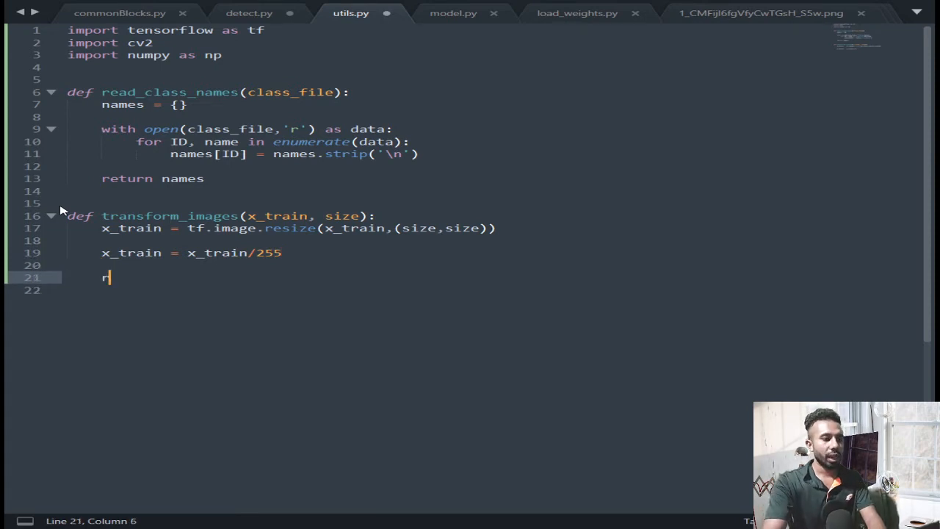
pyautogui.write('etur')
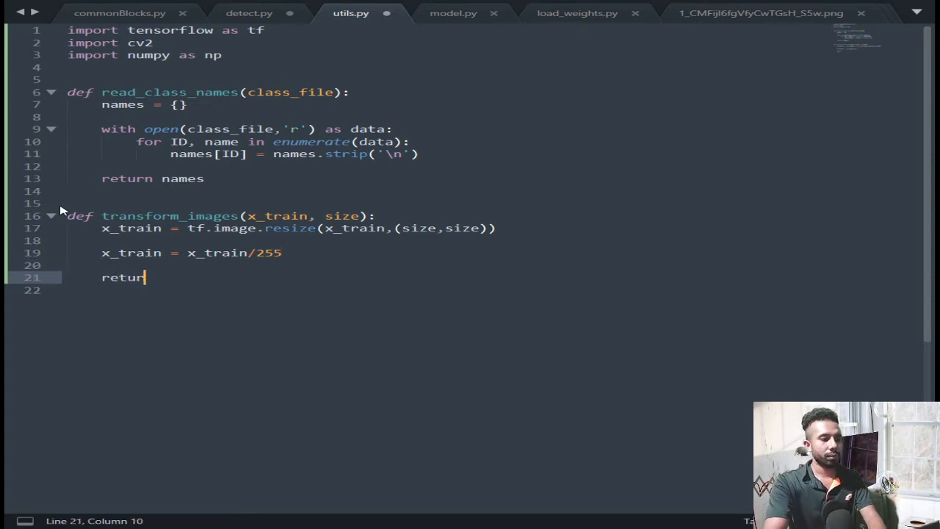
pyautogui.write('x')
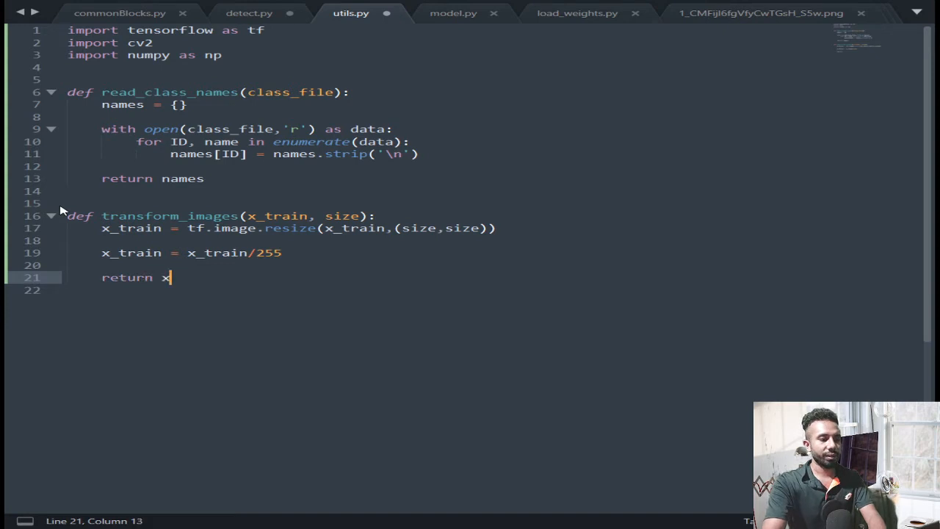
pyautogui.write('_train')
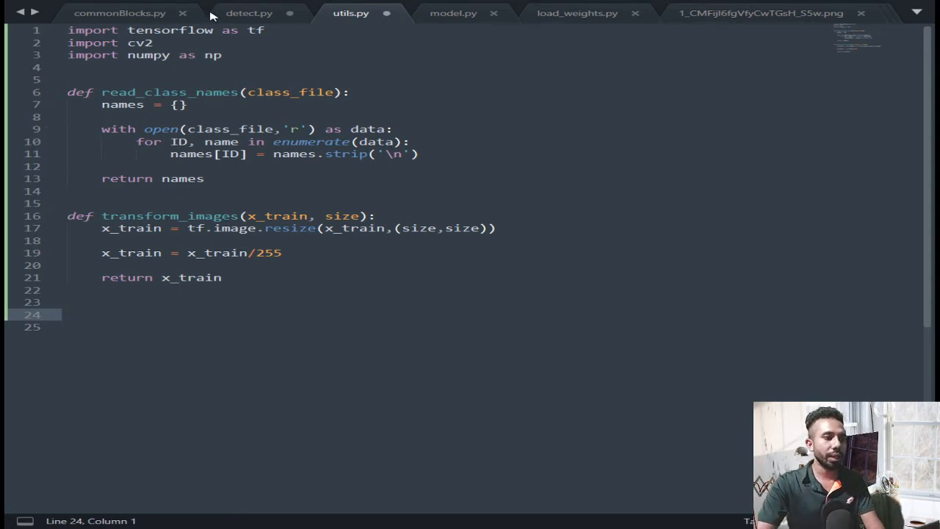
# Write 'from model import Model' on line 1 of detect.py, then view model.py
pyautogui.click(264, 11)
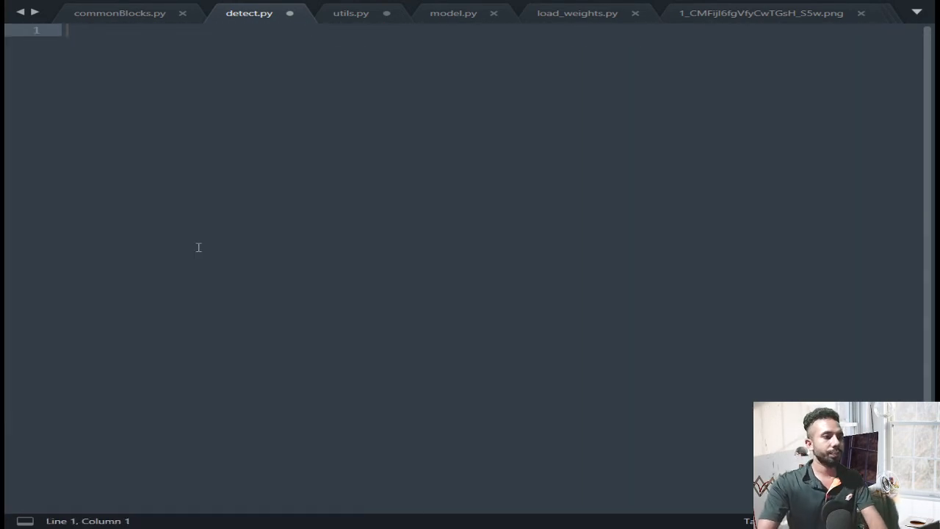
pyautogui.write('form')
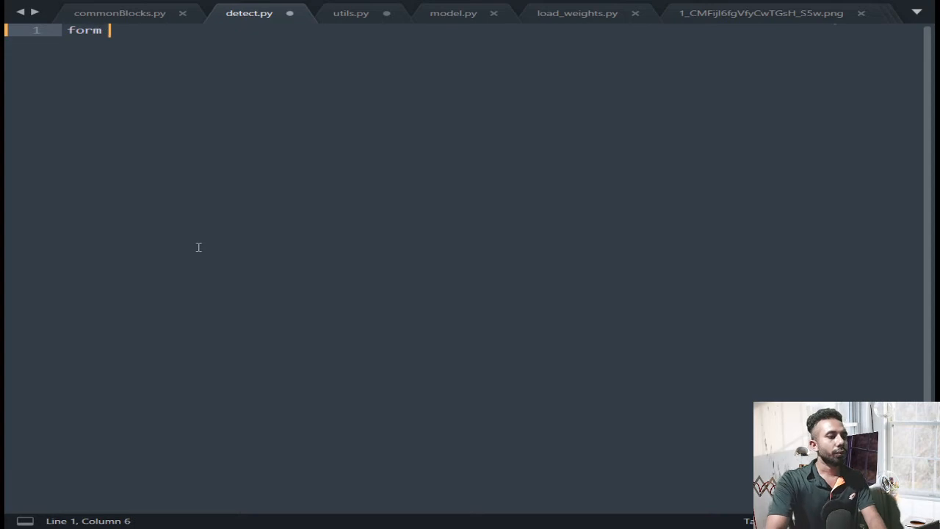
pyautogui.press('BackSpace')
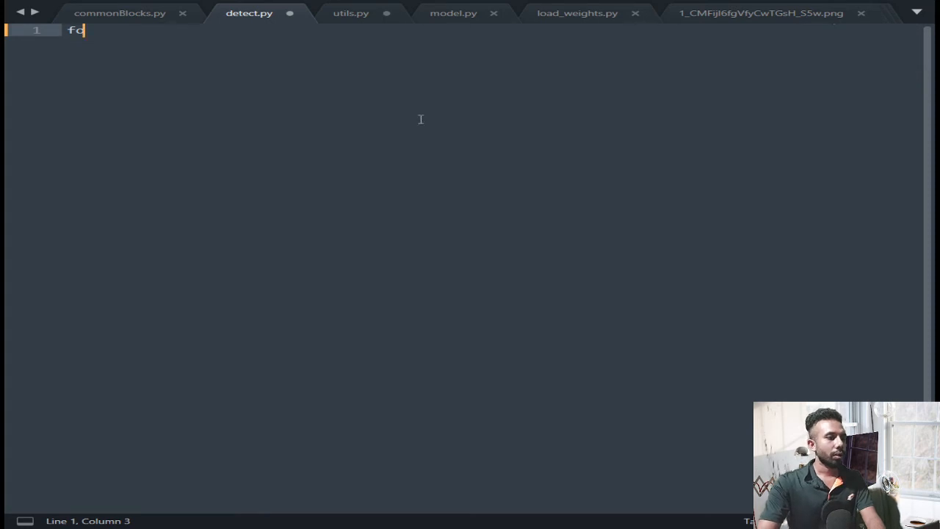
pyautogui.write('rom')
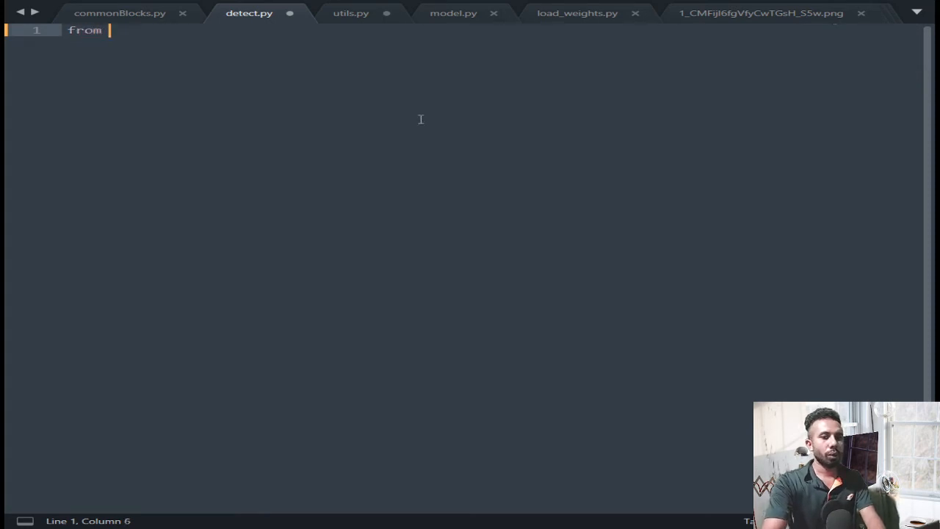
pyautogui.write('model import Mode')
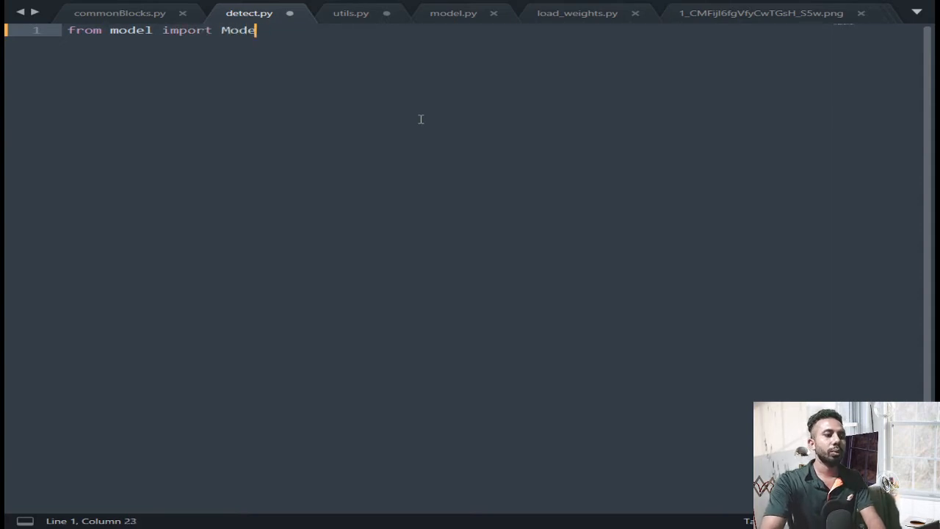
pyautogui.write('l')
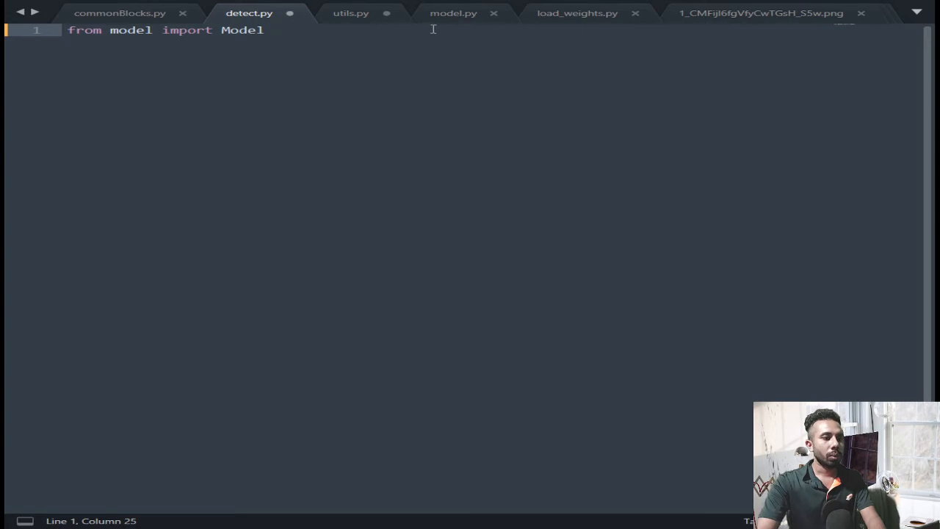
pyautogui.click(450, 13)
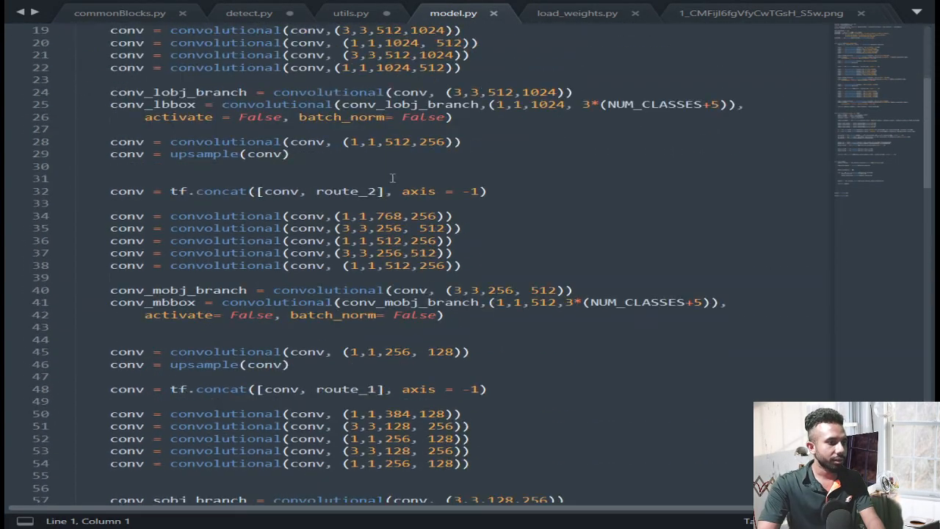
pyautogui.scroll(-3)
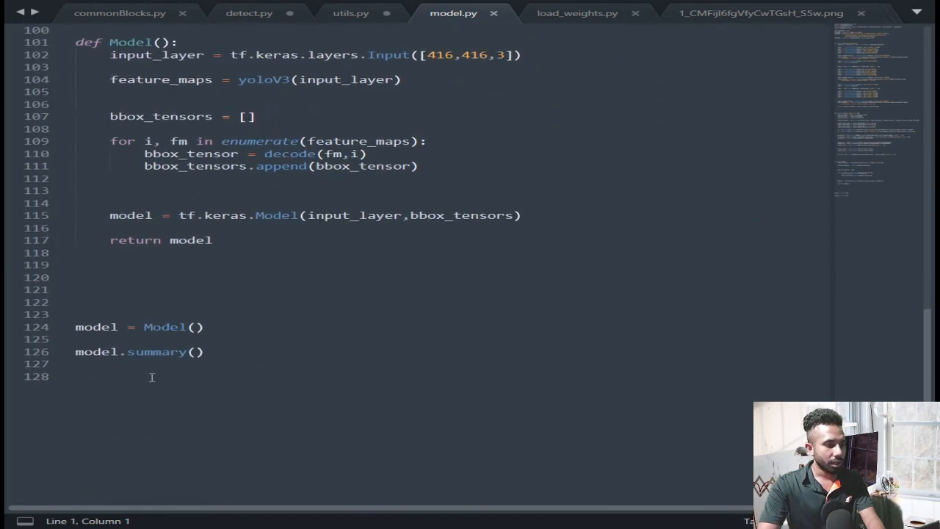
pyautogui.click(532, 215)
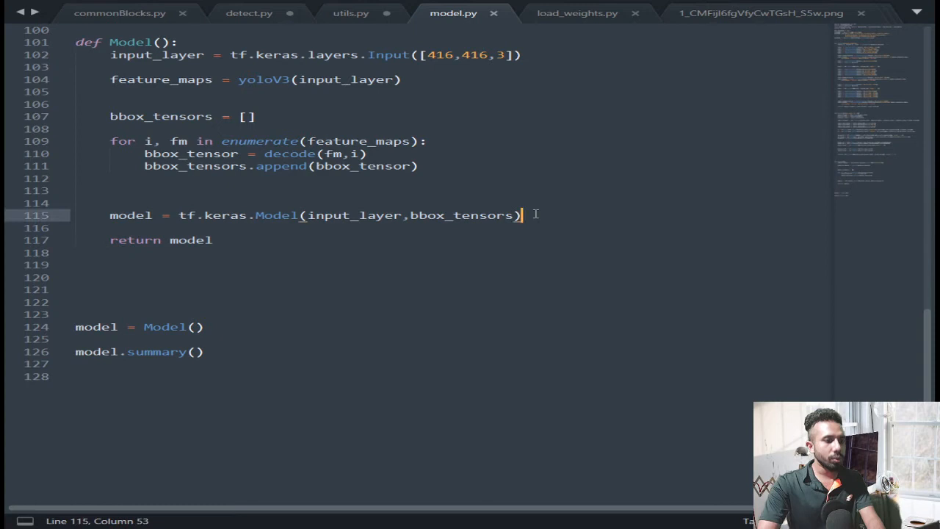
pyautogui.press('Enter')
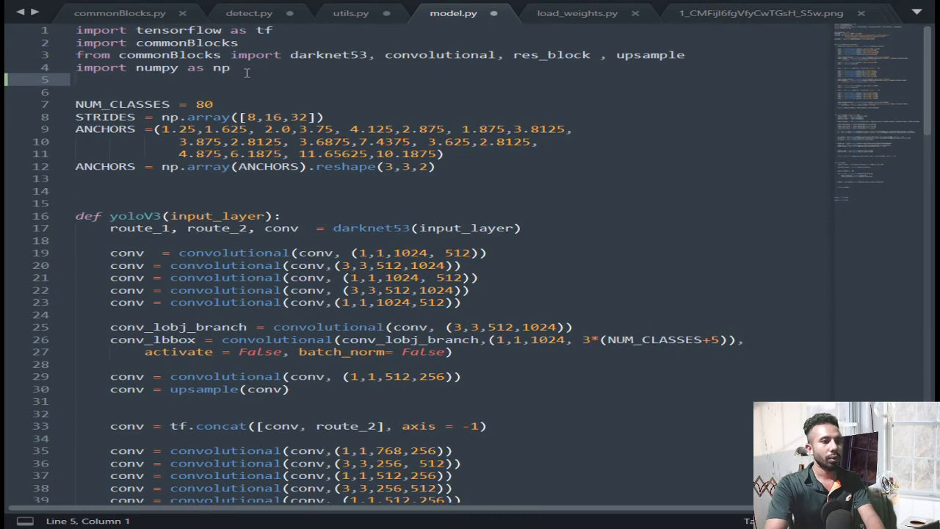
# Add 'from load_weights import Load_weights' on line 5 of model.py, checking the other tabs
pyautogui.write('from lo')
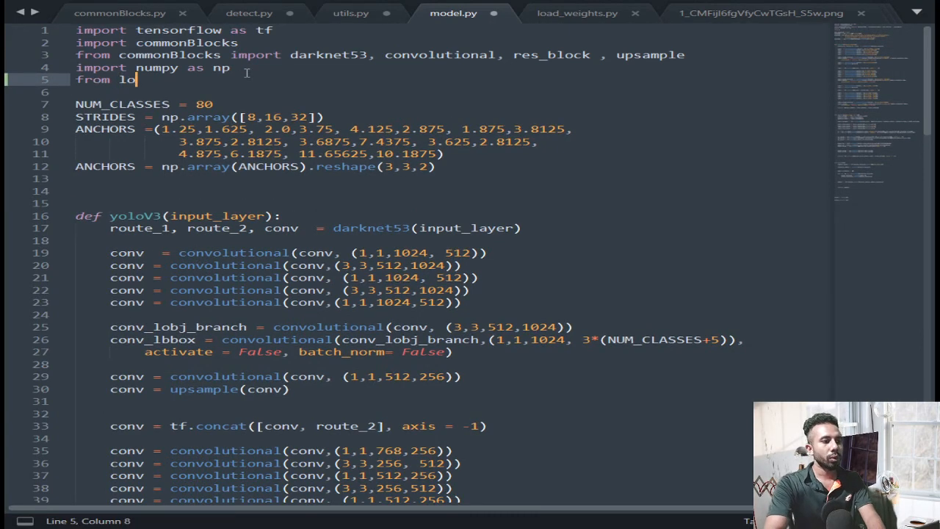
pyautogui.write('ad_')
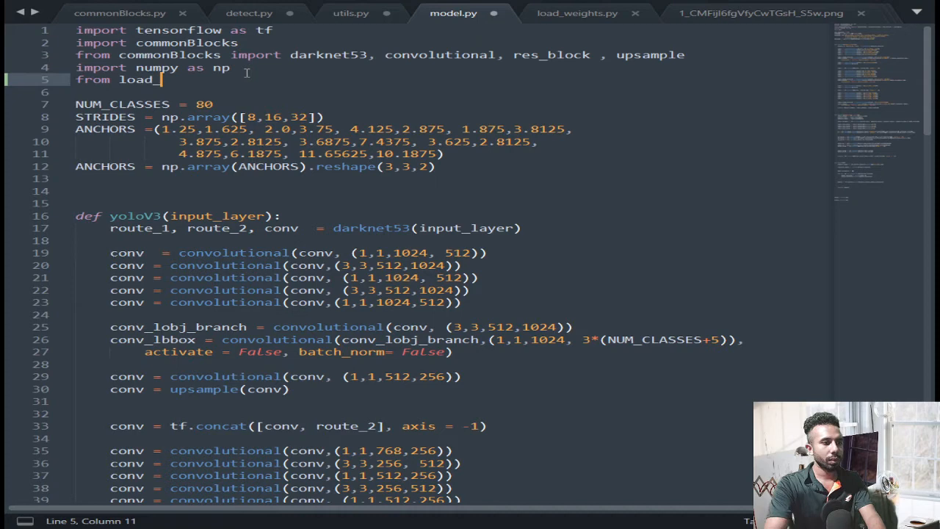
pyautogui.write('weigh')
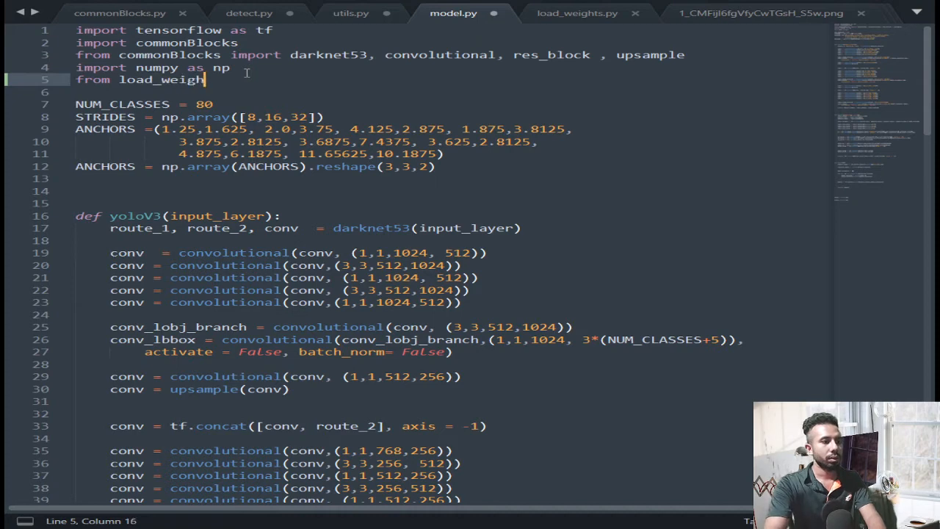
pyautogui.write('import')
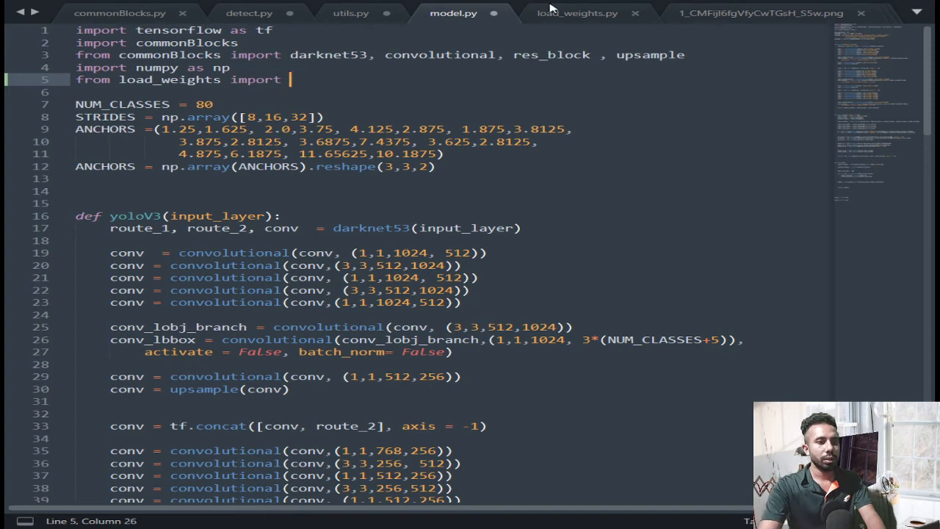
pyautogui.click(573, 14)
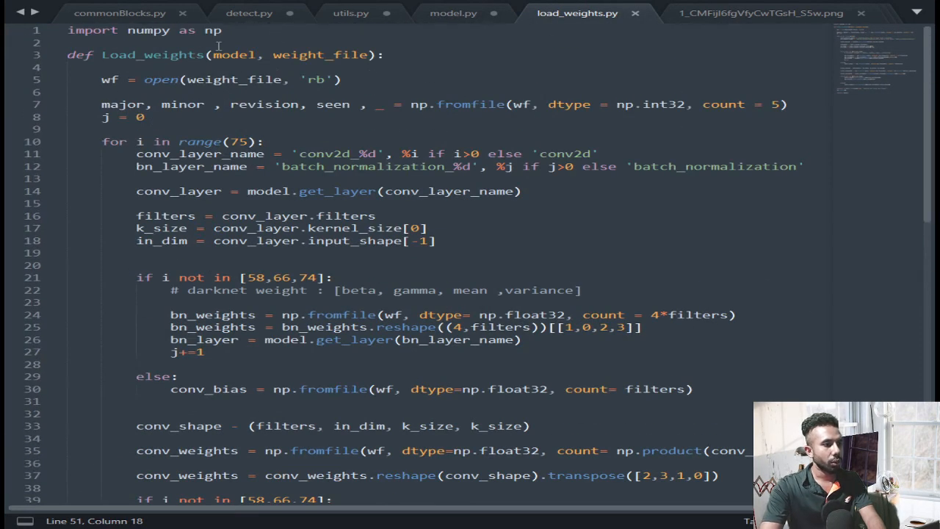
pyautogui.click(253, 13)
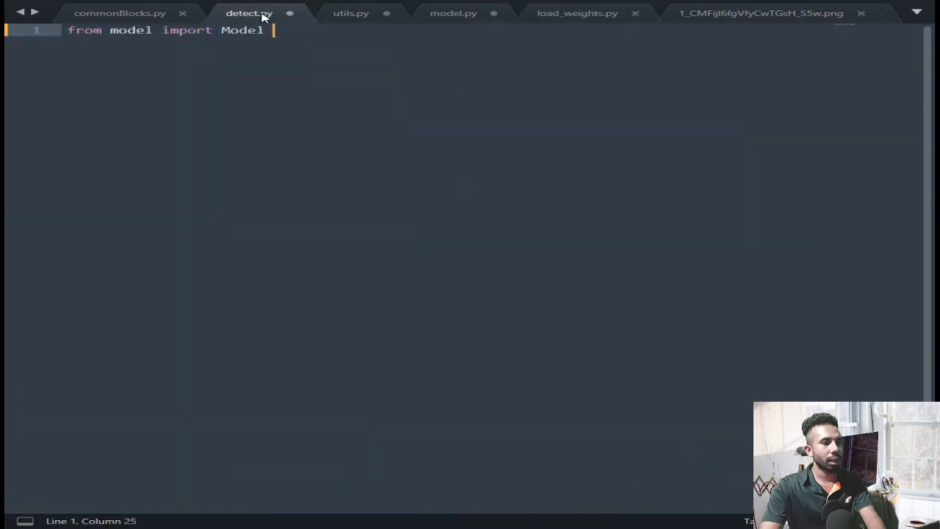
pyautogui.click(356, 13)
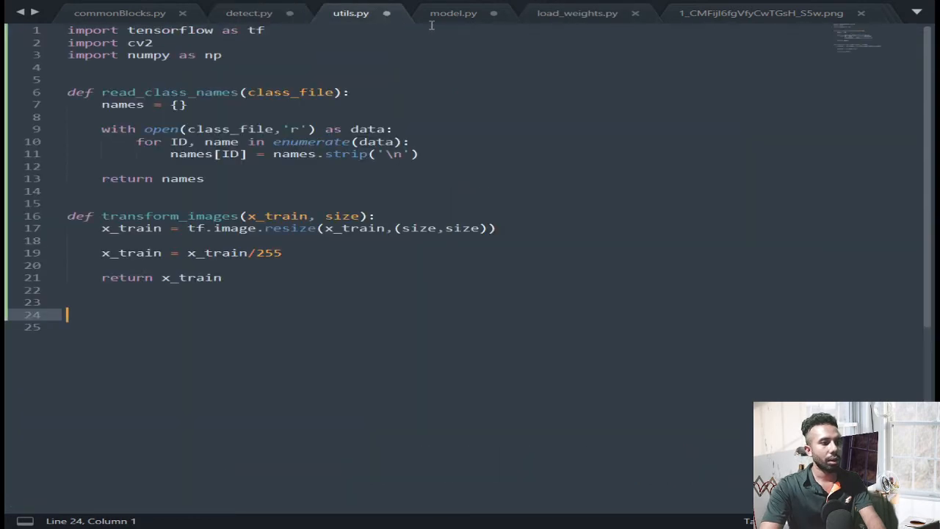
pyautogui.click(453, 13)
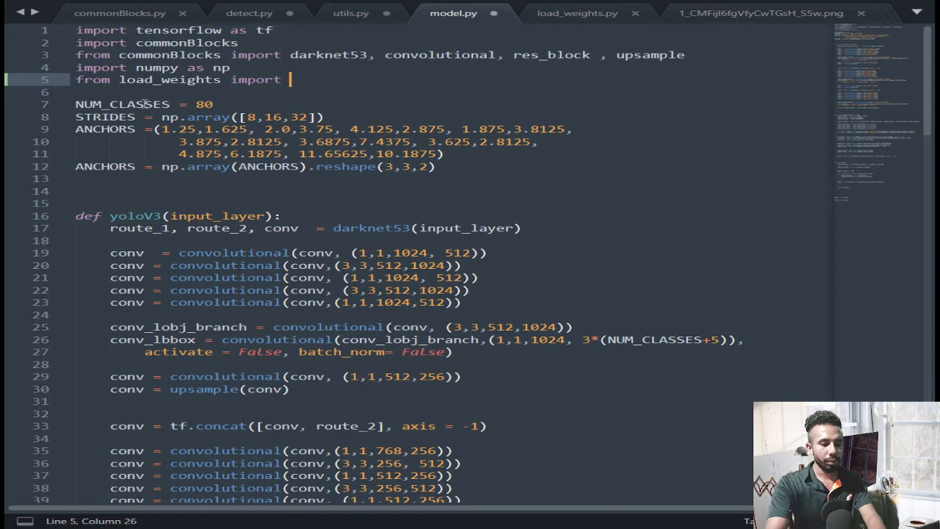
pyautogui.write('Load')
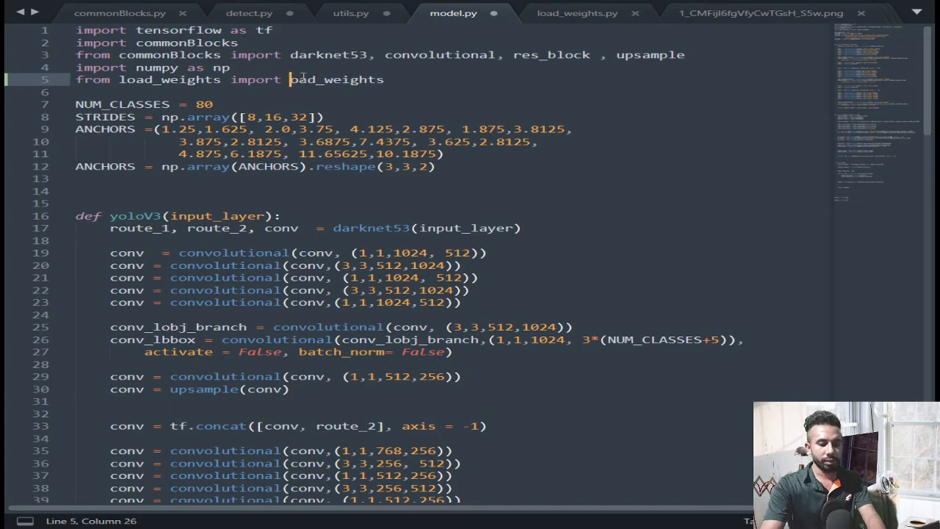
pyautogui.scroll(-3)
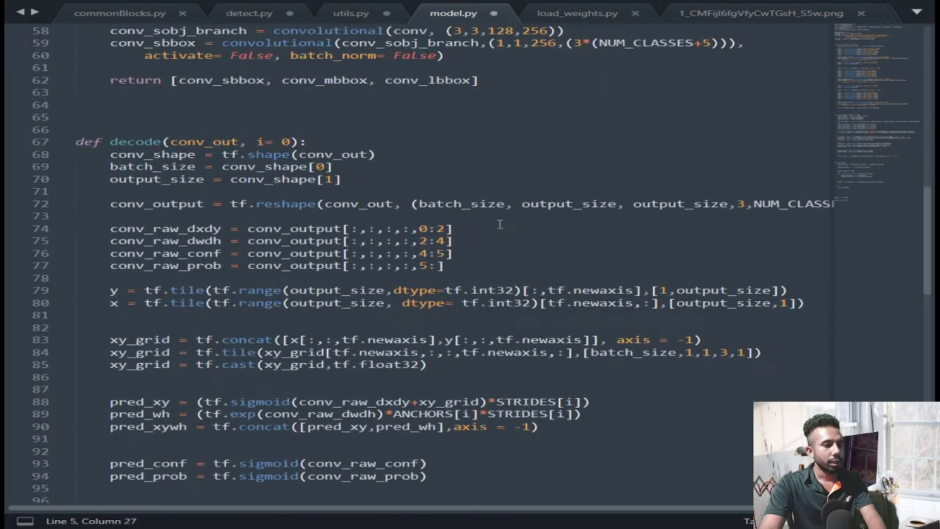
# Start model = Load_weights() in Model(), checking the function's parameters in load_weights.py and utils.py
pyautogui.scroll(-3)
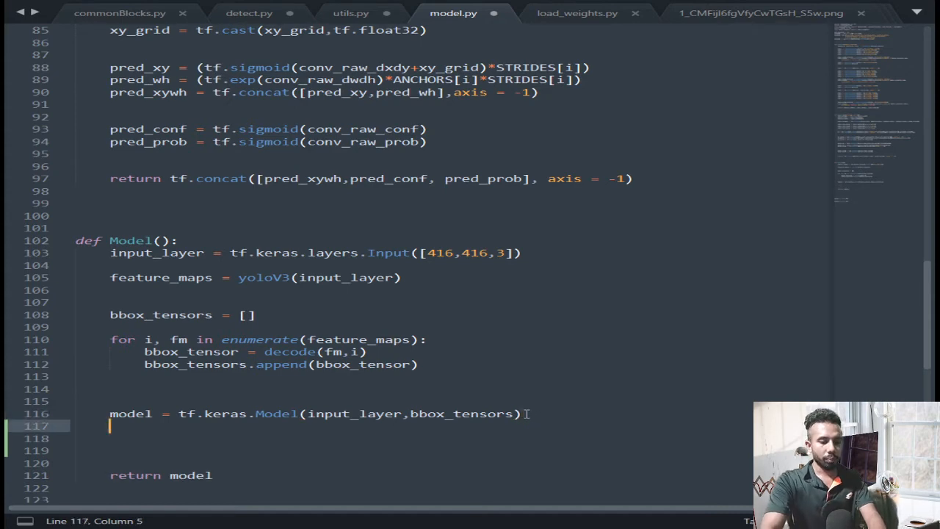
pyautogui.write('model =')
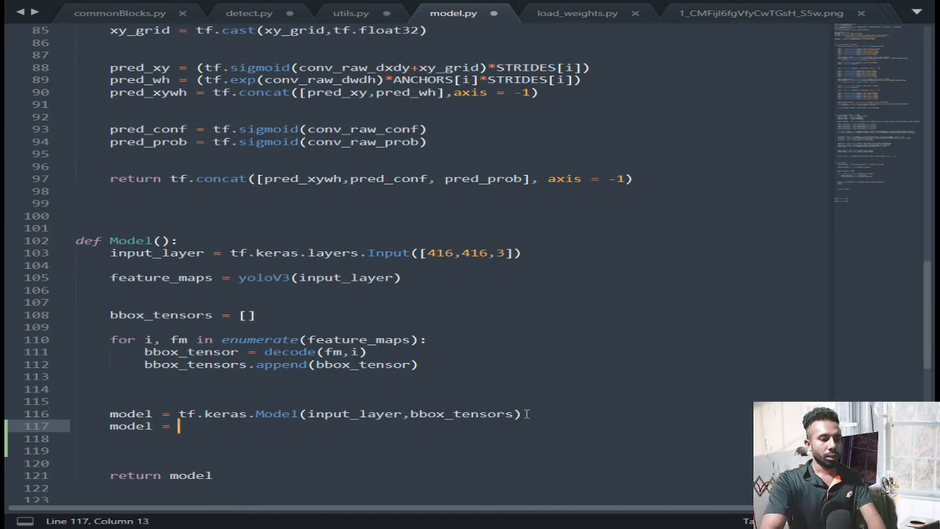
pyautogui.write('Load_weights()')
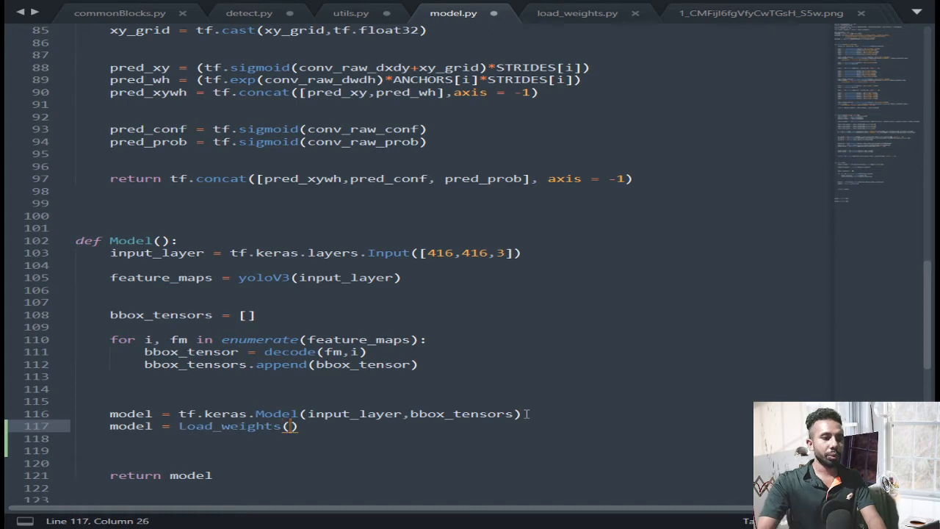
pyautogui.click(576, 14)
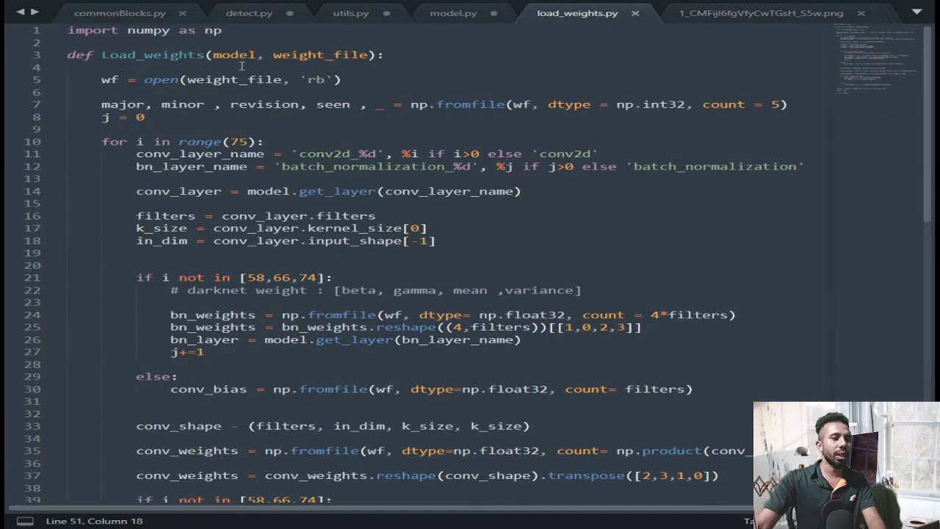
pyautogui.click(350, 13)
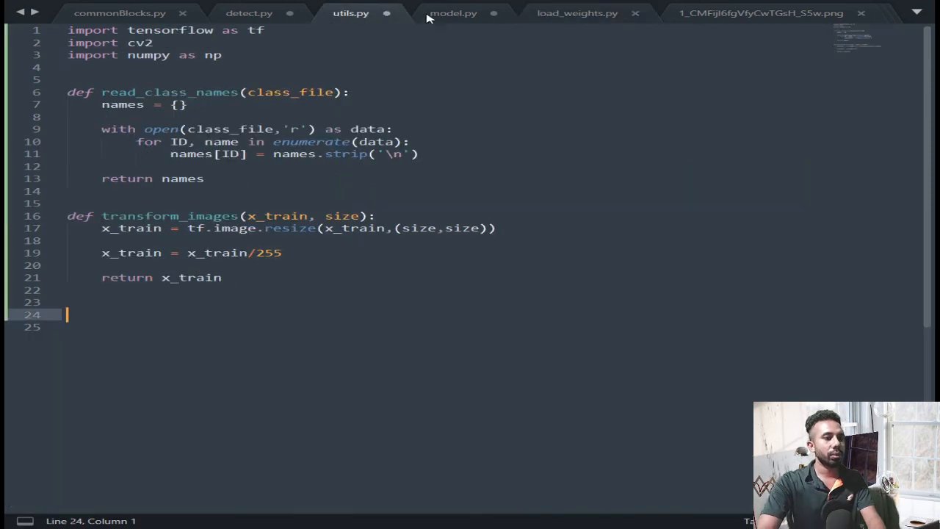
pyautogui.click(453, 13)
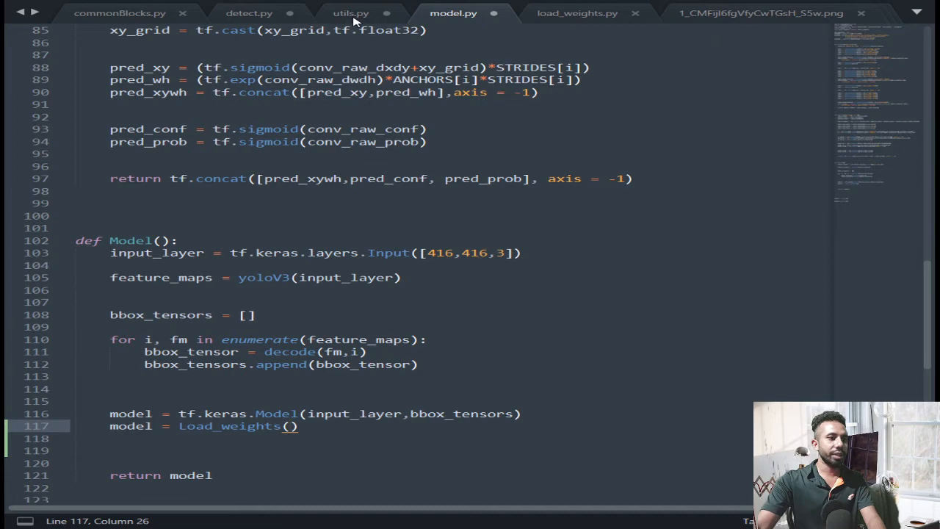
pyautogui.click(347, 16)
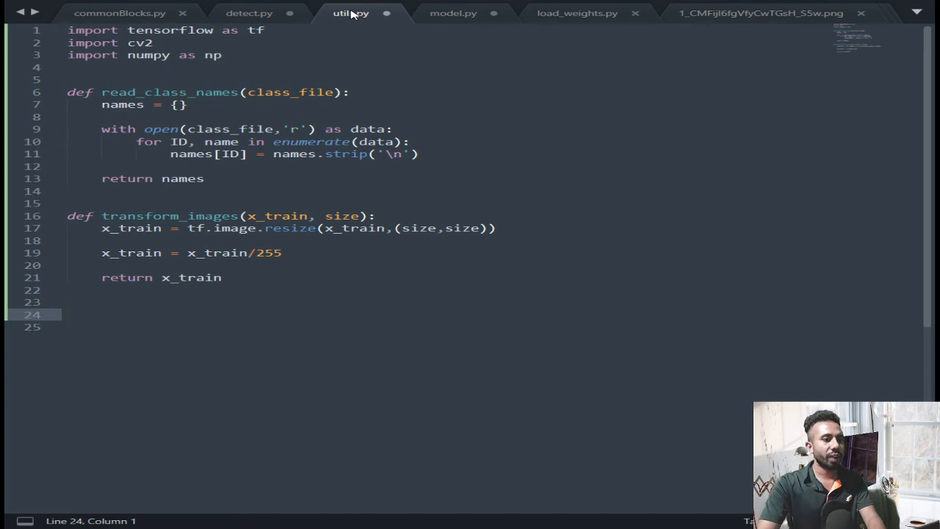
pyautogui.click(452, 13)
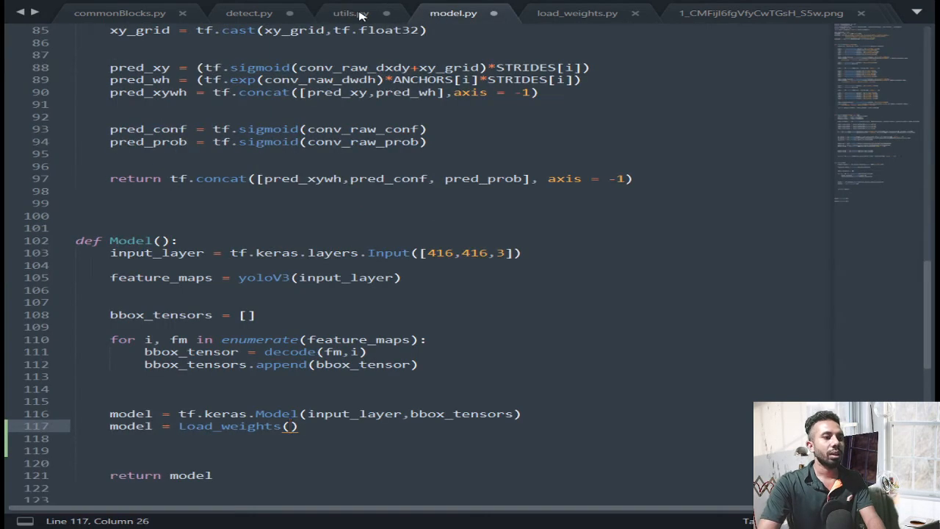
pyautogui.click(346, 11)
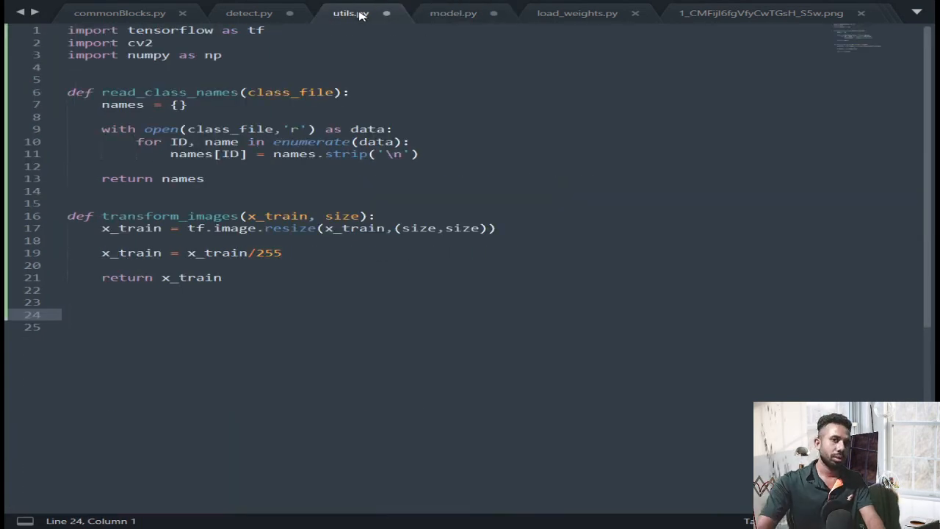
pyautogui.click(452, 13)
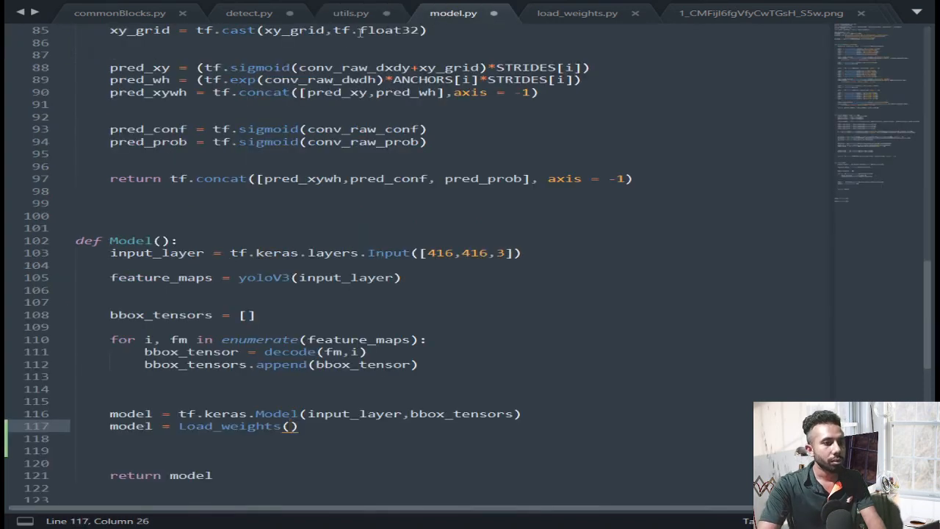
# Complete the call as load_weights(model,"yolov3.weights") before returning the model
pyautogui.write('mdo')
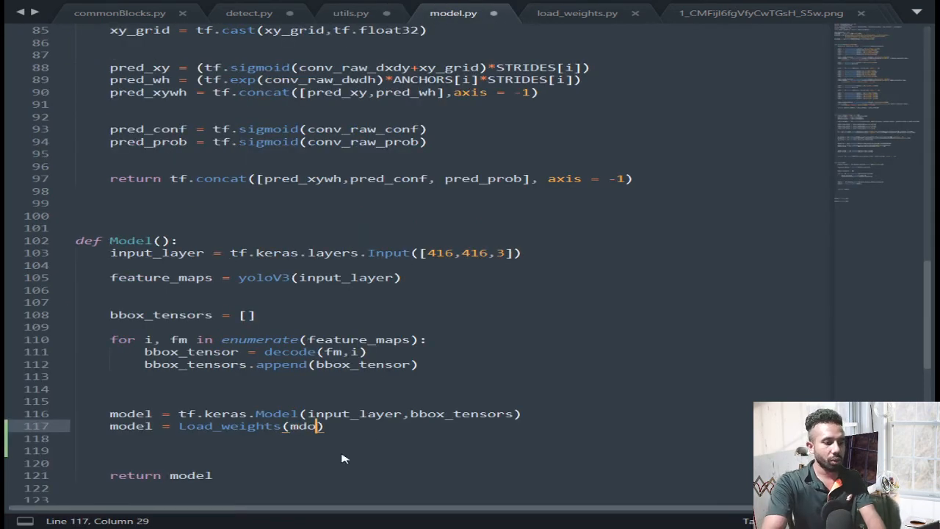
pyautogui.write('model,')
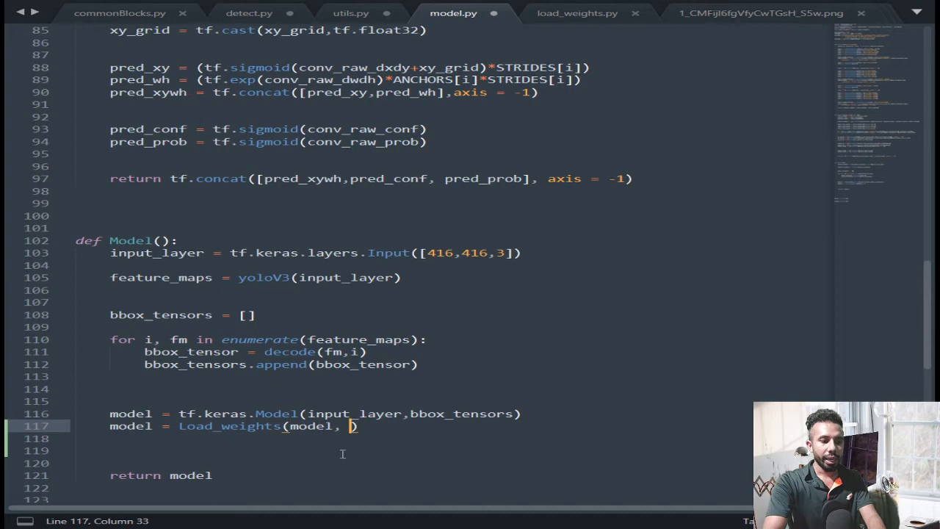
pyautogui.write('""')
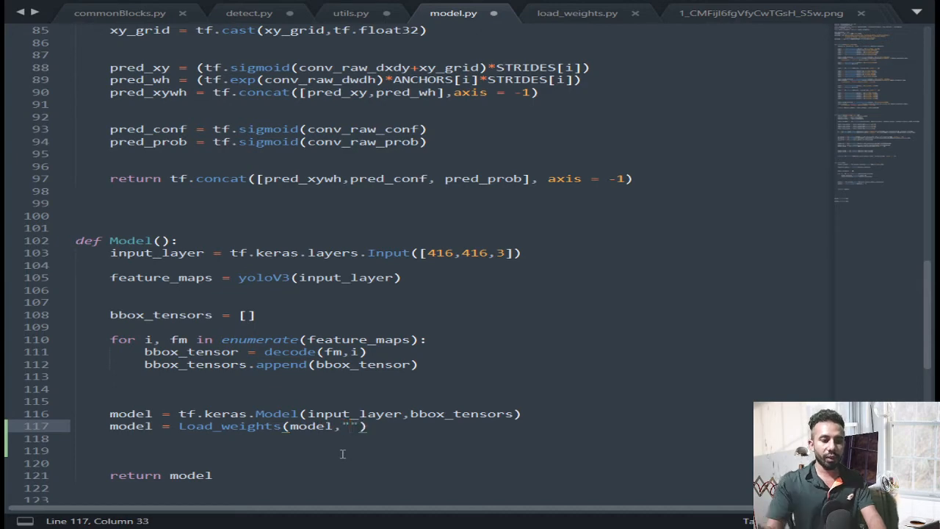
pyautogui.write('yl')
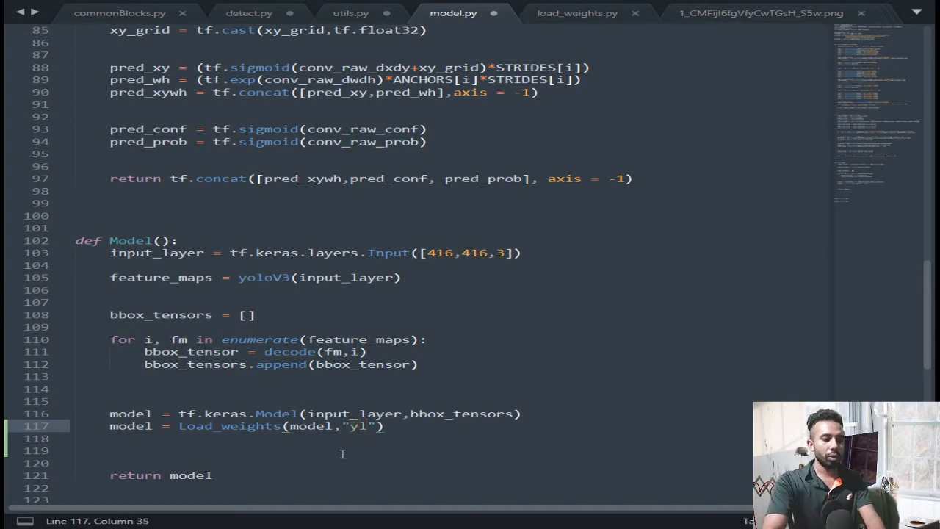
pyautogui.write('olov')
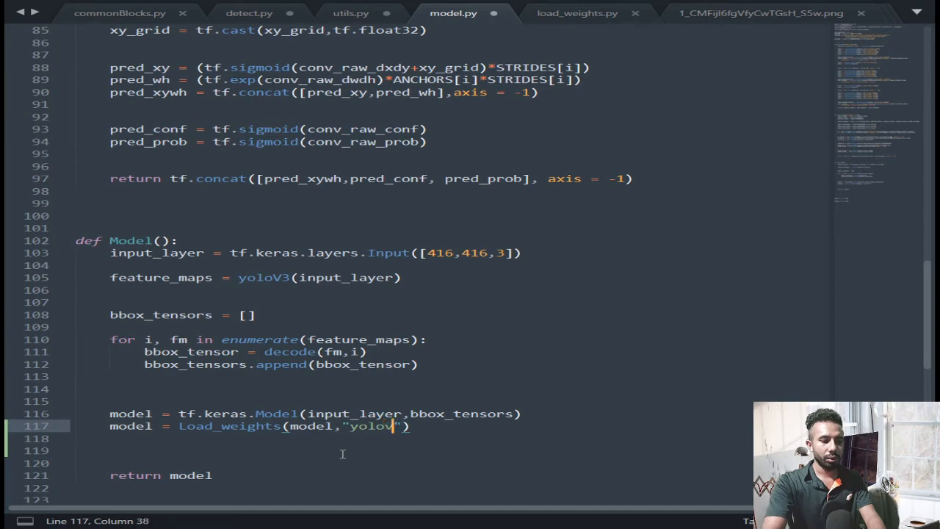
pyautogui.write('3.weigh')
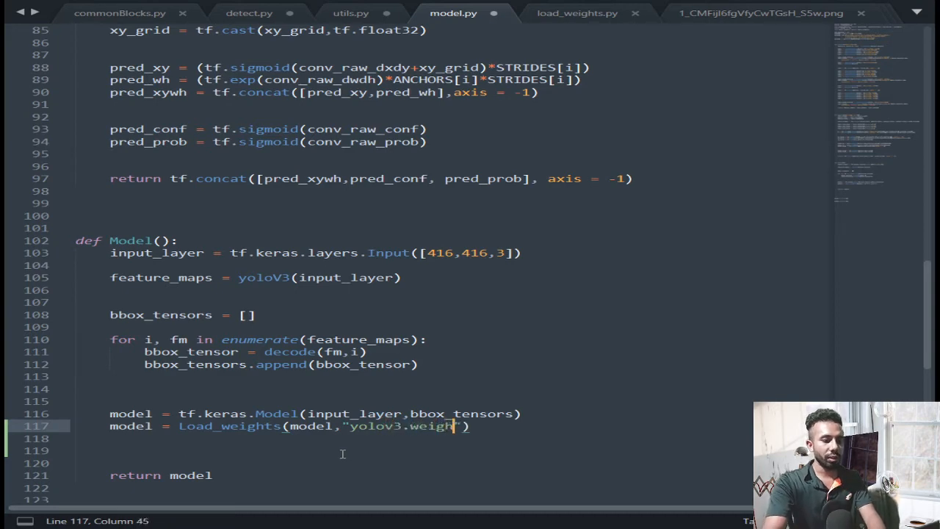
pyautogui.write('ts')
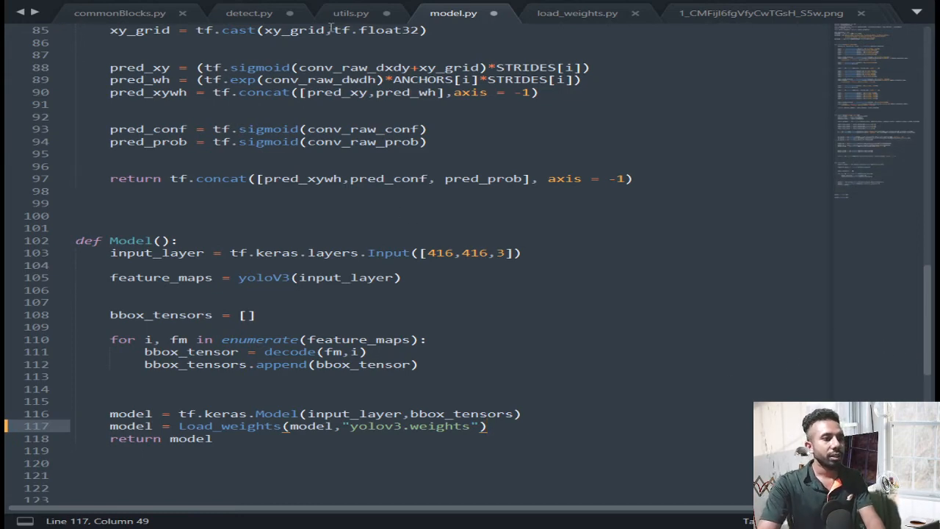
# In detect.py, define main(type="video"): below the Model import
pyautogui.click(352, 13)
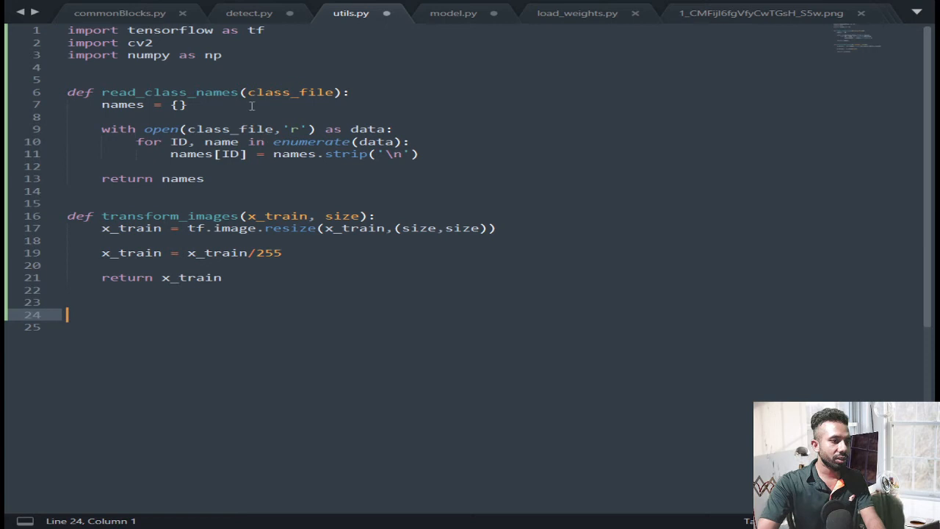
pyautogui.click(249, 13)
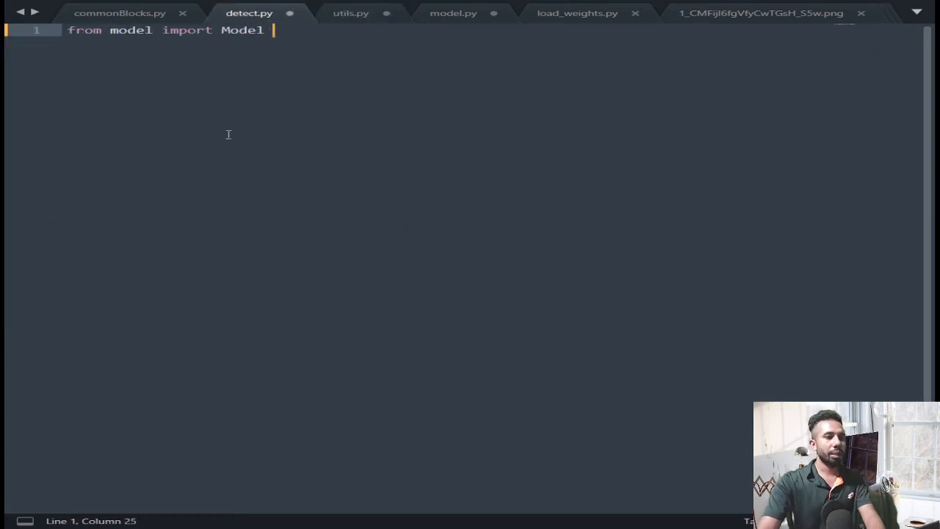
pyautogui.press('Enter')
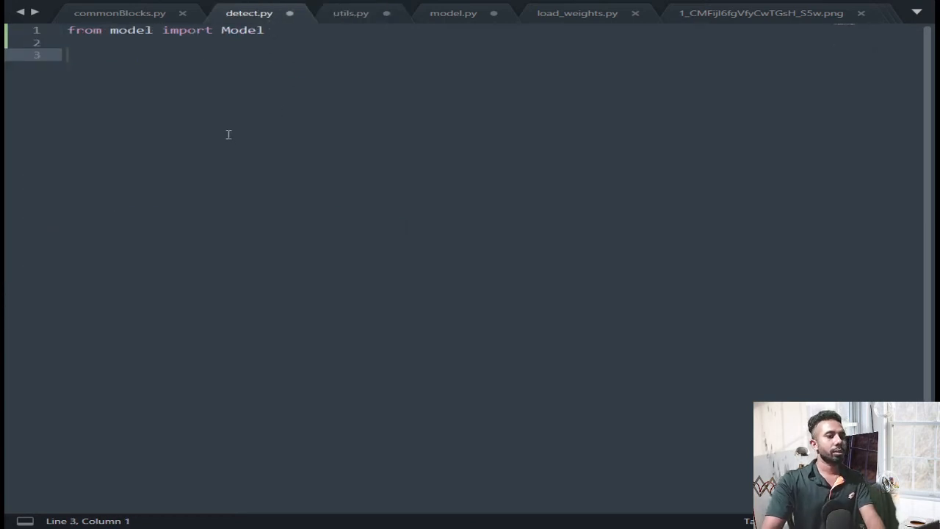
pyautogui.write('de')
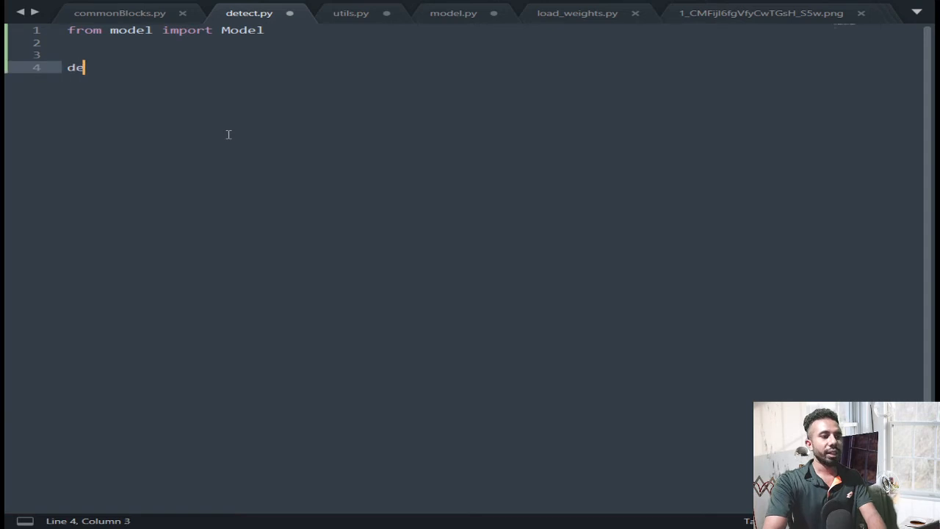
pyautogui.write('f')
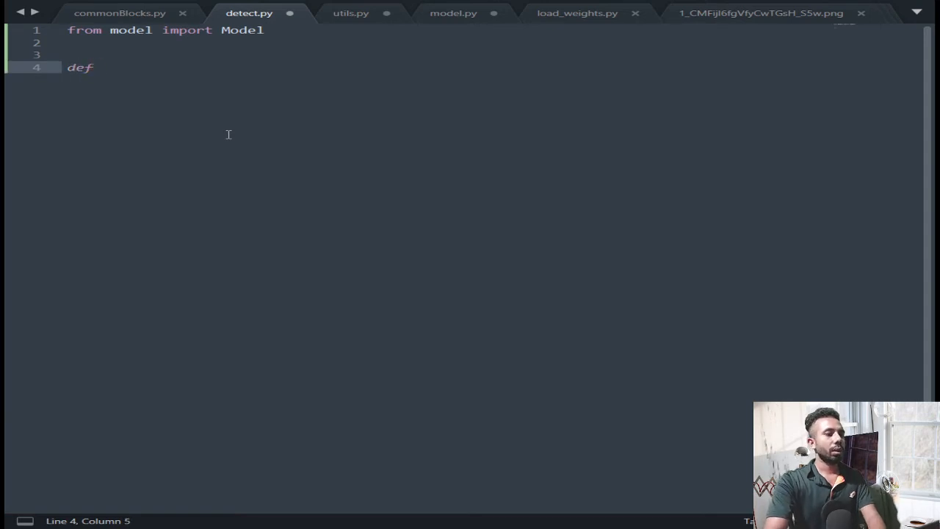
pyautogui.write('main()')
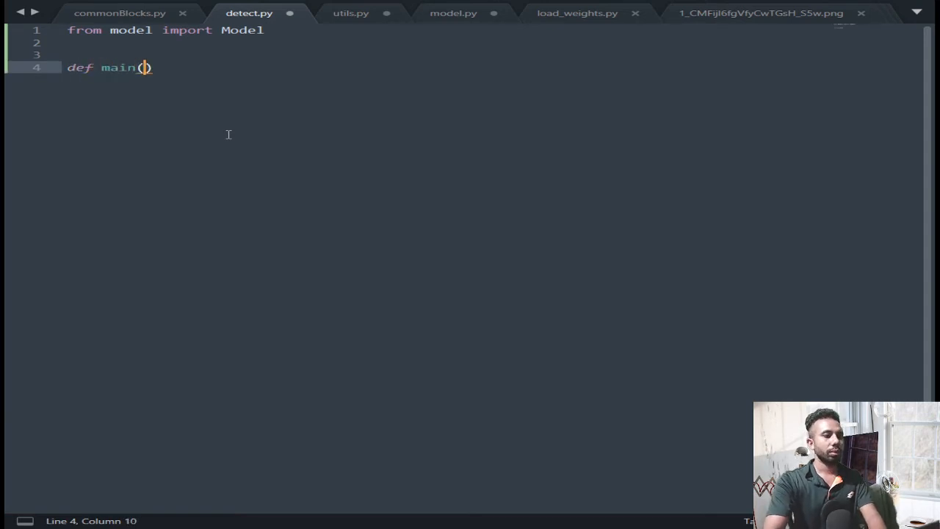
pyautogui.write('type')
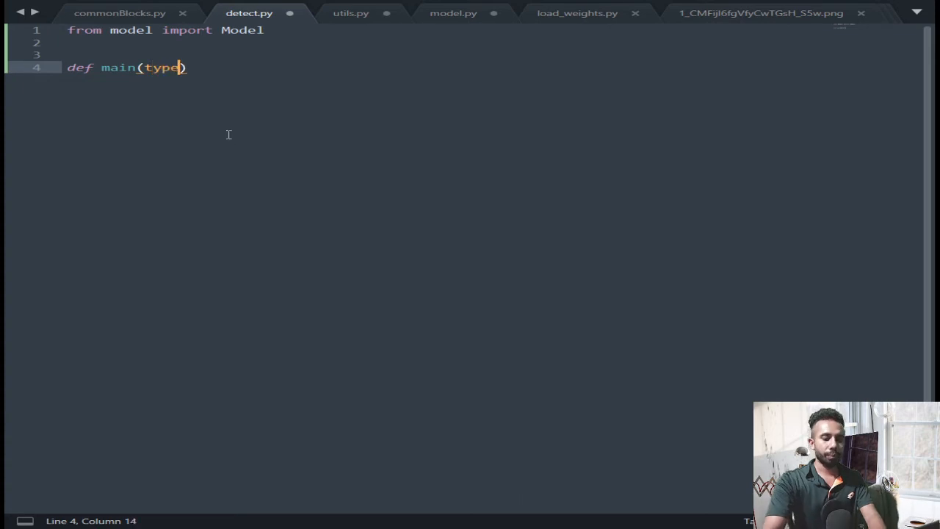
pyautogui.write('="vide"')
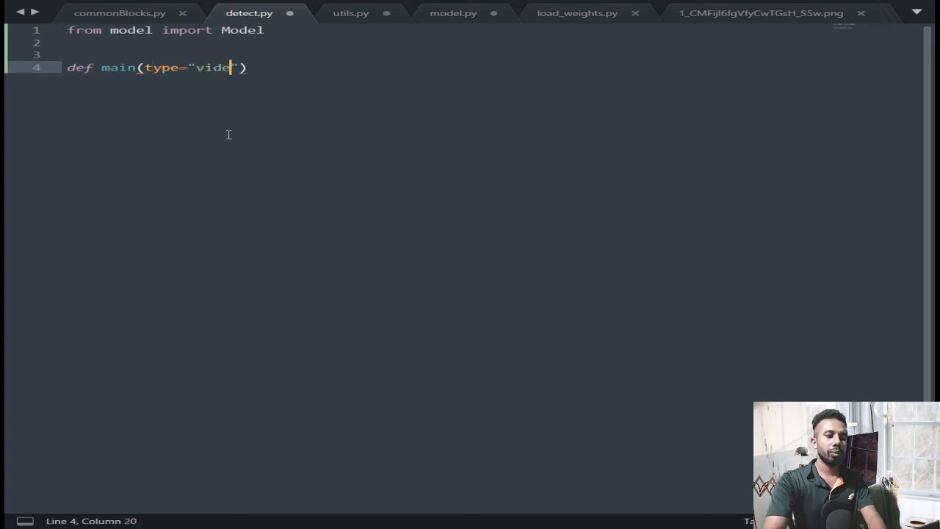
pyautogui.write('o"')
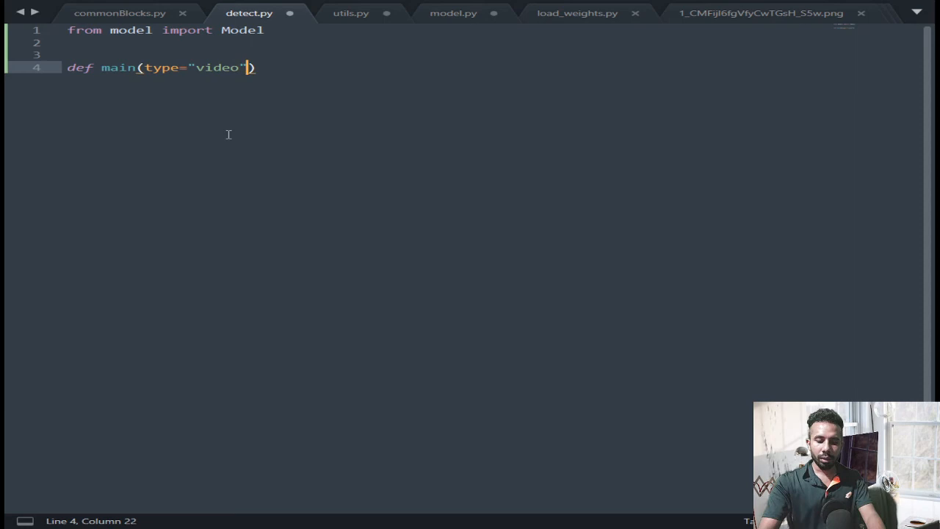
pyautogui.write(':')
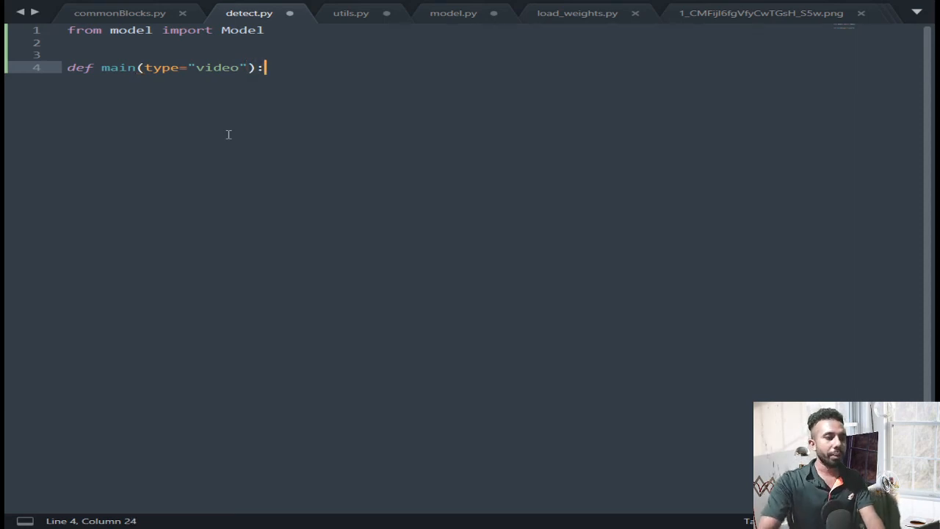
# Make model = Model() the first statement of main
pyautogui.press('Enter')
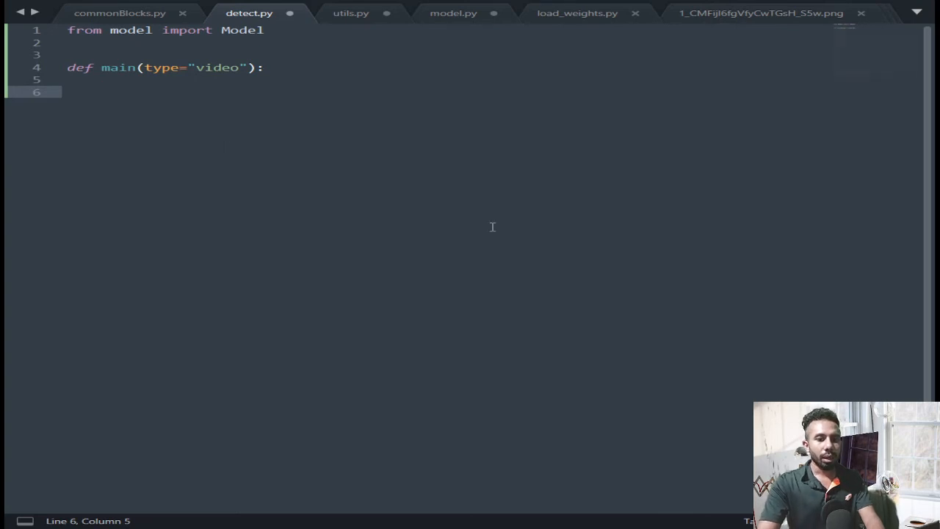
pyautogui.write('model = Mod')
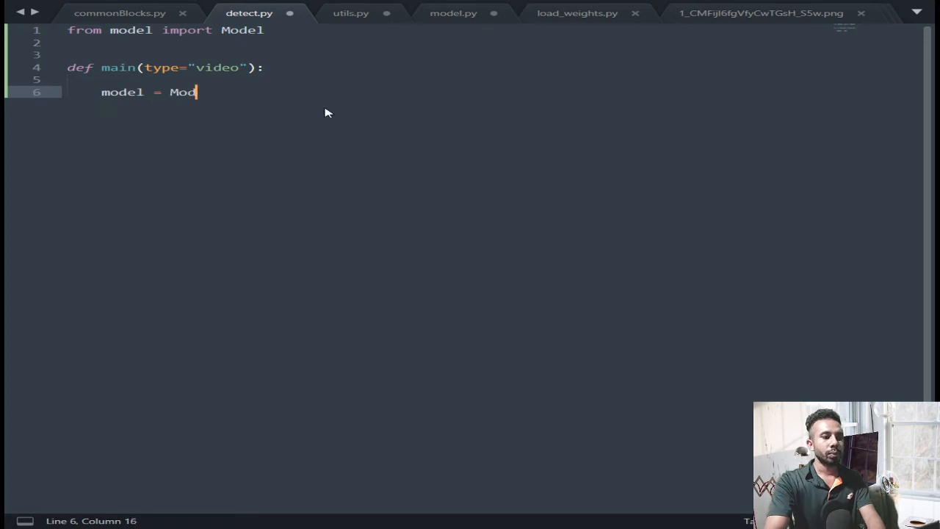
pyautogui.write('el()')
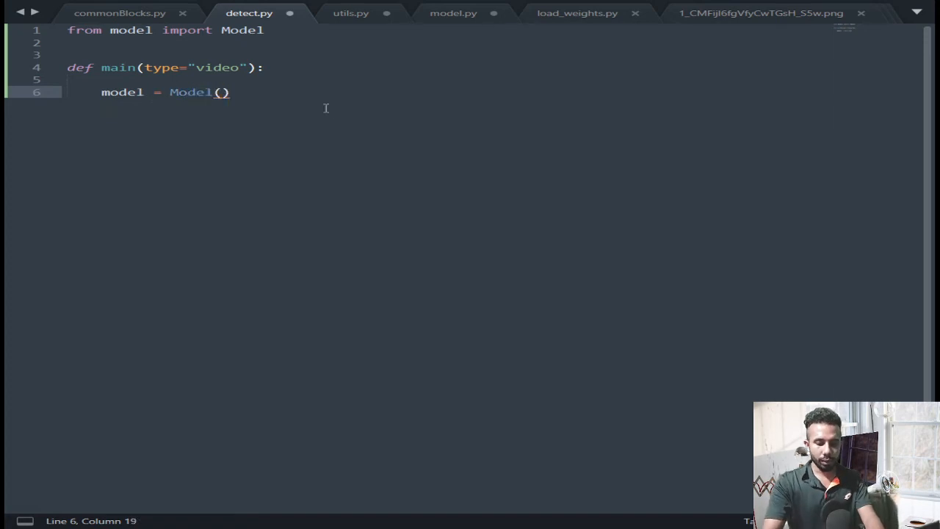
pyautogui.press('Enter')
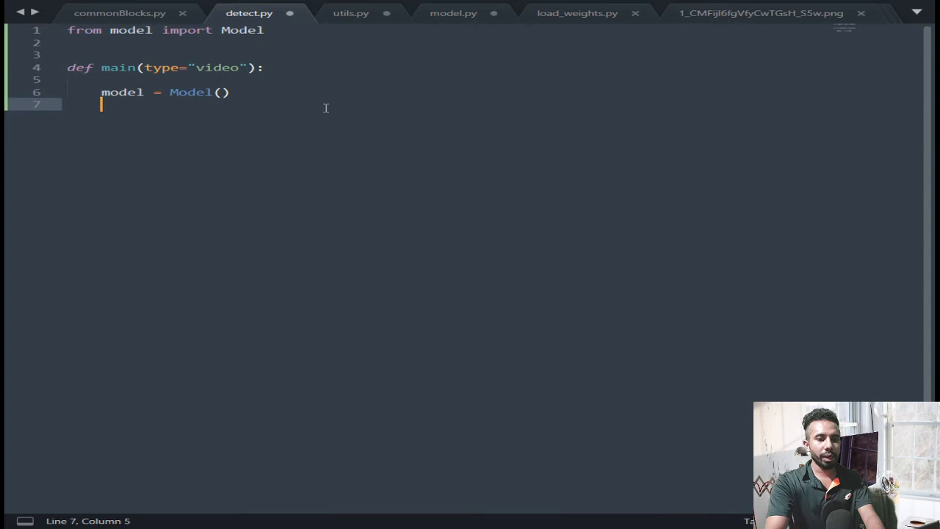
# In main, set names = read_class_names("classes.names")
pyautogui.write('names =')
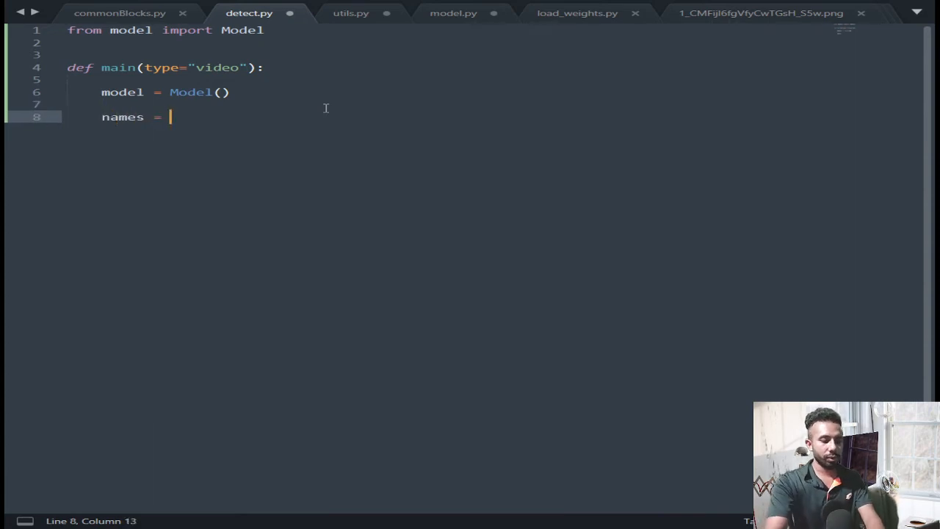
pyautogui.write('r')
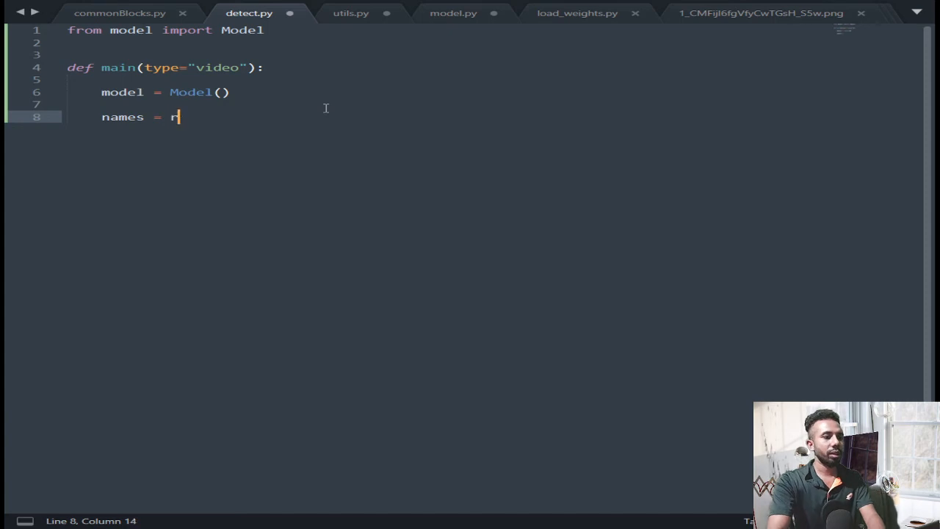
pyautogui.write('ead_')
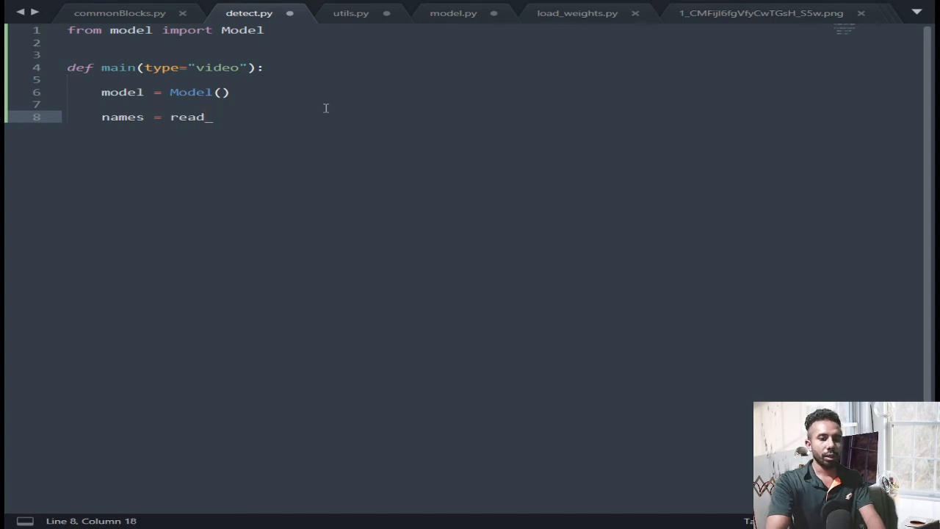
pyautogui.write('class_')
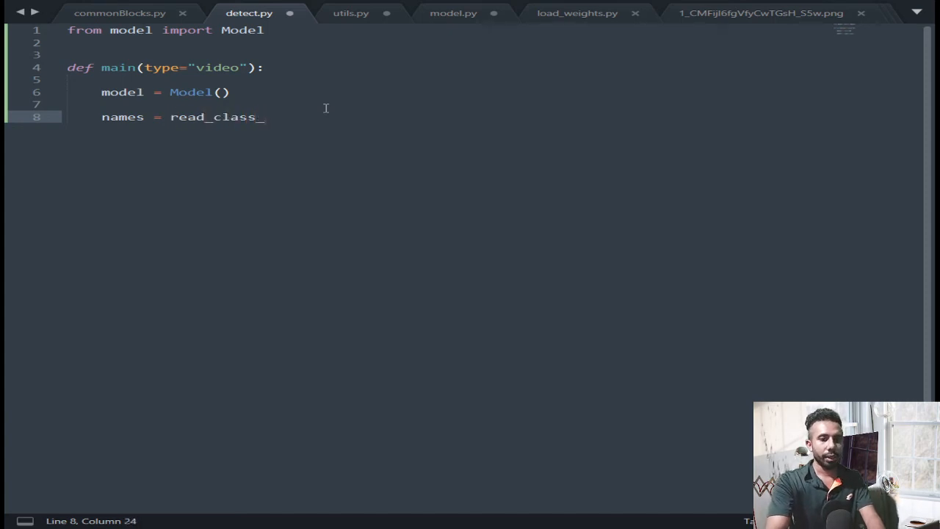
pyautogui.write('names()')
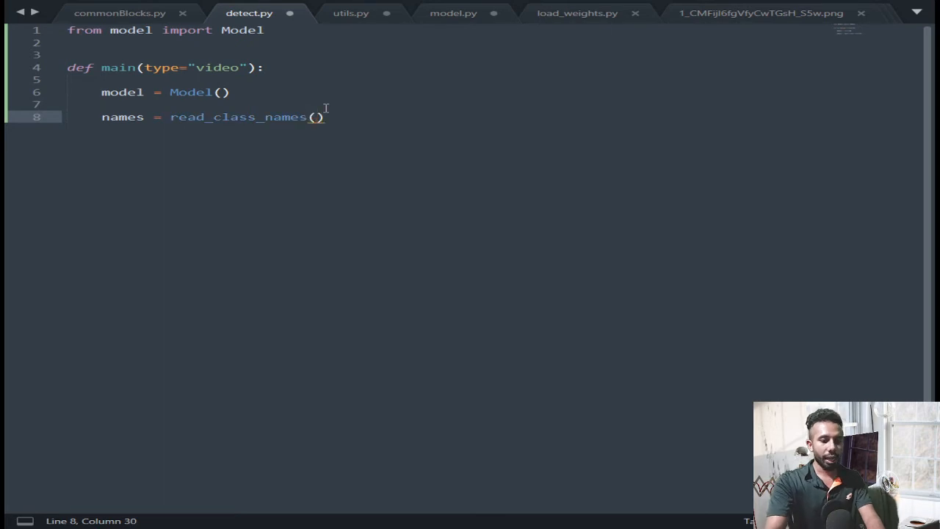
pyautogui.write('""')
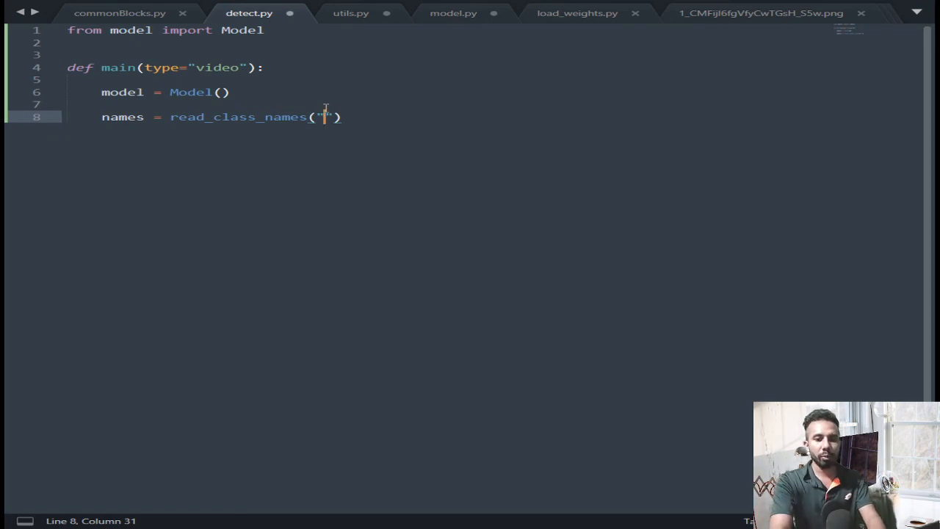
pyautogui.write('classes.nae')
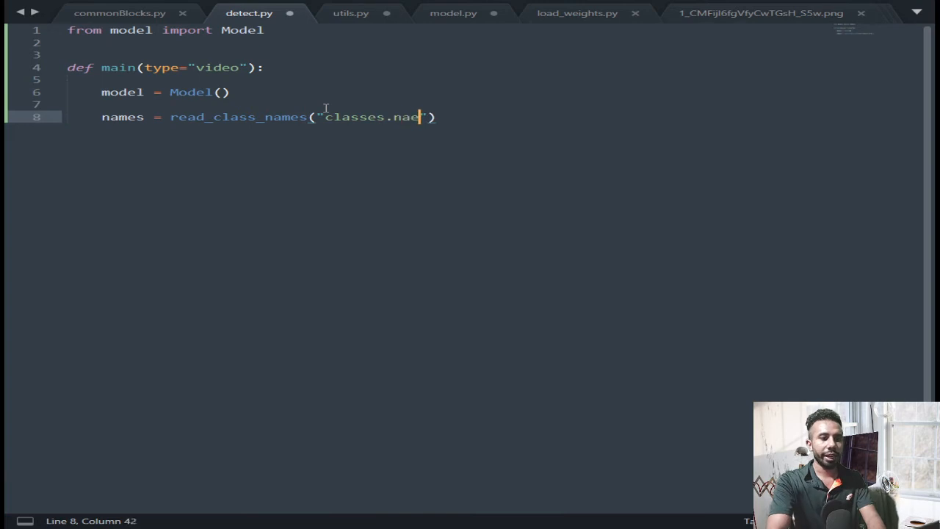
pyautogui.write('mes')
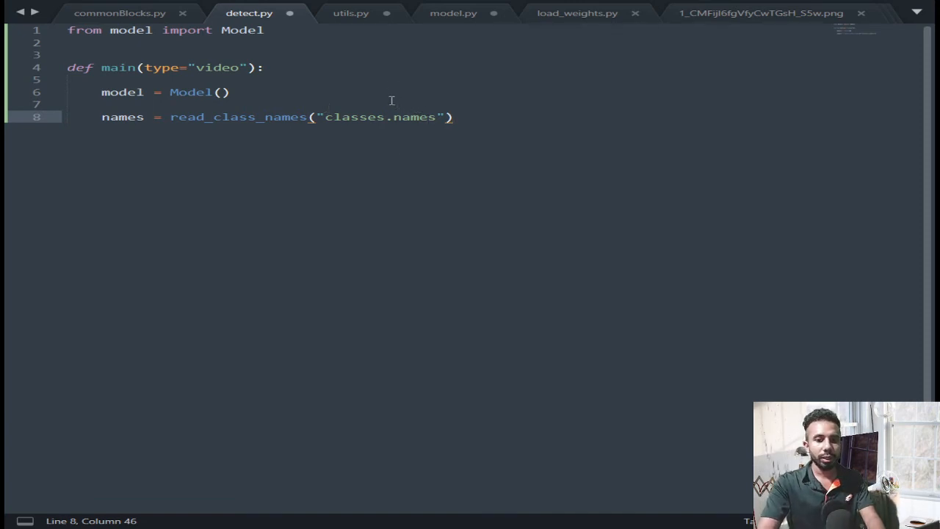
# Add 'from utils import read_class_names' below the Model import
pyautogui.click(70, 47)
pyautogui.write('from')
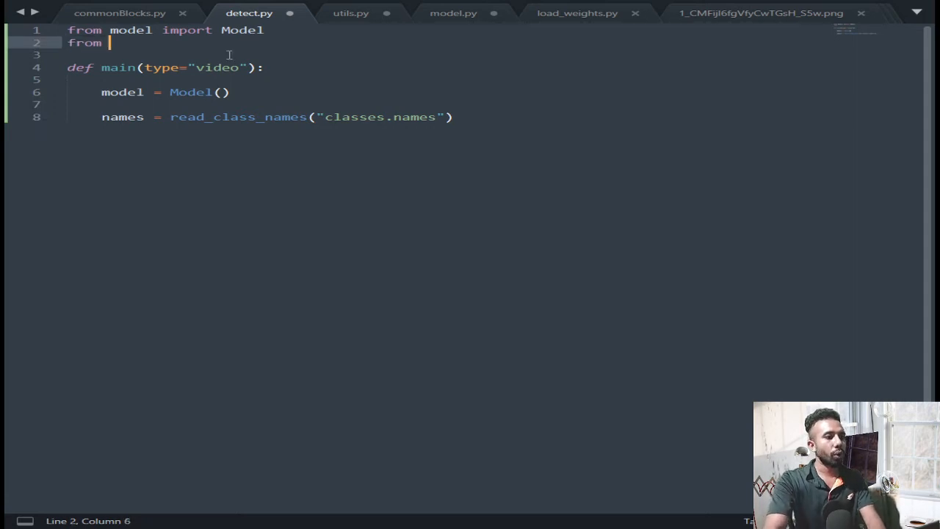
pyautogui.write('utils')
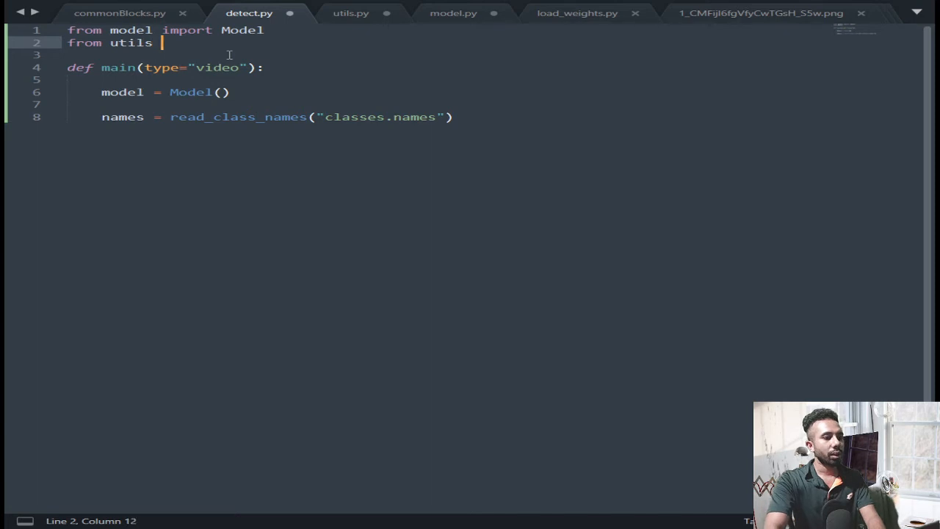
pyautogui.write('import c')
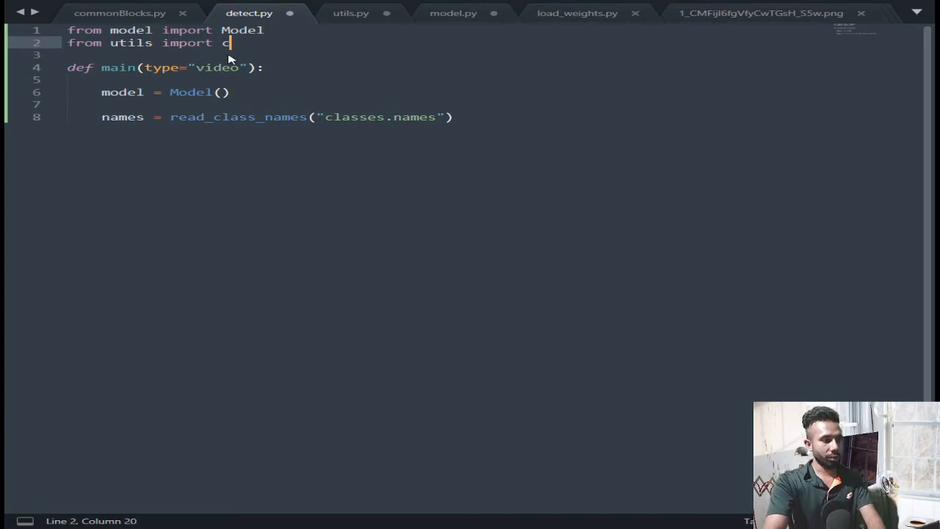
pyautogui.write('read_class_names')
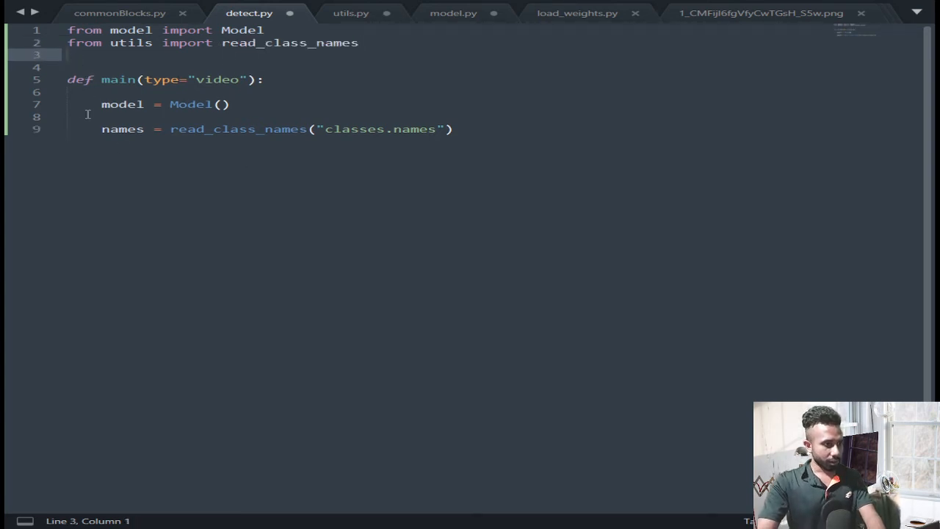
# Add an if type == "video": branch in main and import cv2 at the top
pyautogui.click(449, 129)
pyautogui.write('if')
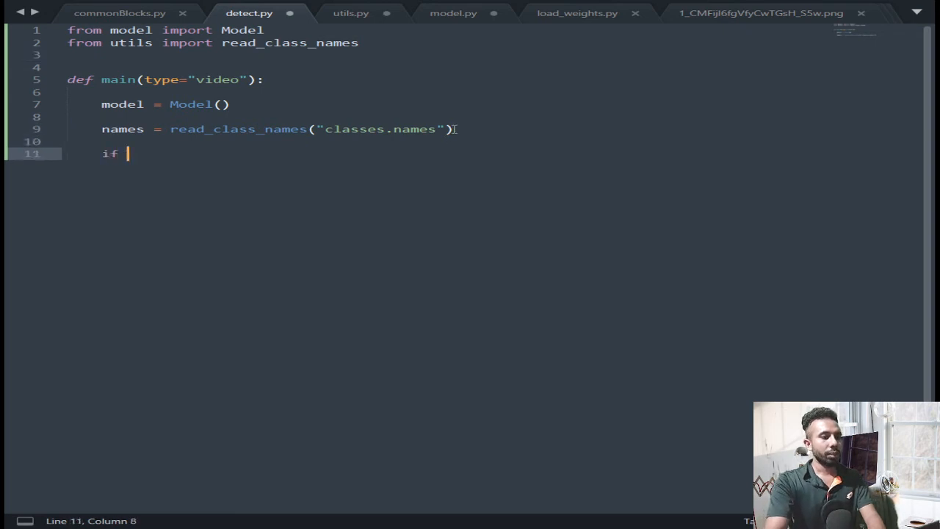
pyautogui.write('type')
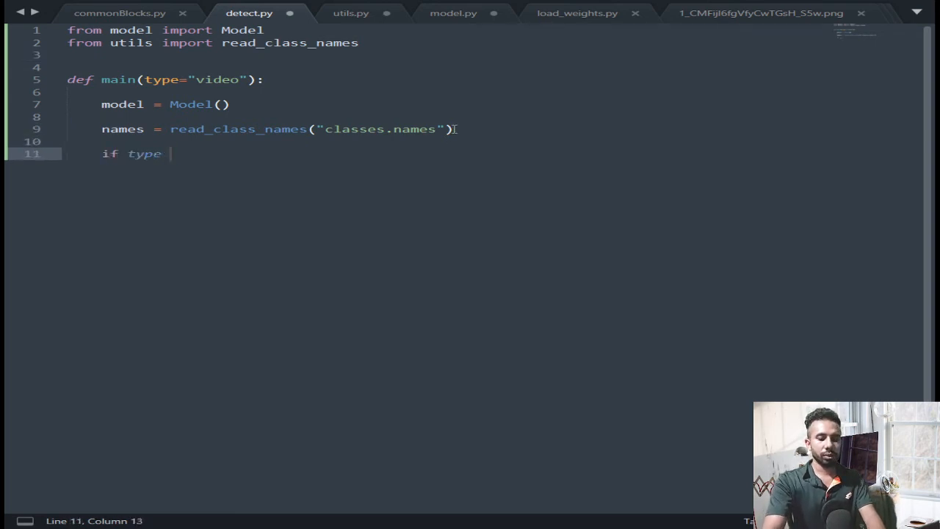
pyautogui.write('== "v"')
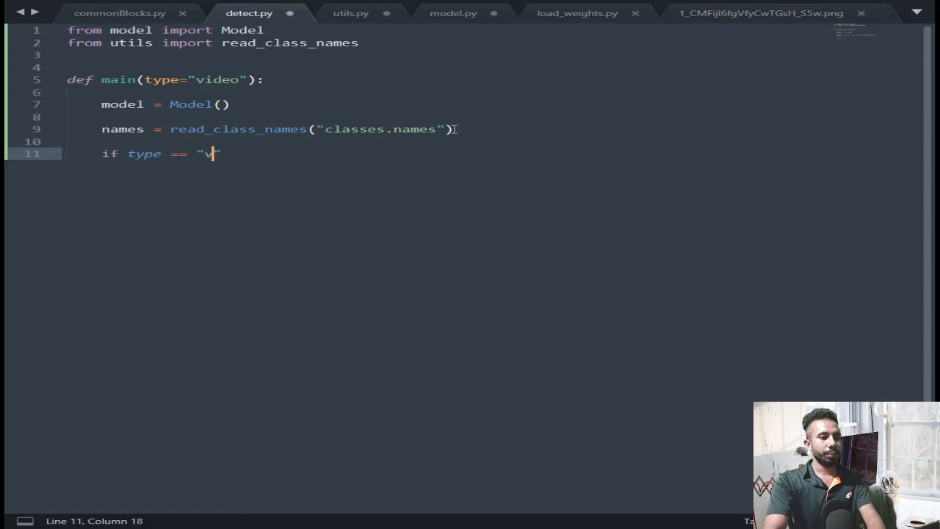
pyautogui.write('ideo')
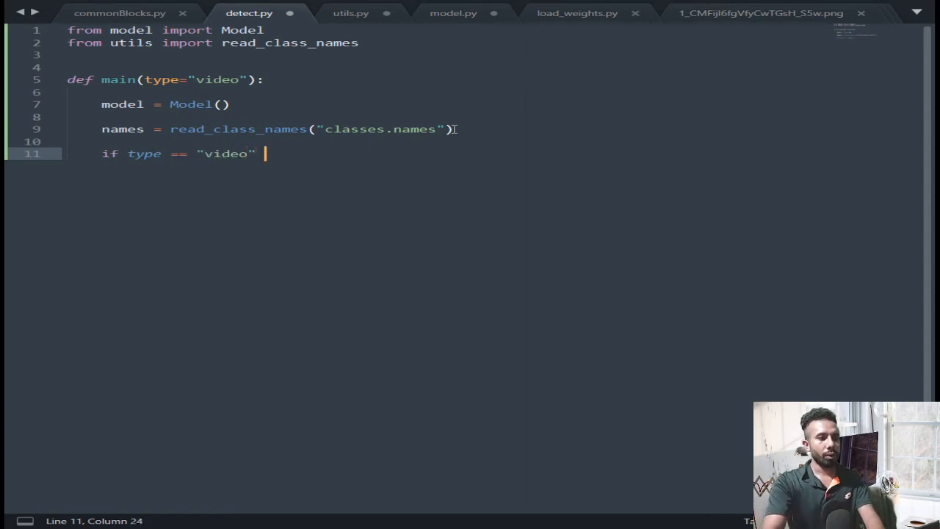
pyautogui.write(':')
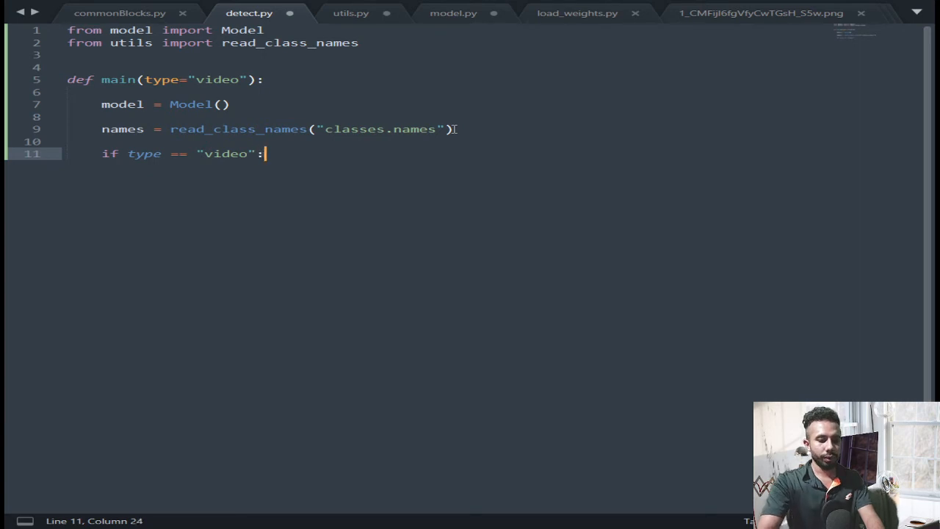
pyautogui.press('Enter')
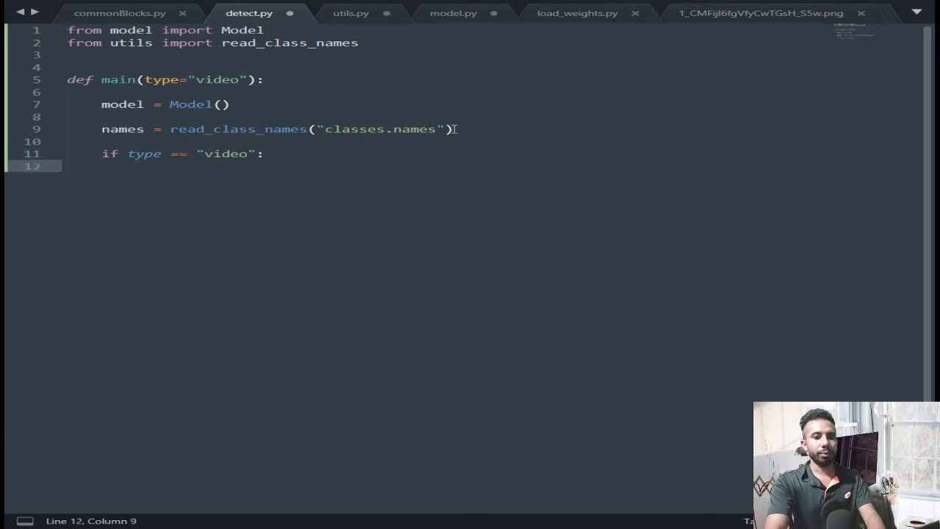
pyautogui.write('vid =')
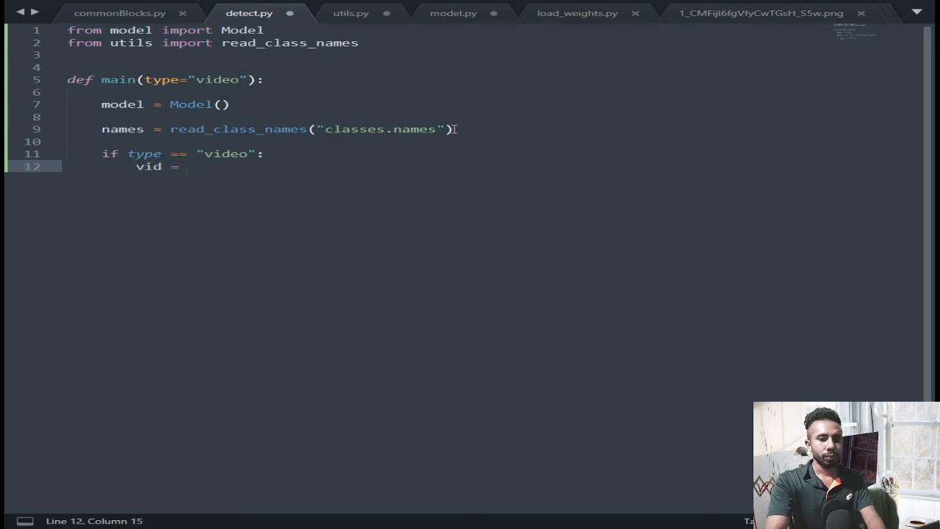
pyautogui.write('cv2')
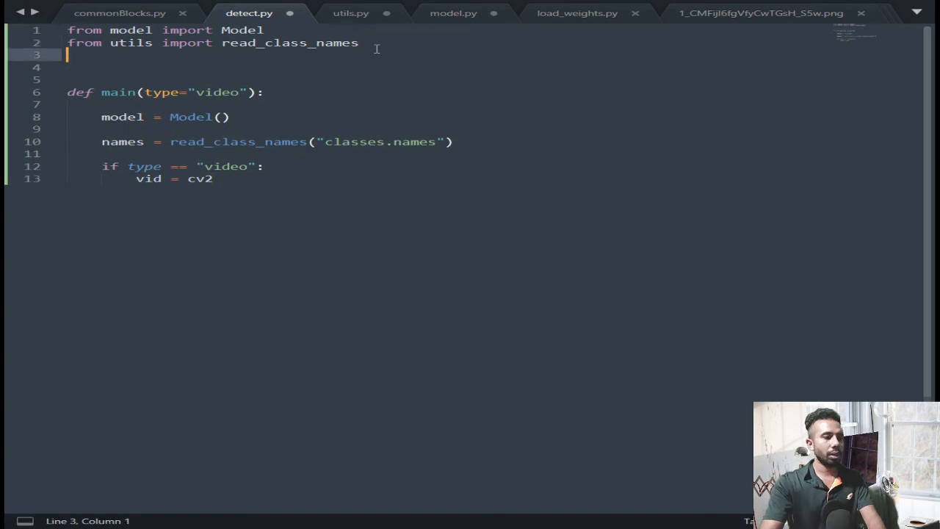
pyautogui.write('import c')
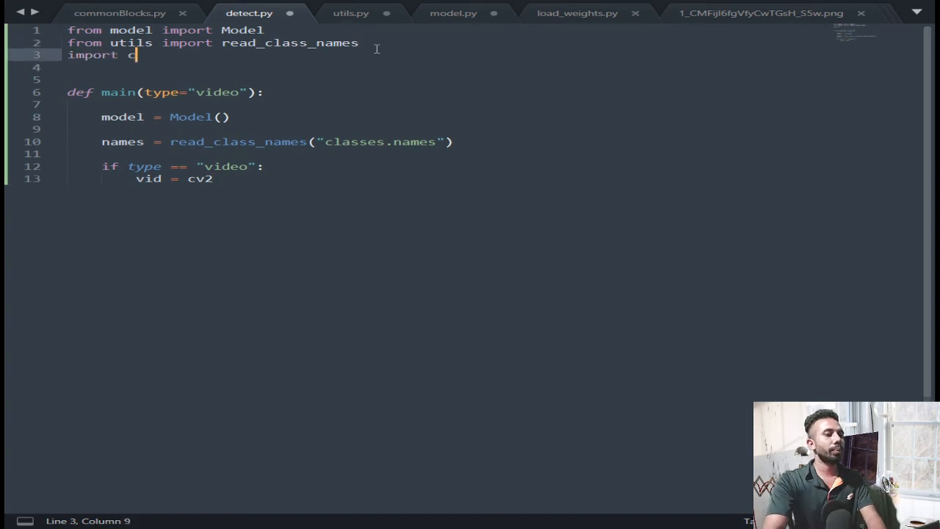
pyautogui.write('v2')
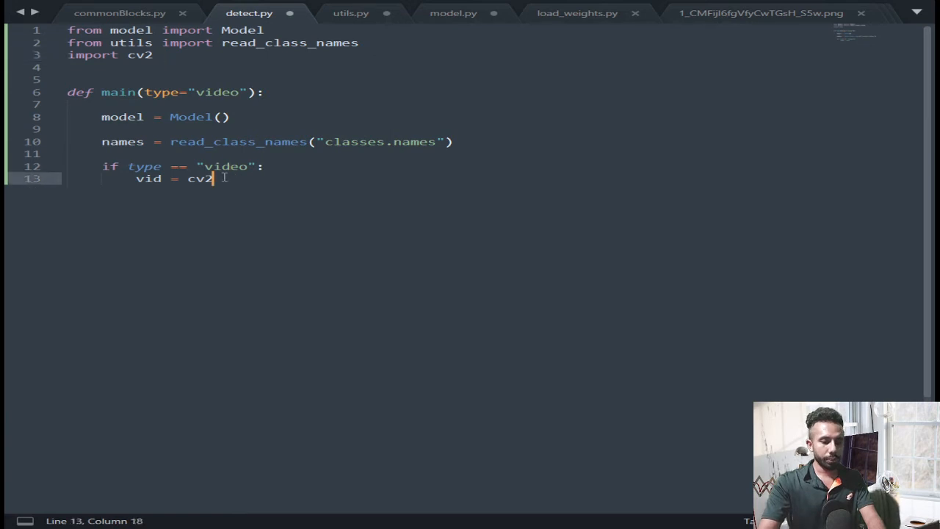
# Inside the branch set vid = cv2.VideoCapture("myvdieo.mp4")
pyautogui.write('.Video')
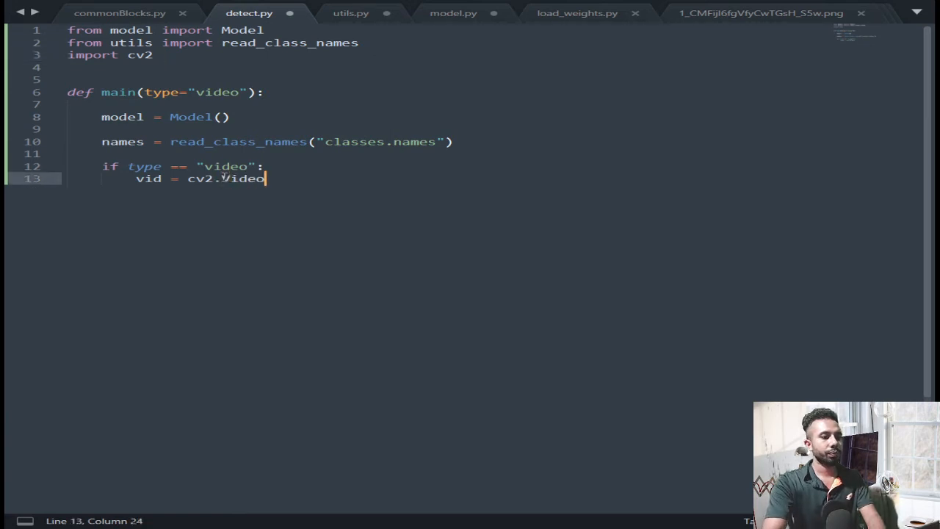
pyautogui.write('CA')
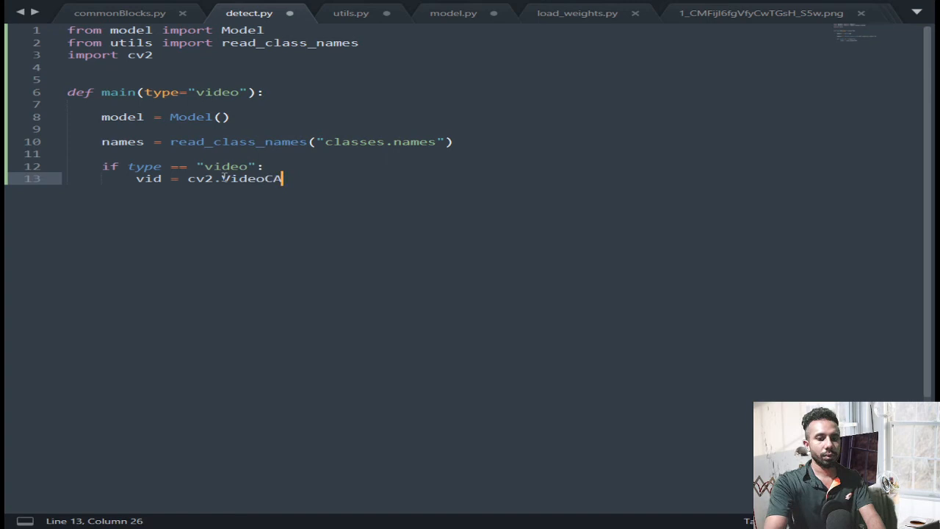
pyautogui.write('p')
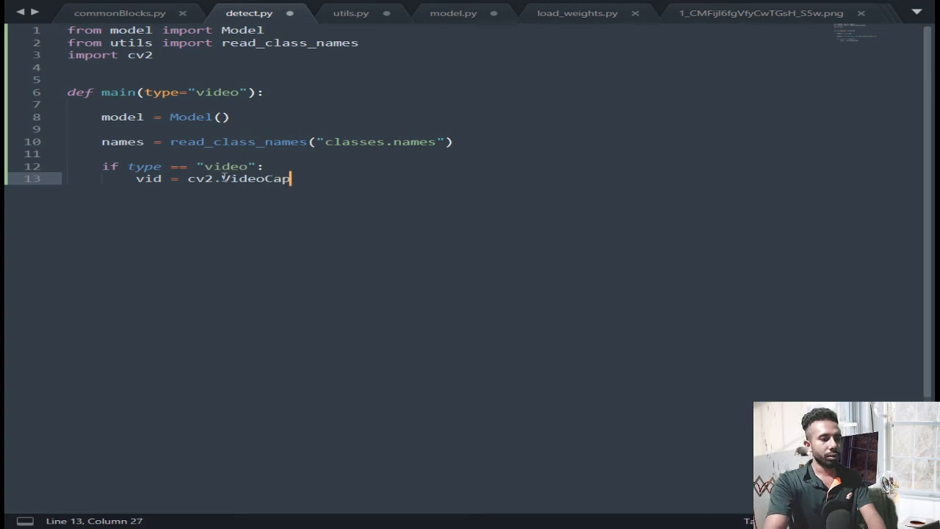
pyautogui.write('ture()')
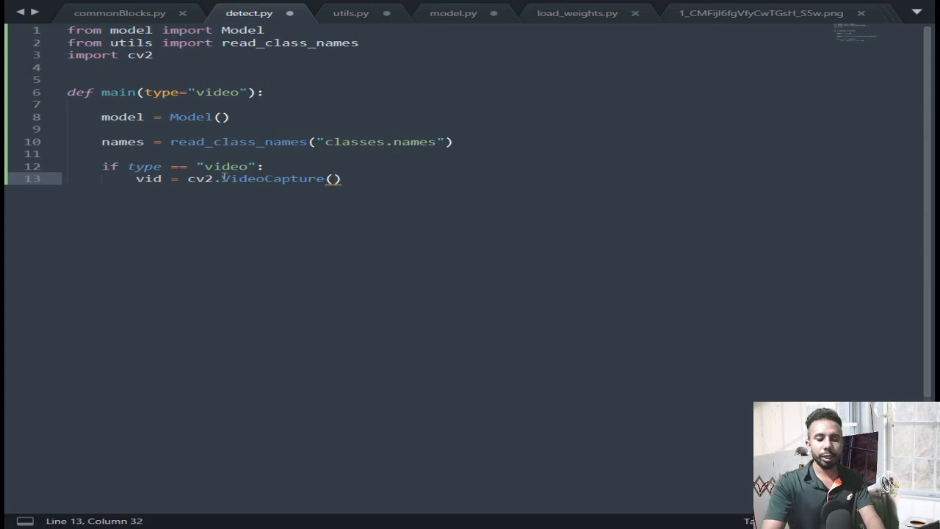
pyautogui.write('""')
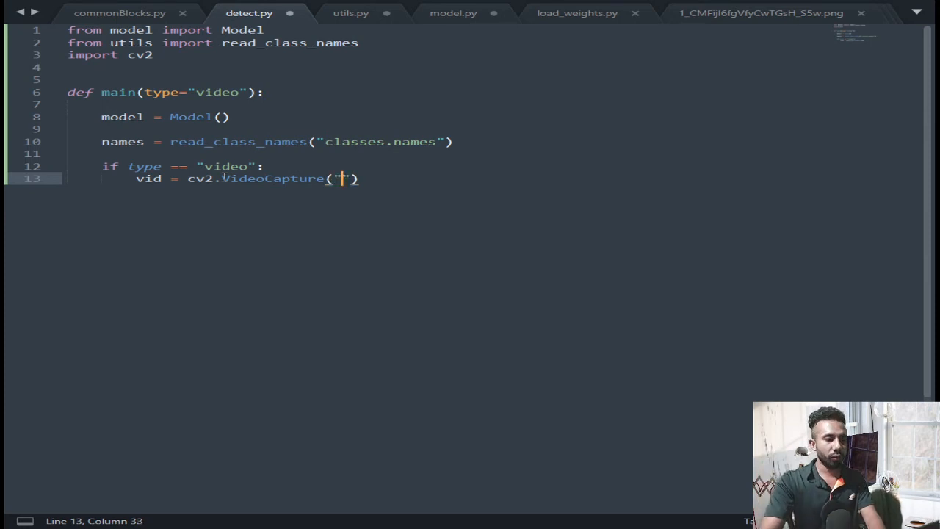
pyautogui.write('my')
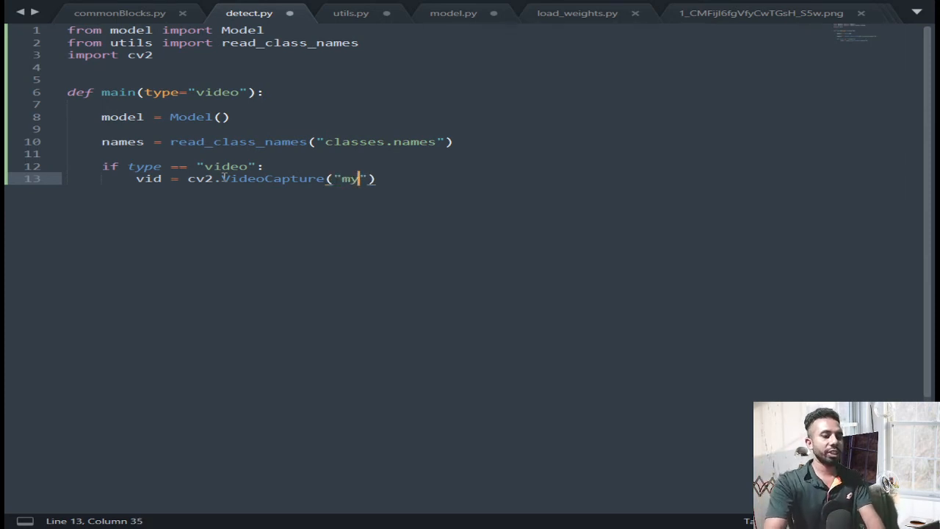
pyautogui.write('vdieo.')
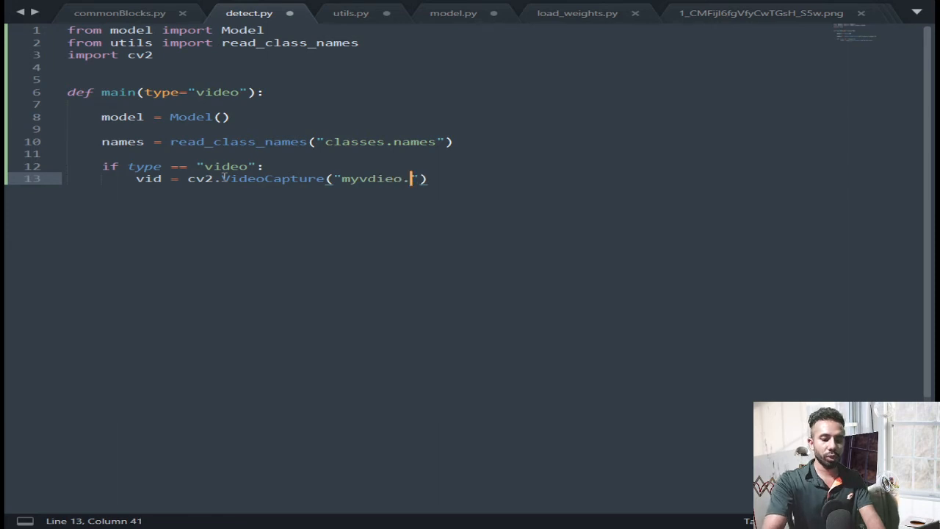
pyautogui.write('mp4')
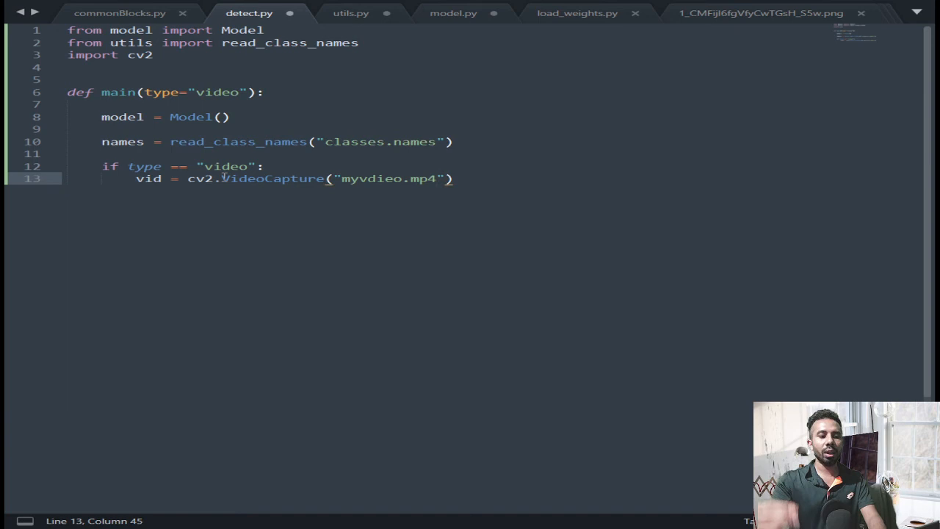
pyautogui.press('Enter')
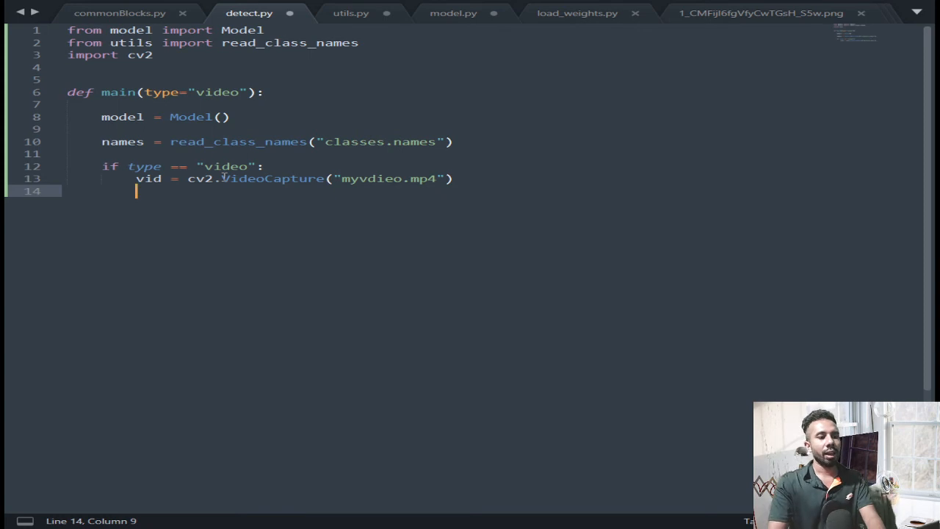
pyautogui.press('Enter')
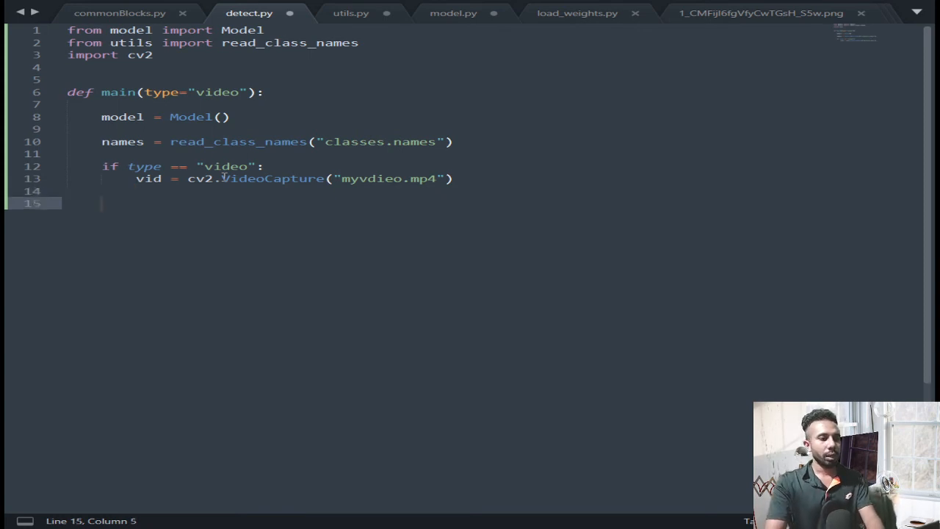
# Write the branch header `elif type == "camera":` after correcting the initial else
pyautogui.write('es')
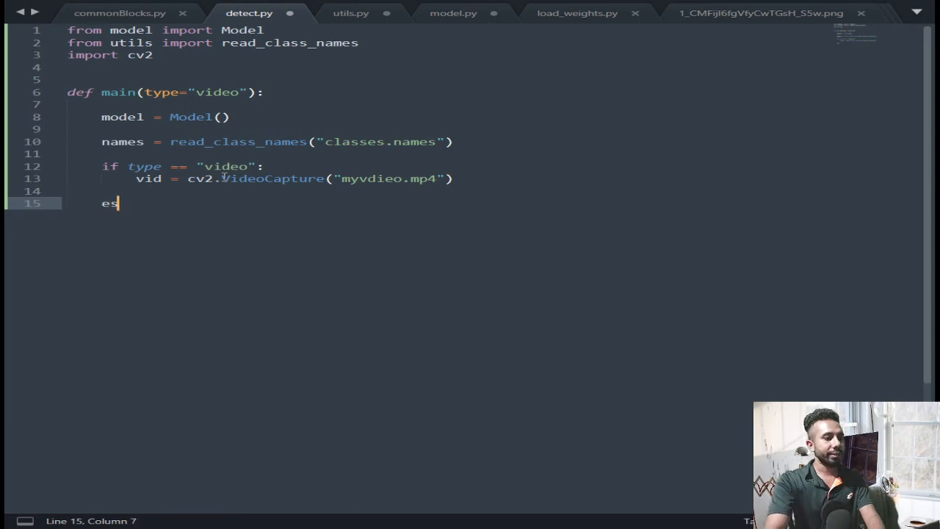
pyautogui.write('lse')
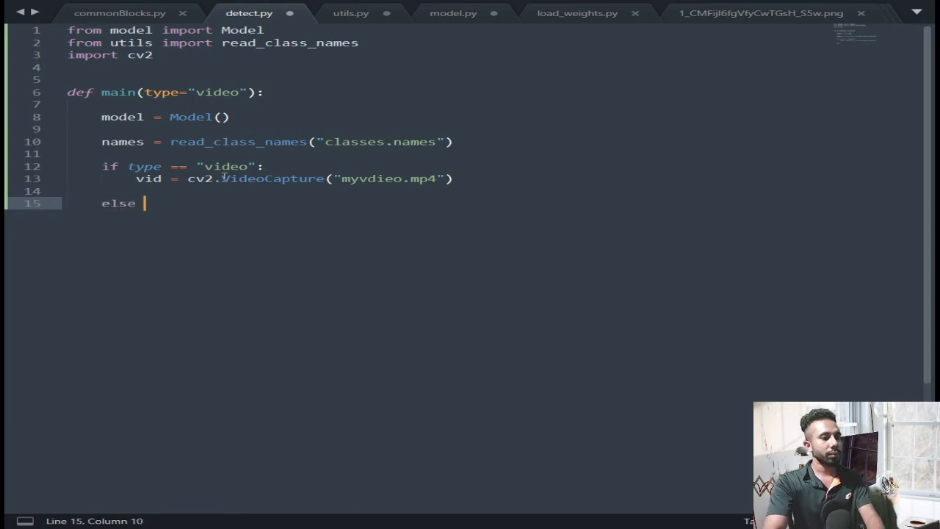
pyautogui.press('Backspace')
pyautogui.write('if type ===')
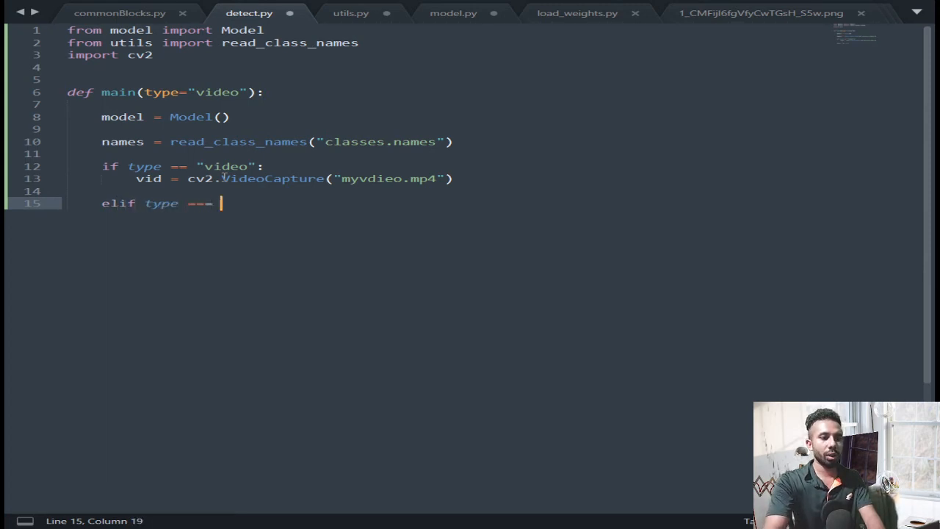
pyautogui.press('Backspace')
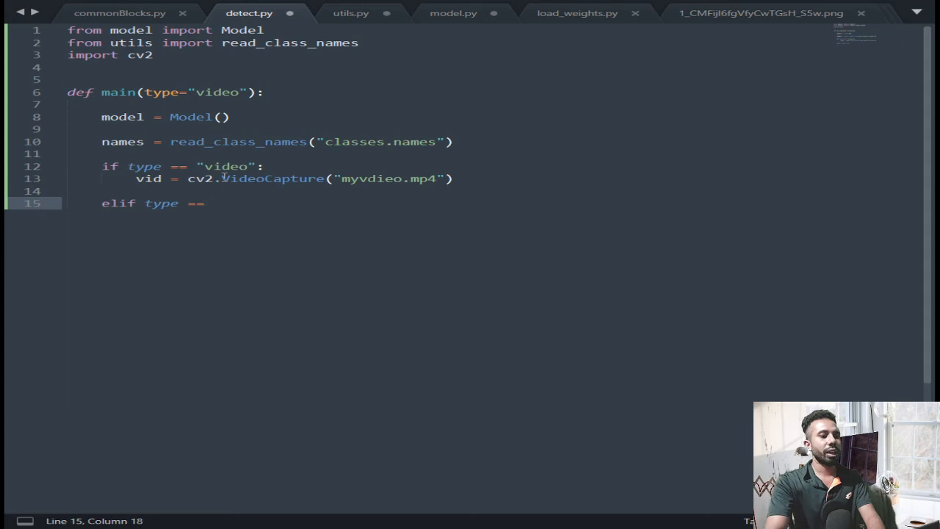
pyautogui.write('"ca')
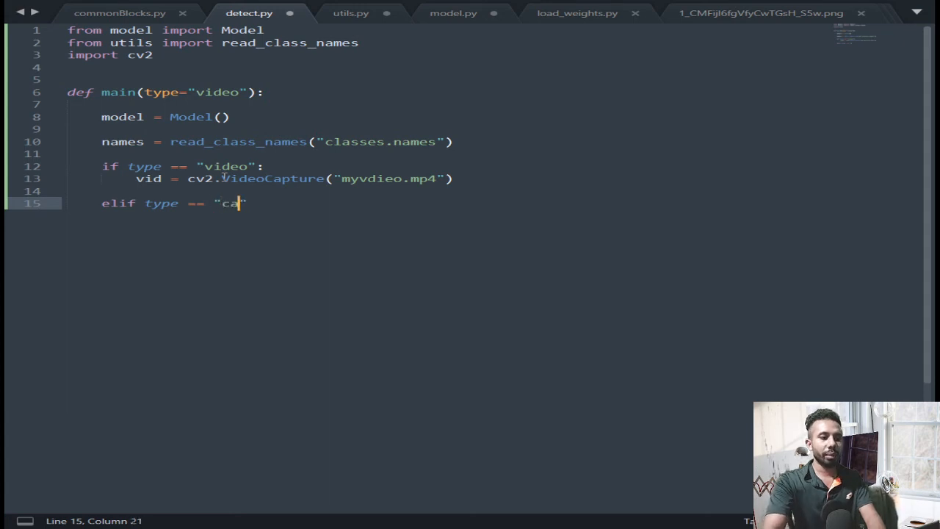
pyautogui.write('mera')
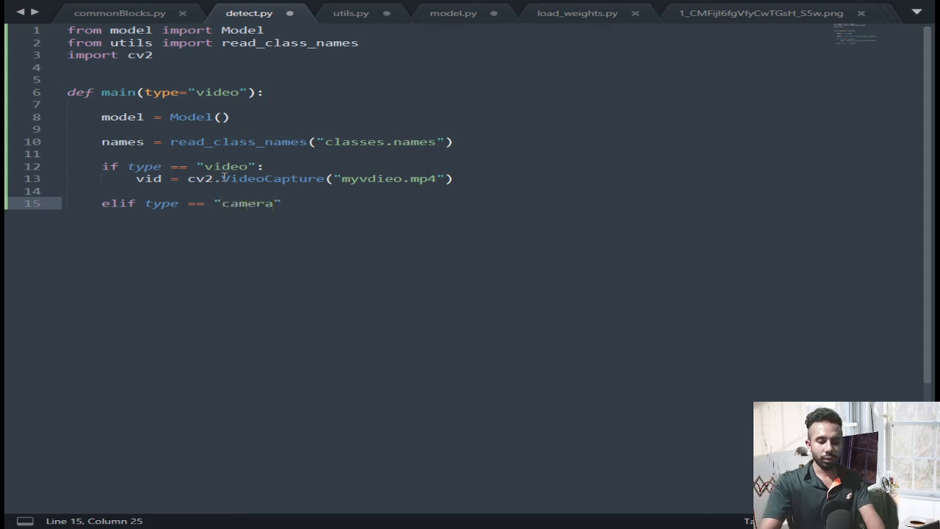
pyautogui.press('Enter')
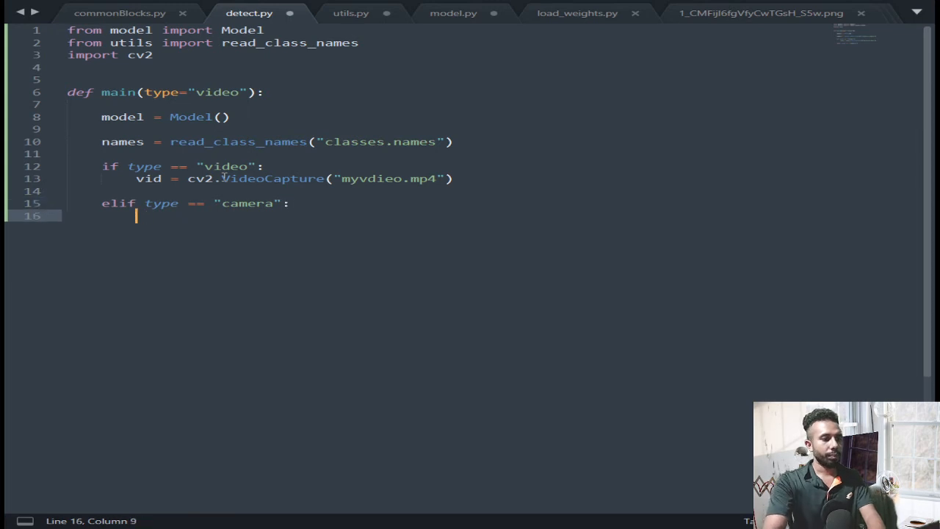
# Open the webcam in that branch with `vid = cv2.VideoCapture(0)`
pyautogui.write('vid = cv')
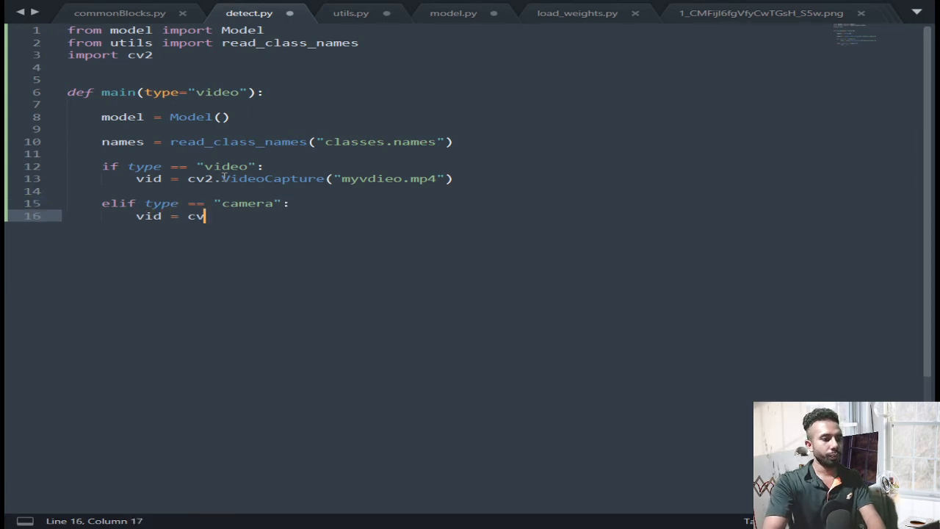
pyautogui.write('2.')
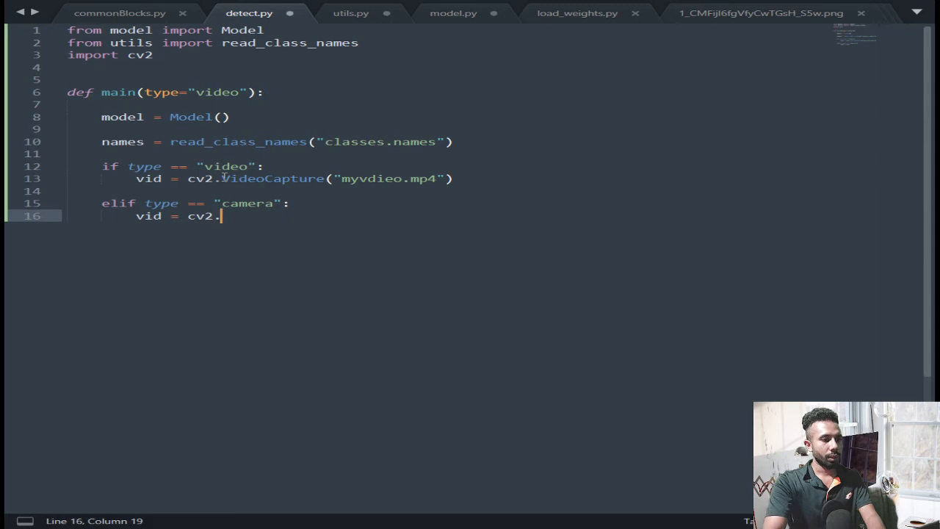
pyautogui.write('VideoCapture')
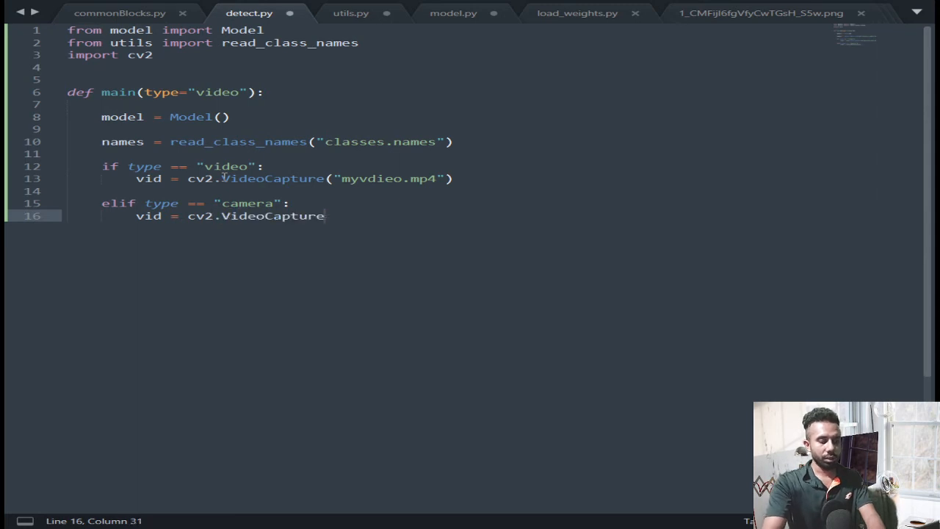
pyautogui.write('(0)')
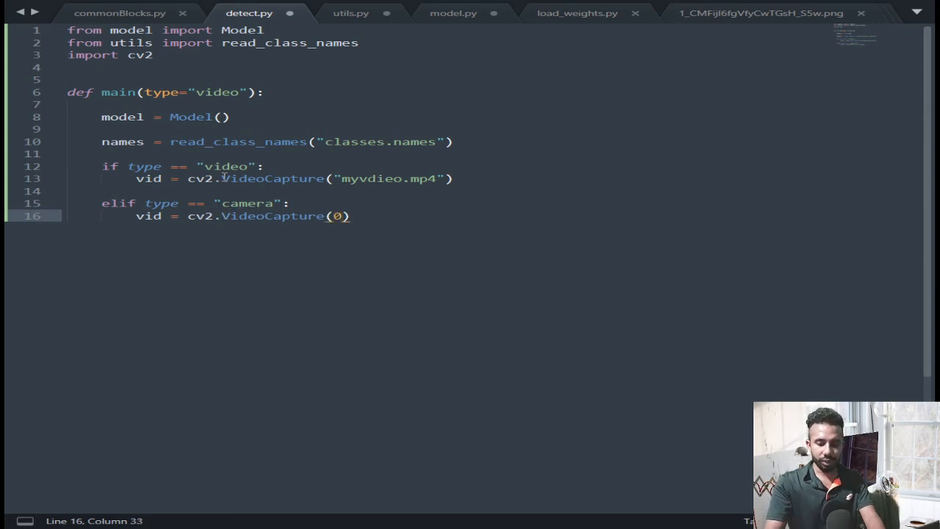
pyautogui.press('Enter')
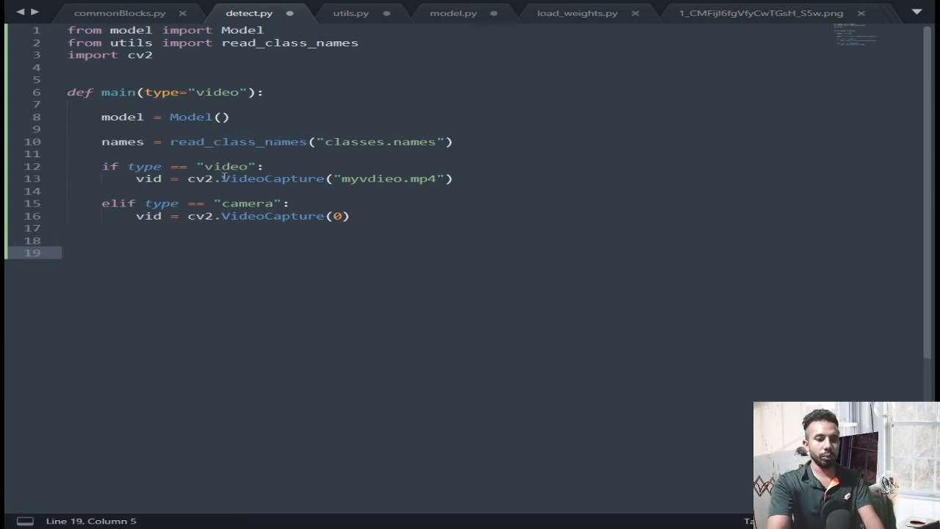
# Start a `while True:` loop that reads each frame with `_, img = vid.read()`
pyautogui.write('while')
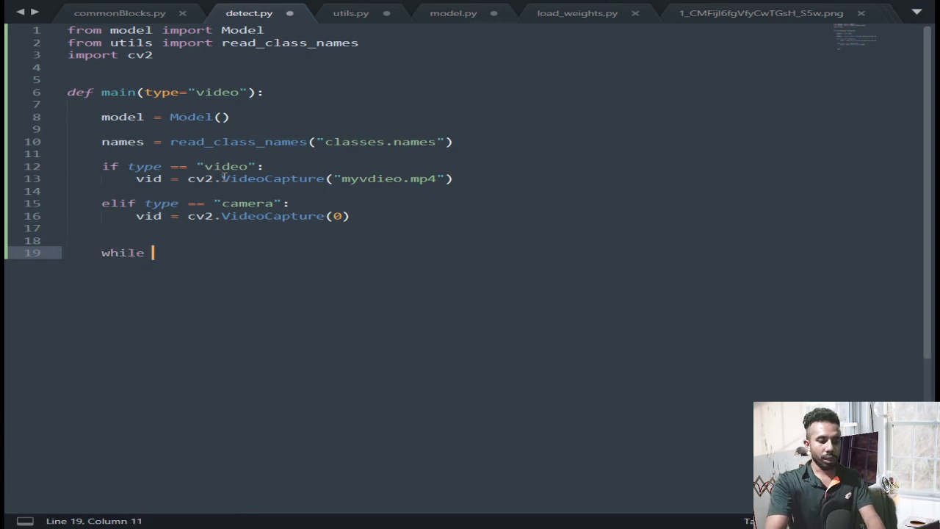
pyautogui.write('True:')
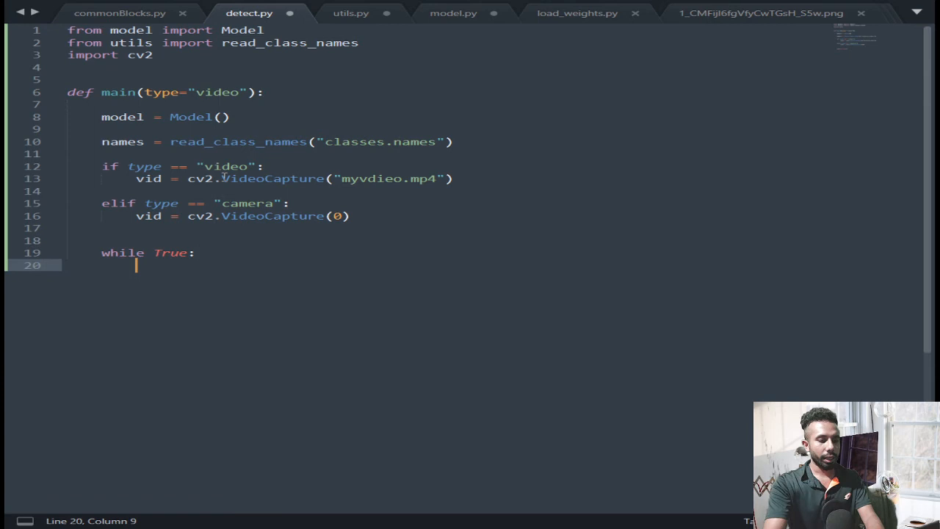
pyautogui.write('_, im')
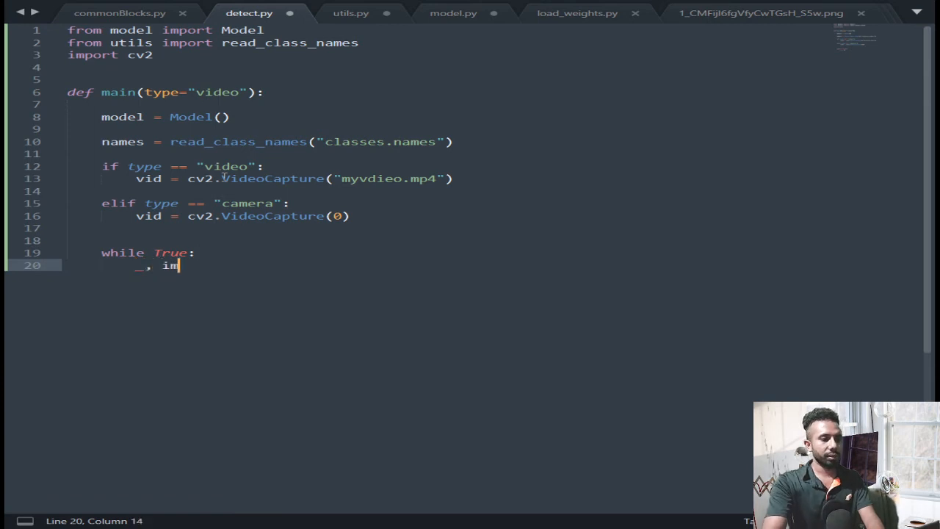
pyautogui.write('g =')
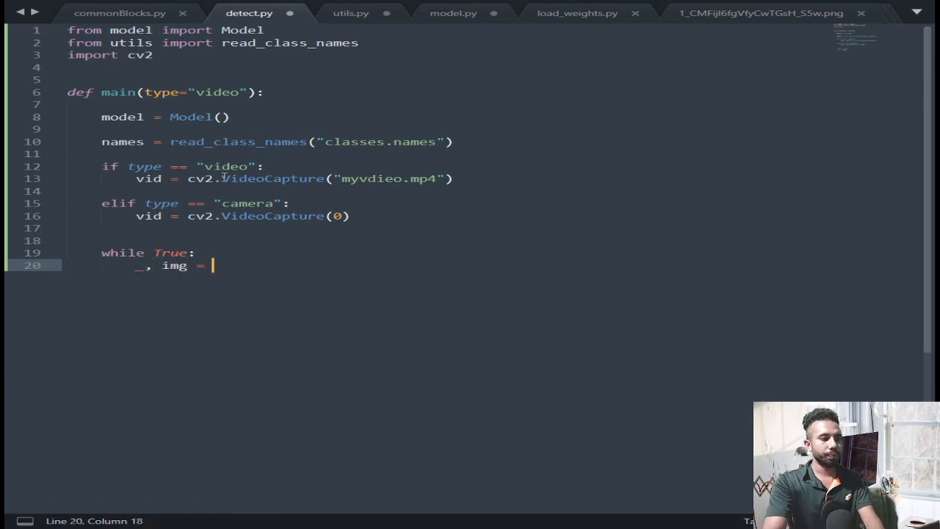
pyautogui.write('vid.')
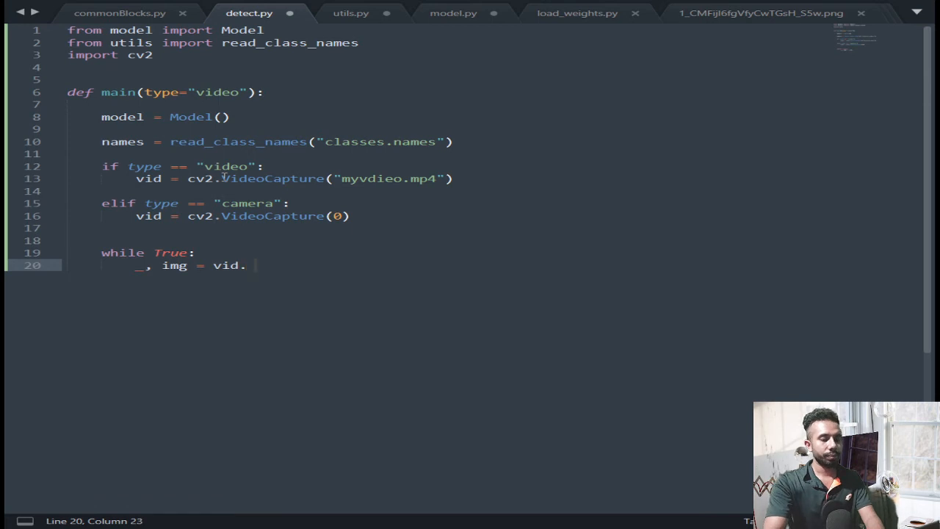
pyautogui.write('read')
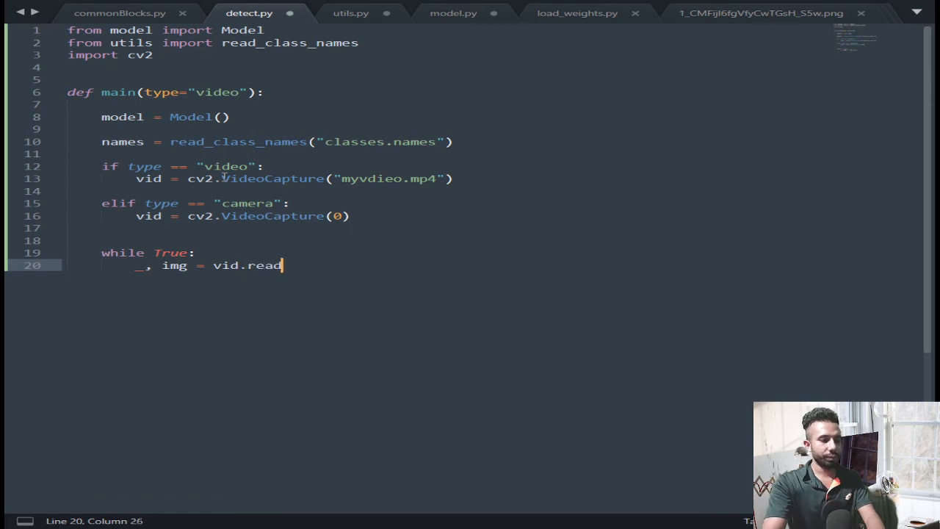
pyautogui.press('enter')
pyautogui.write('if')
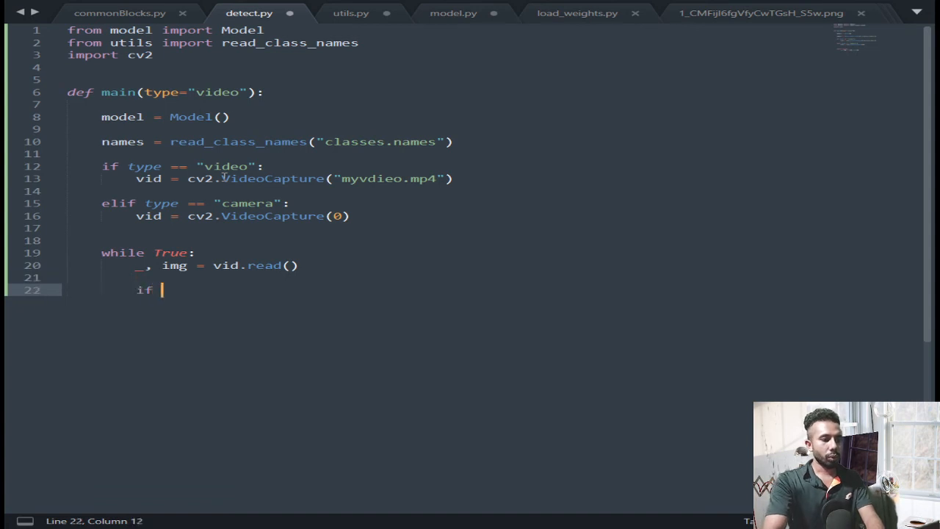
# Add an `if img is None:` check that prints "Empty frame" and continues
pyautogui.write('img')
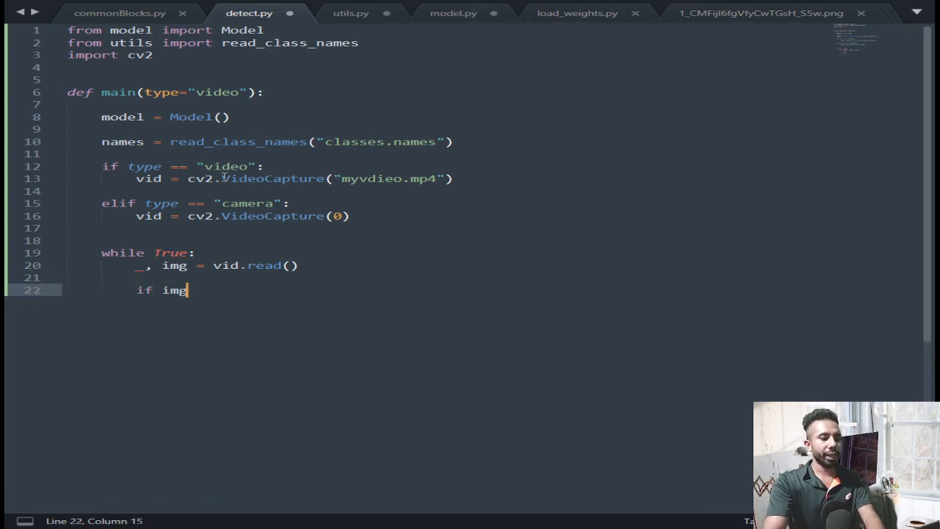
pyautogui.write('in')
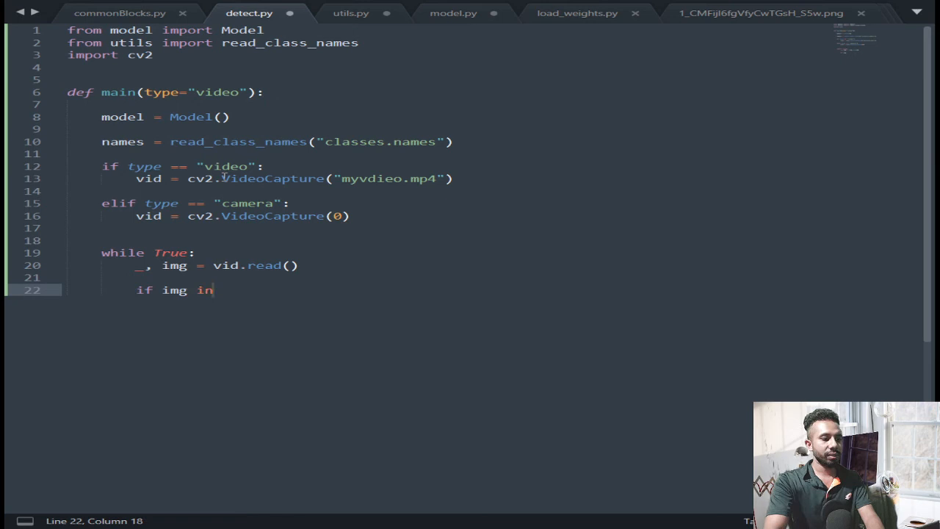
pyautogui.write('is Non')
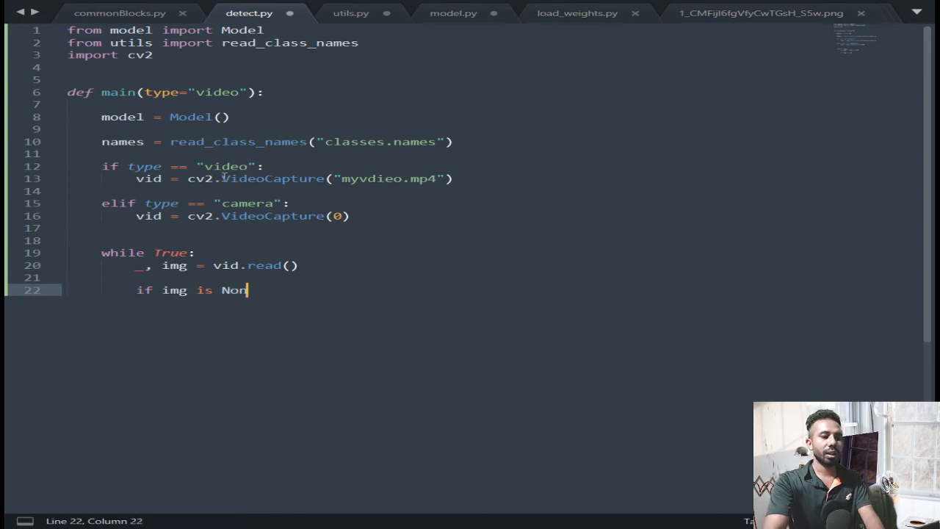
pyautogui.write('e:')
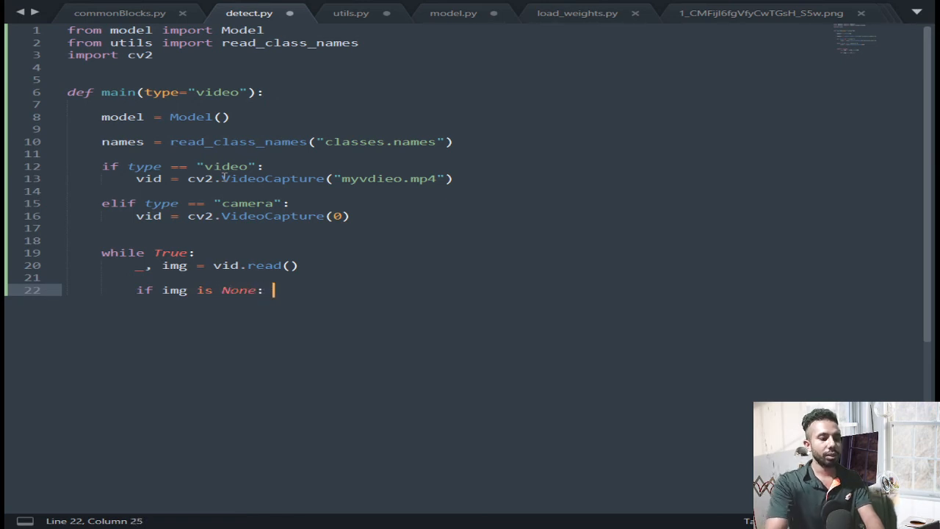
pyautogui.press('Enter')
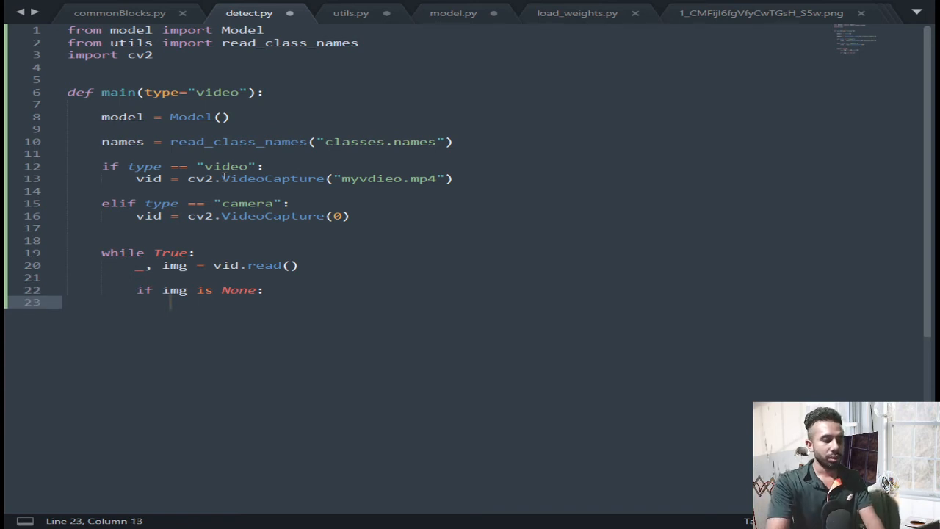
pyautogui.write('print()')
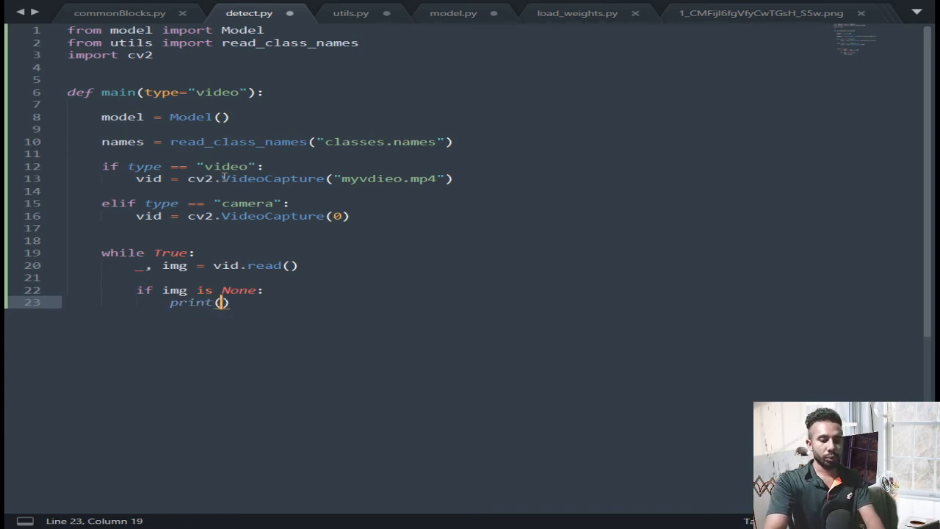
pyautogui.write('"NO')
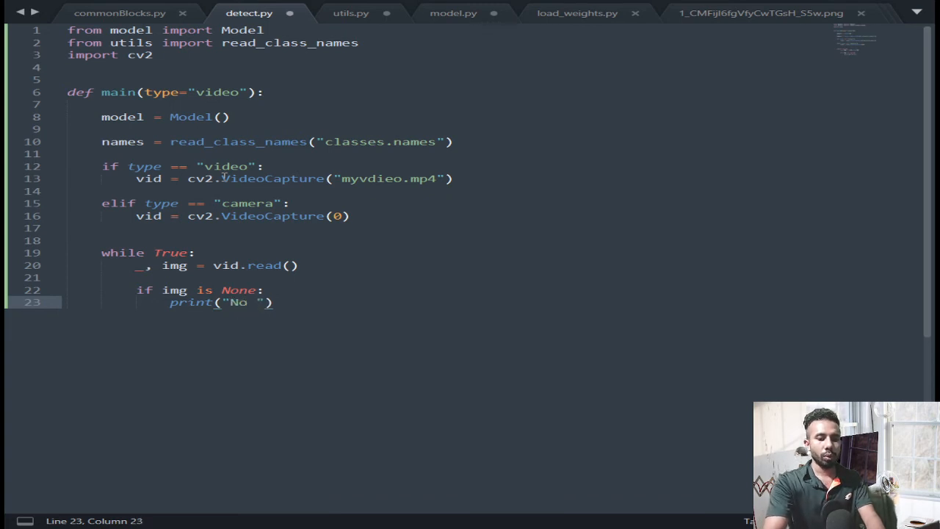
pyautogui.write('R')
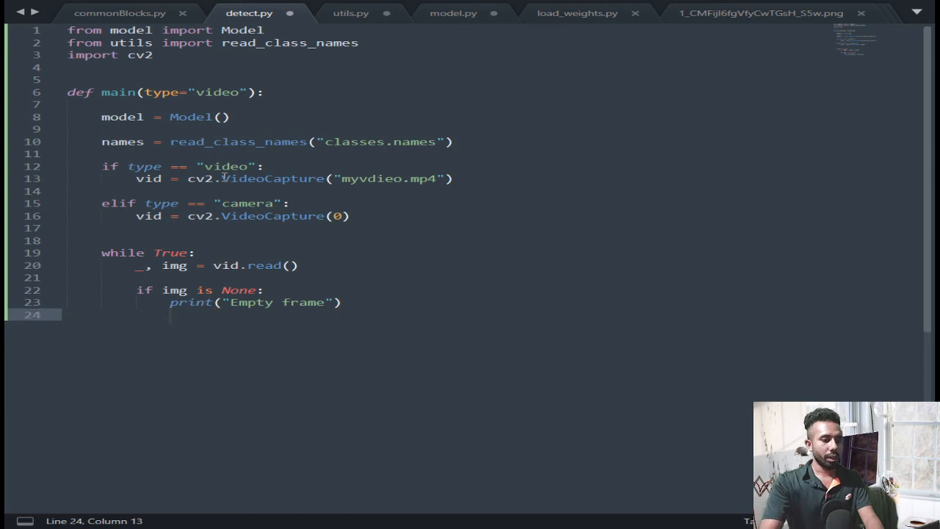
pyautogui.write('continu')
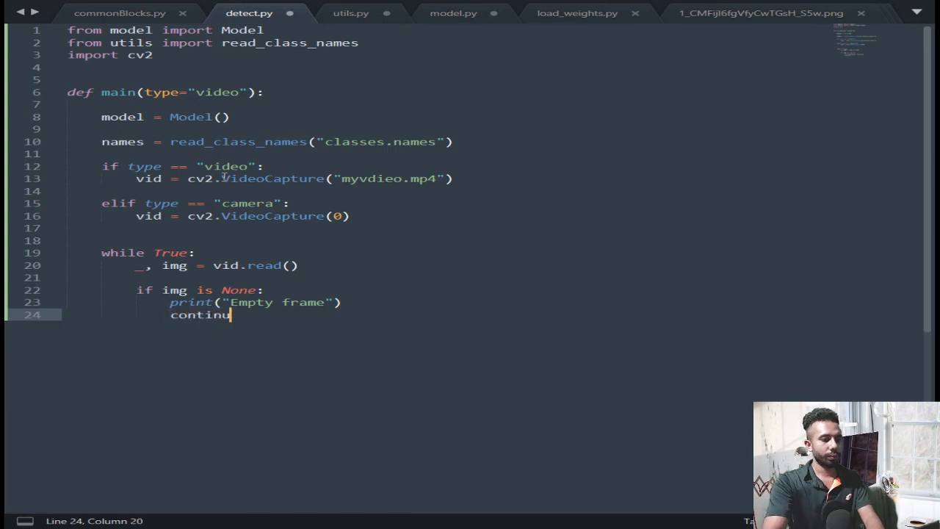
pyautogui.press('Enter')
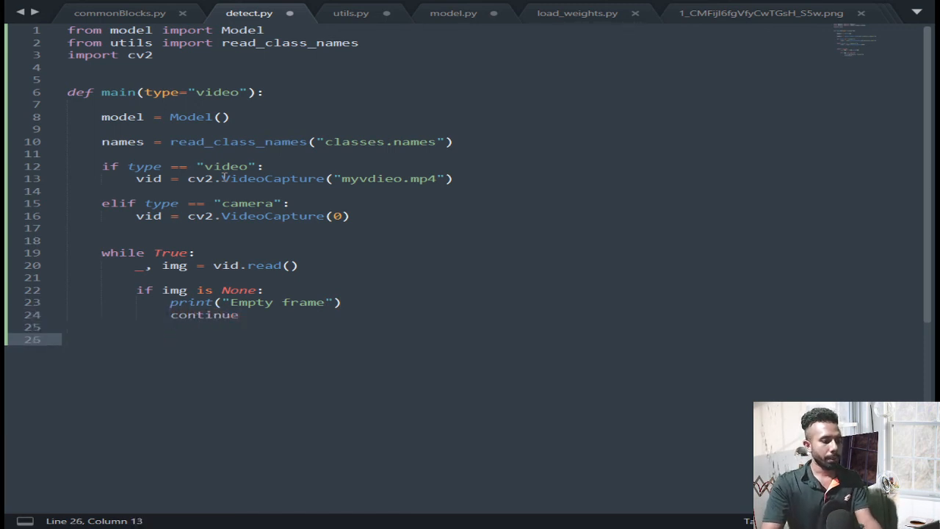
pyautogui.press('Enter')
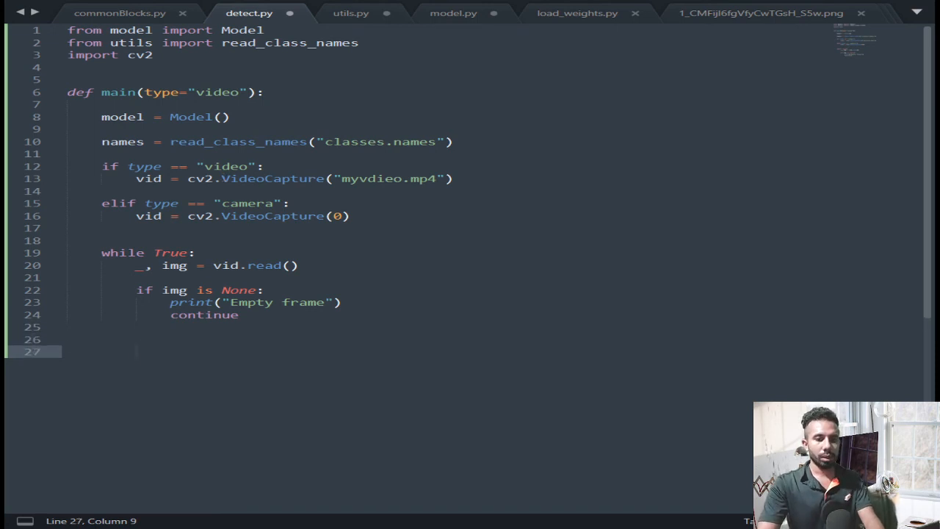
# Add a batch dimension to the frame with `img = tf.expand(img, 0)`
pyautogui.scroll(-3)
pyautogui.write('img = t')
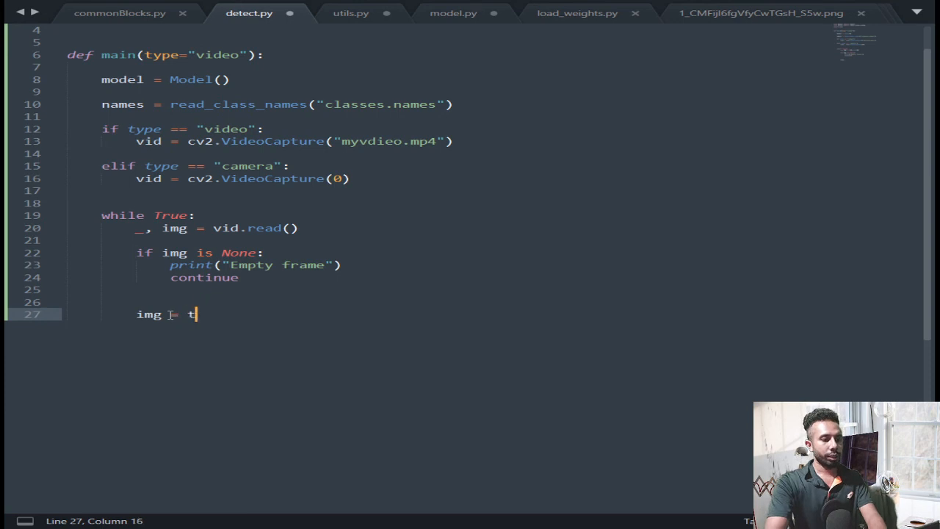
pyautogui.write('f.expand')
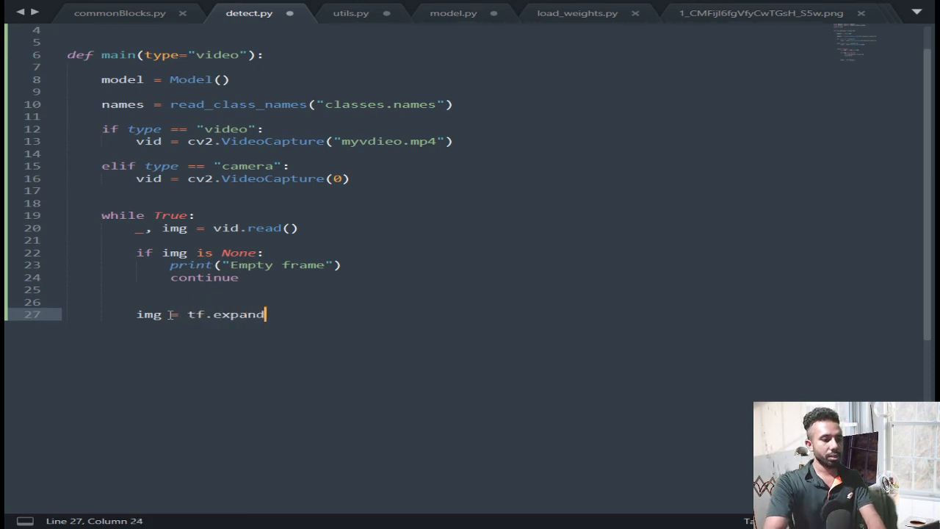
pyautogui.write('(img)')
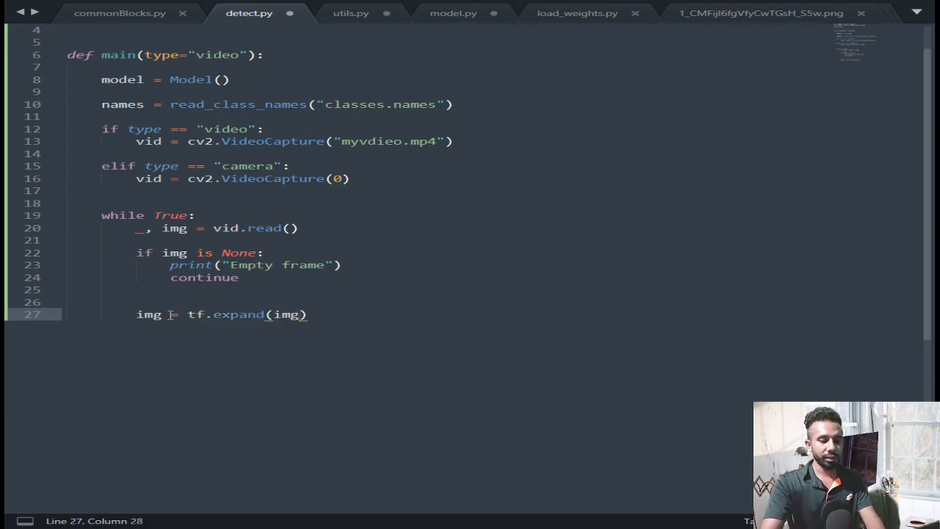
pyautogui.write(', 0')
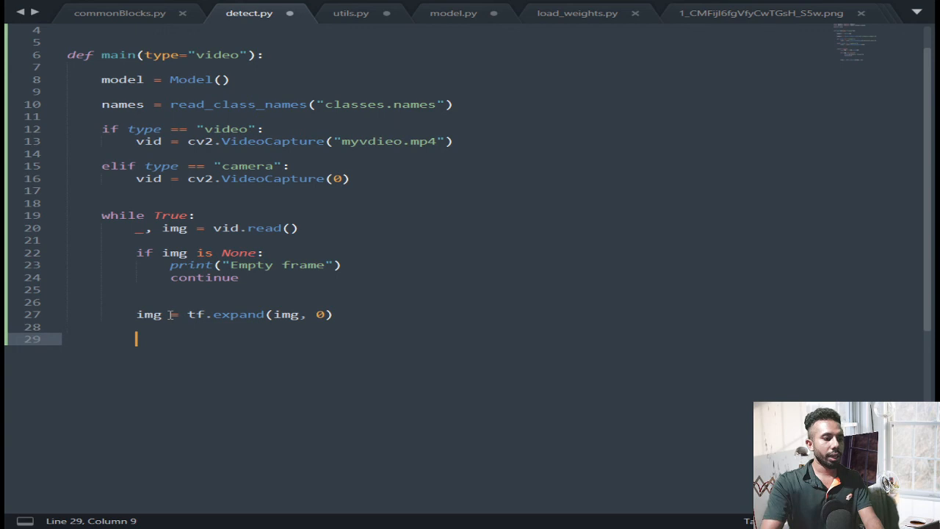
# Preprocess the frame with `img = transform_images(img, 416)`
pyautogui.write('img =')
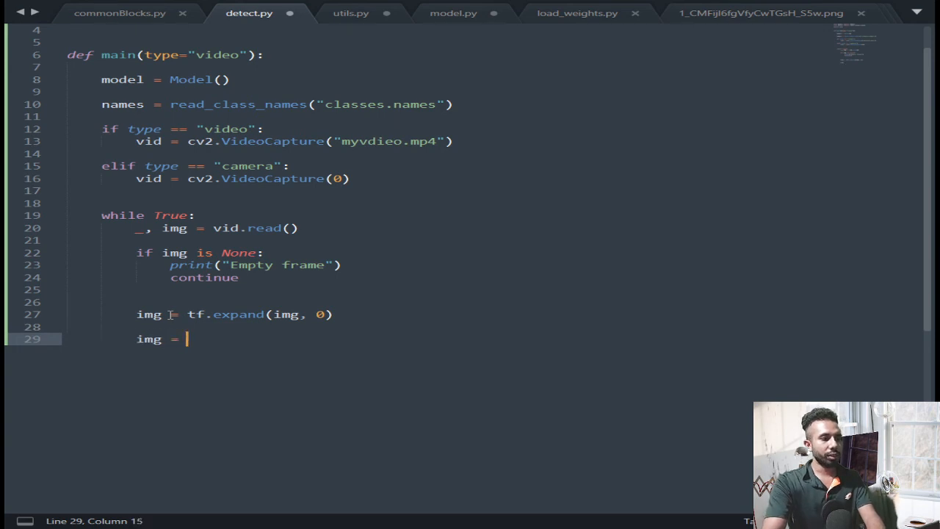
pyautogui.write('trans')
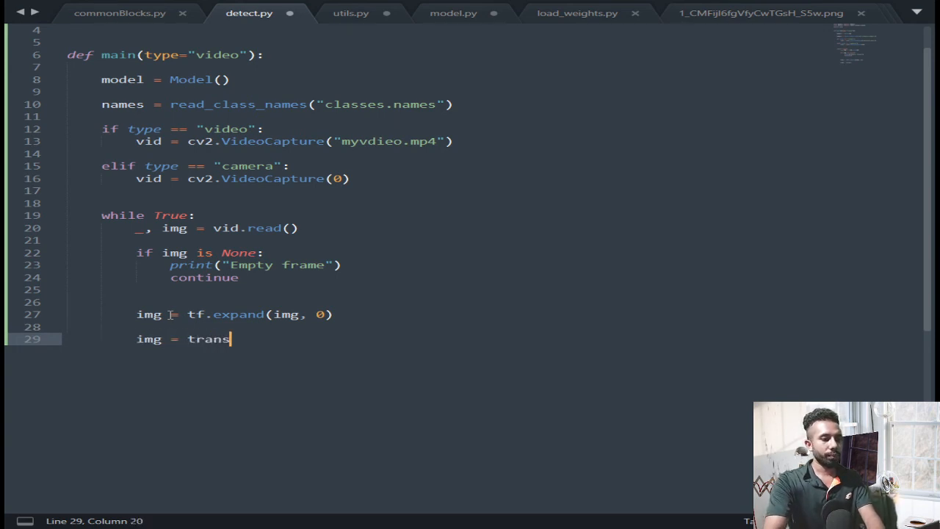
pyautogui.write('fr')
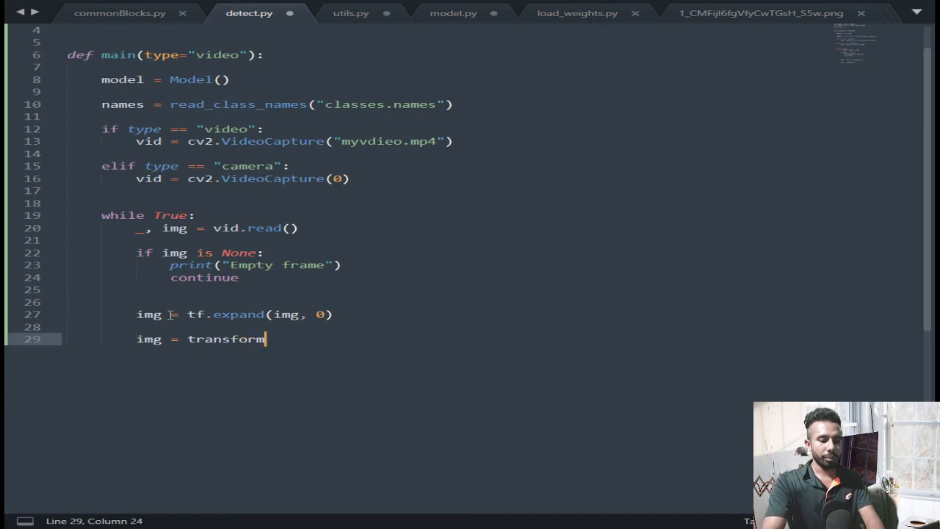
pyautogui.write('_images()')
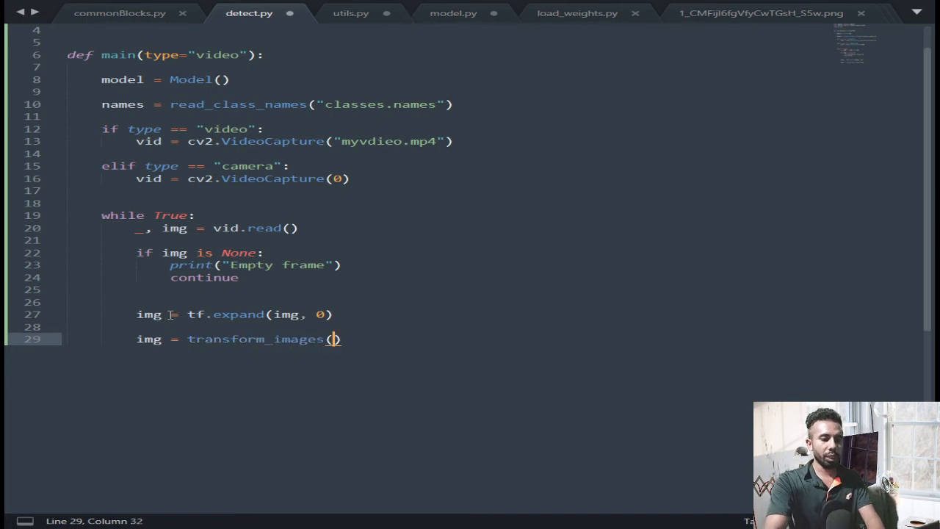
pyautogui.write('img')
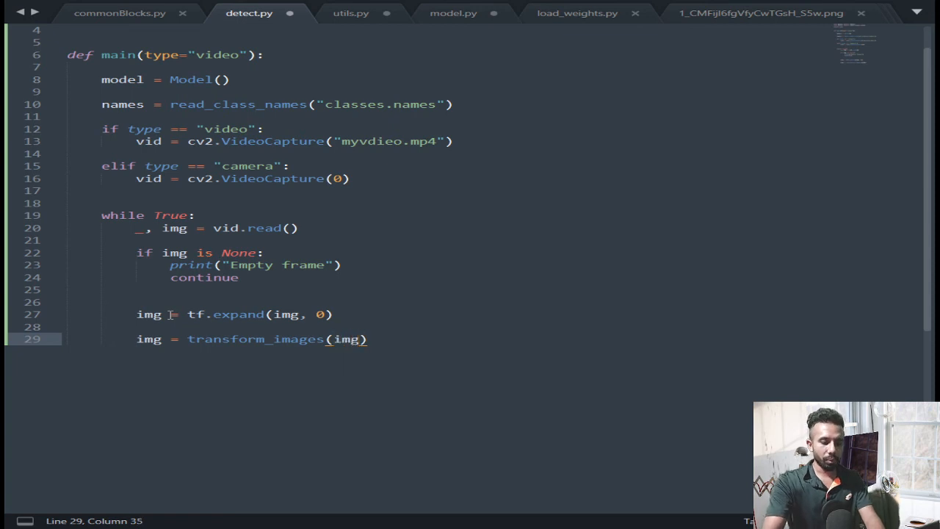
pyautogui.write(', 416')
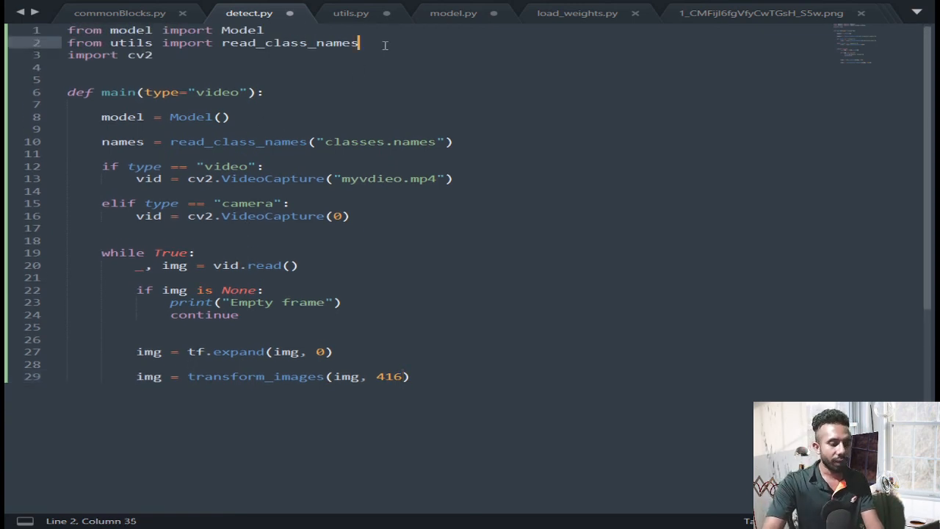
# Add transform_images to the utils import, confirming its name in utils.py
pyautogui.write(', tra')
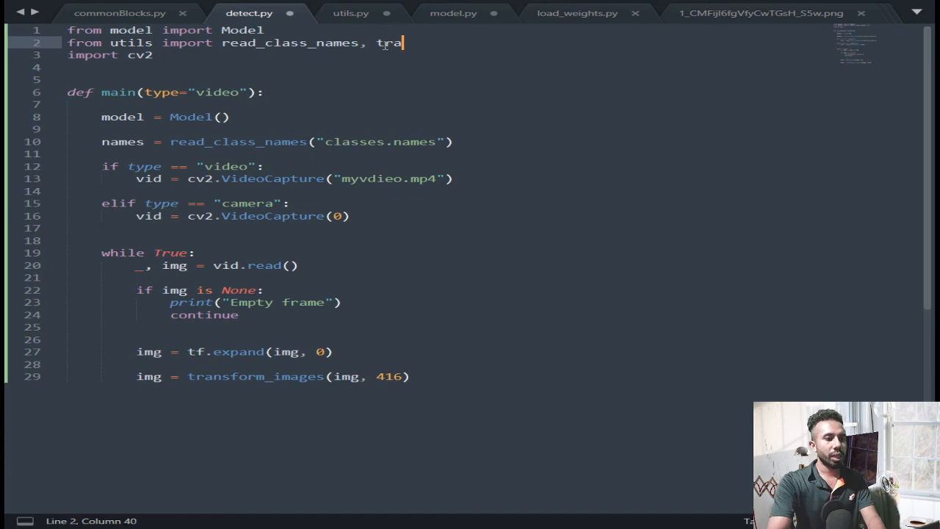
pyautogui.click(349, 13)
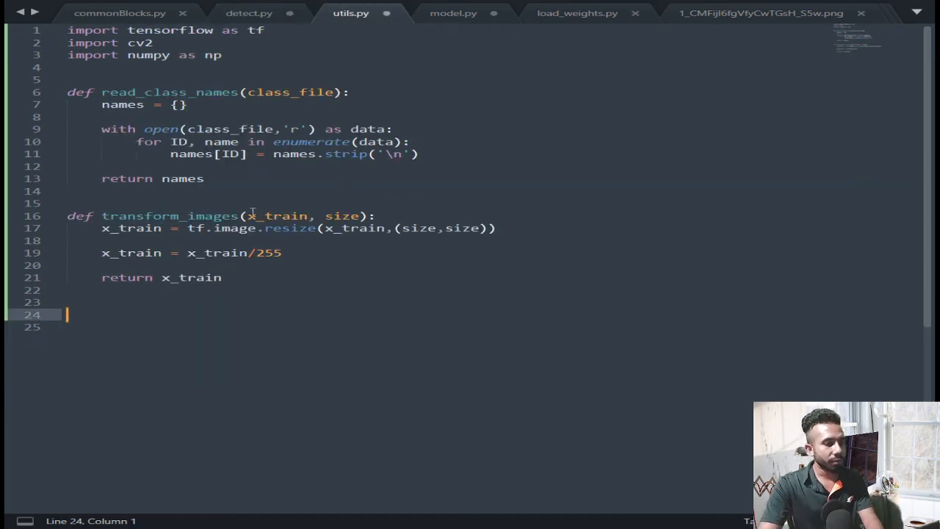
pyautogui.click(249, 13)
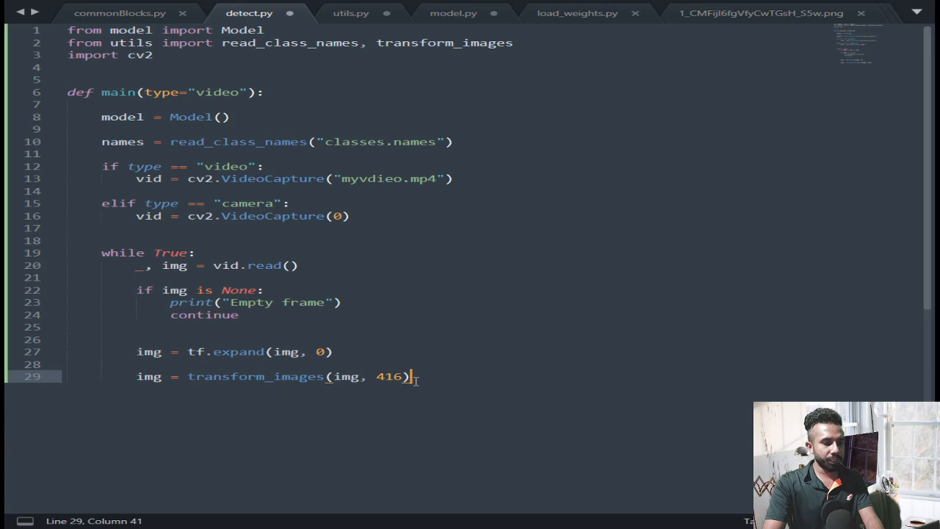
pyautogui.press('Enter')
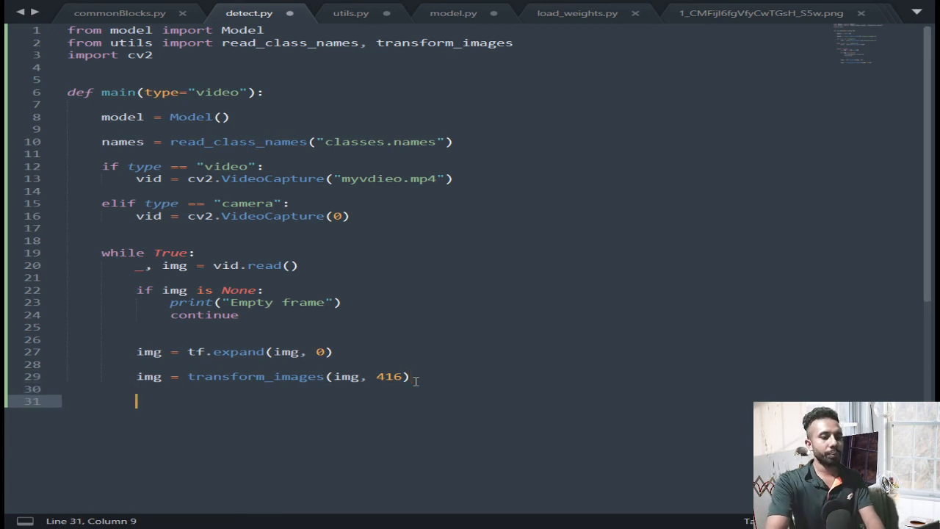
# Run inference on the frame with `pred_bbox = model.predict(img)`
pyautogui.write('pred_b')
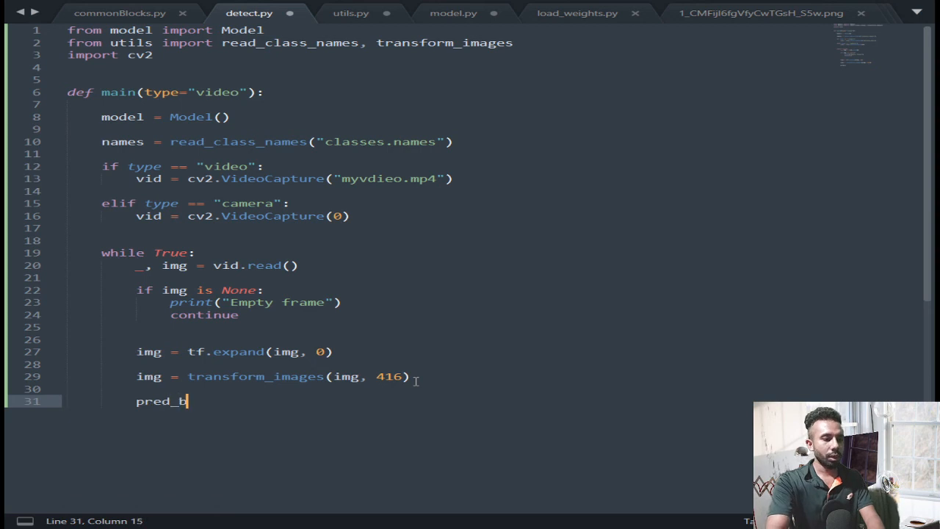
pyautogui.write('box =')
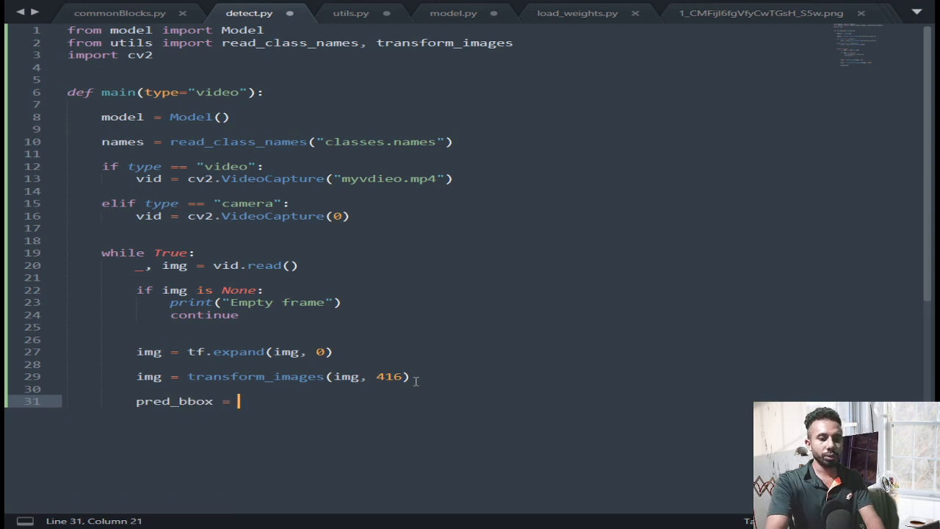
pyautogui.write('model.')
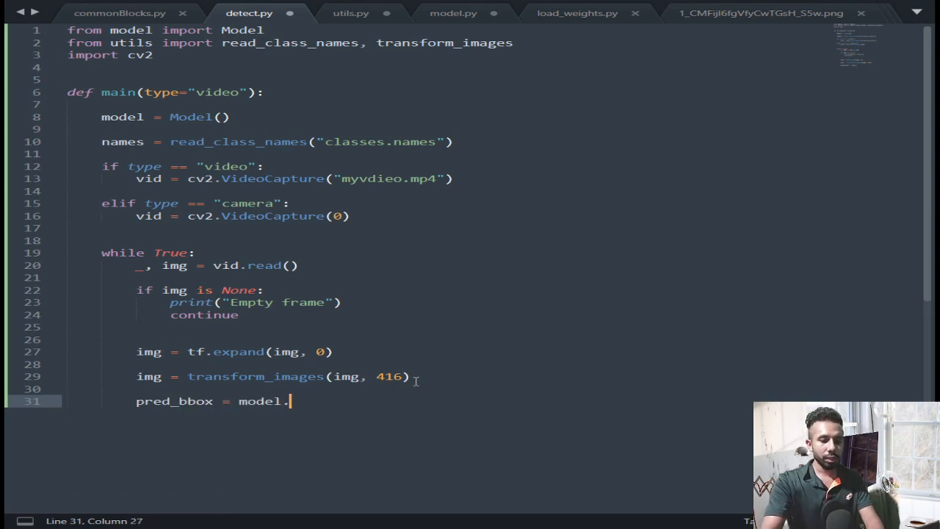
pyautogui.write('pred')
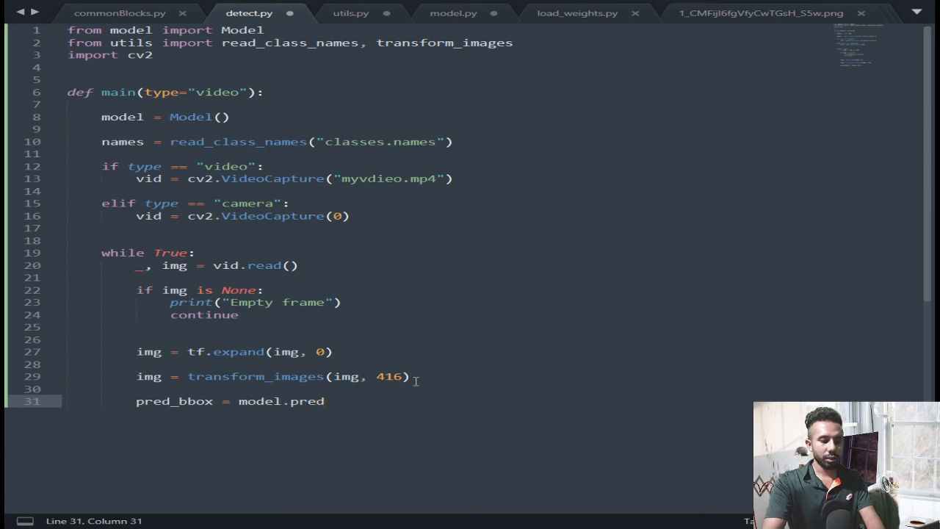
pyautogui.write('ict')
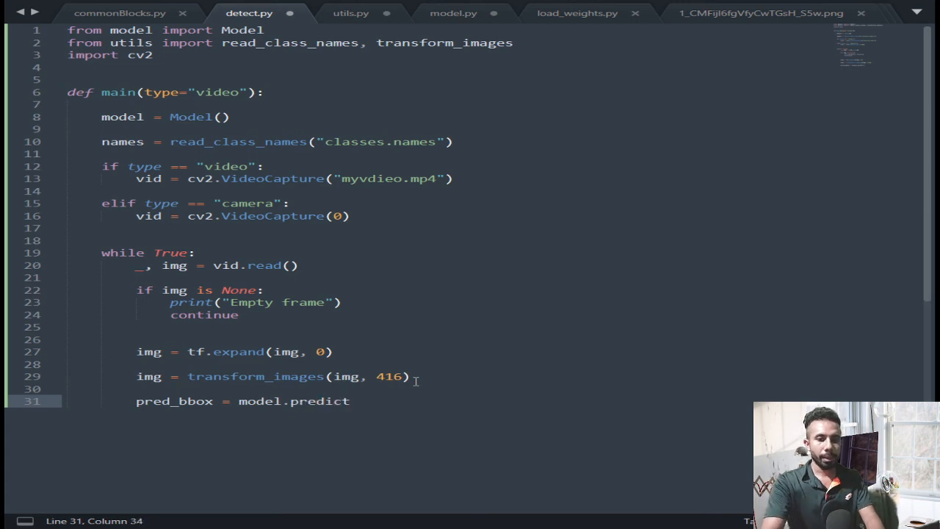
pyautogui.write('(img)')
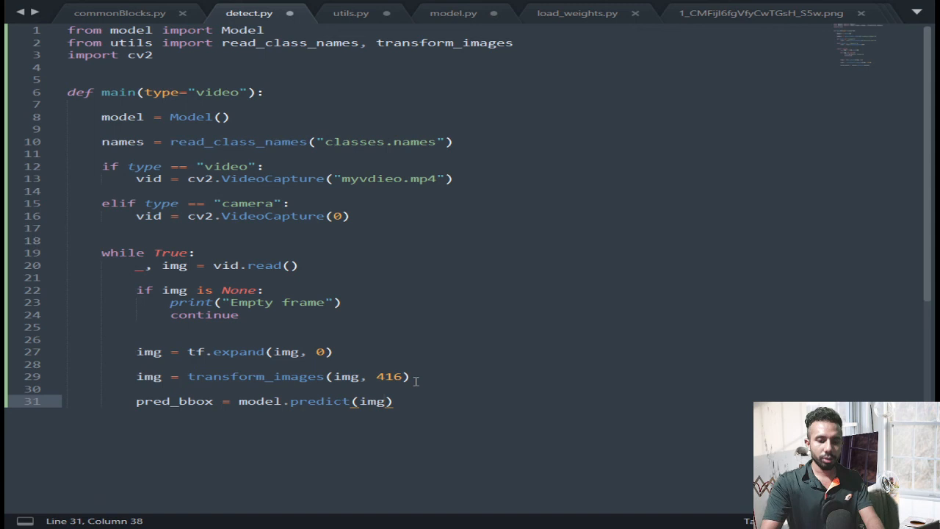
pyautogui.press('Enter')
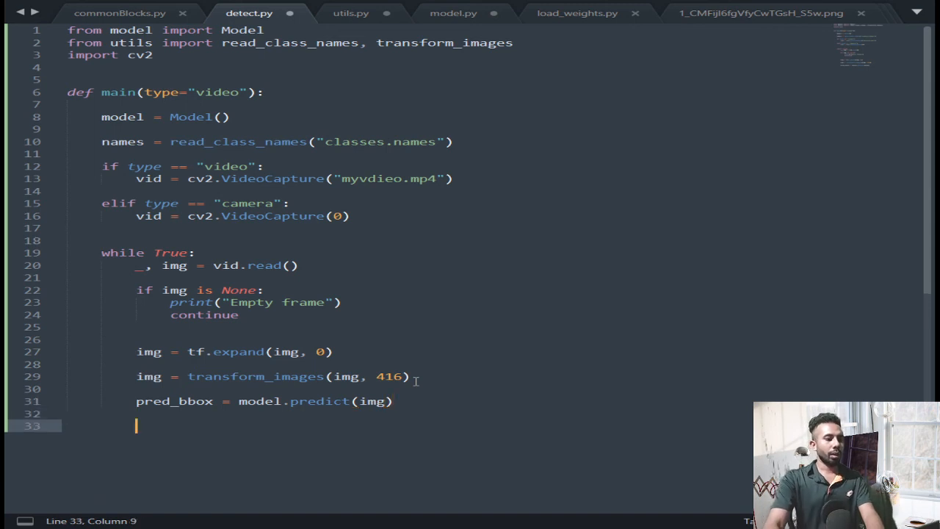
pyautogui.moveTo(9, 406)
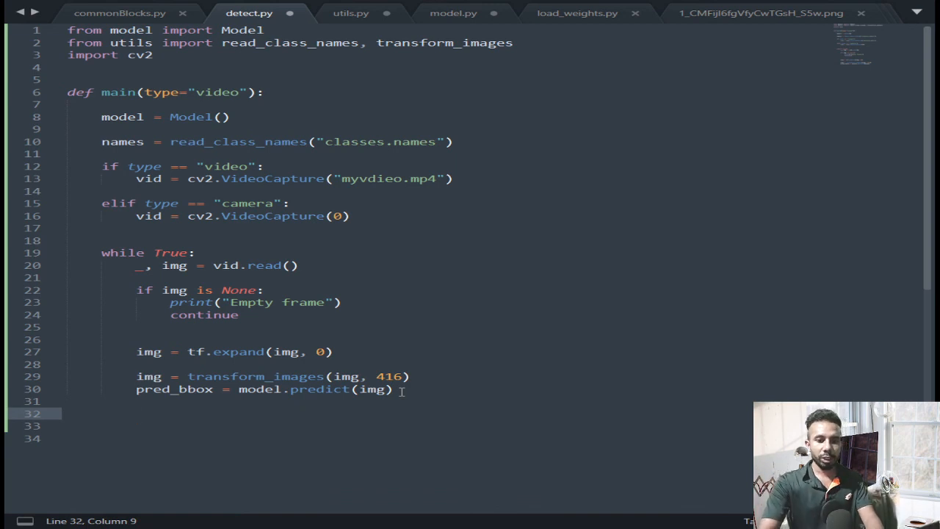
# Begin a list comprehension `pred_bbox = [tf.reshape(...) for x in pred_bbox]`
pyautogui.write('pred')
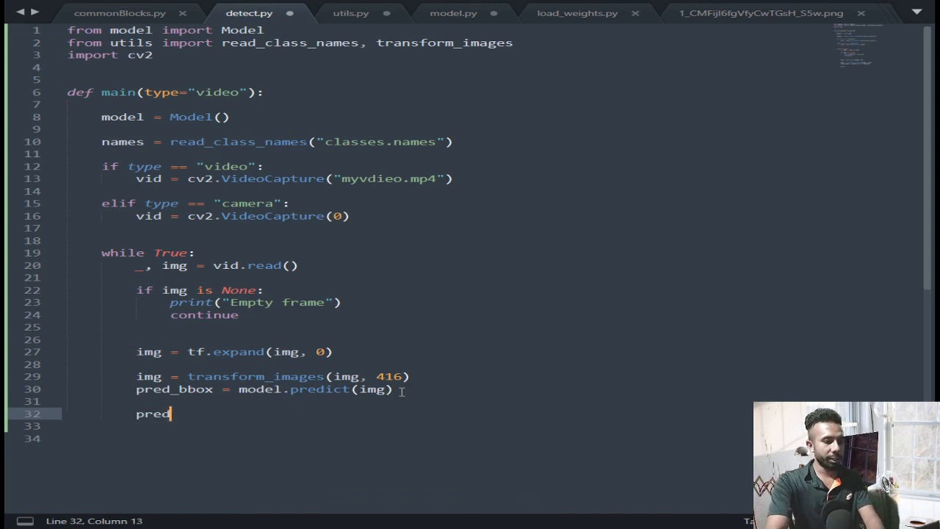
pyautogui.write('_bbox =')
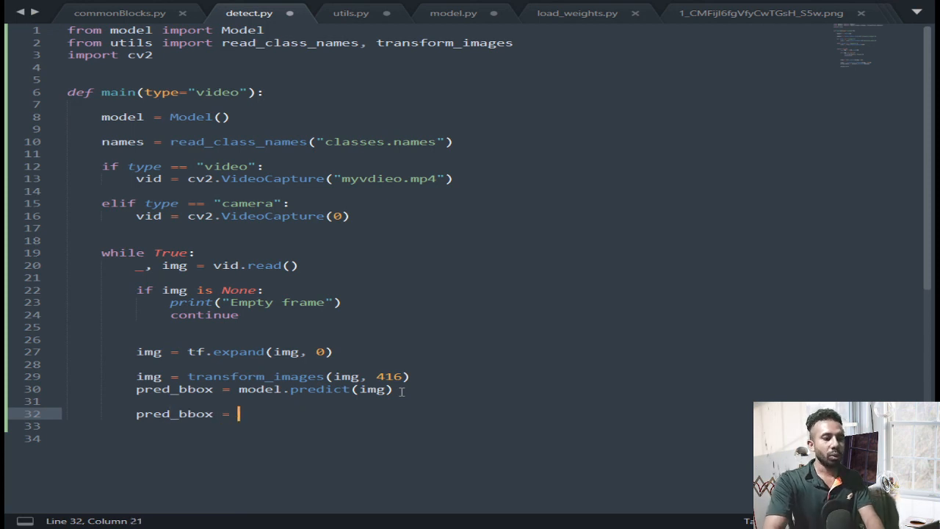
pyautogui.write('[')
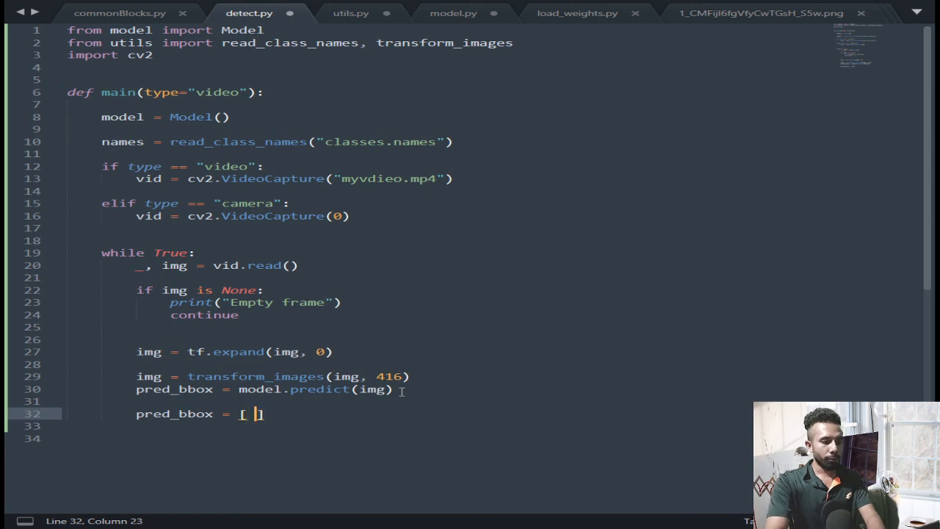
pyautogui.write('for x in')
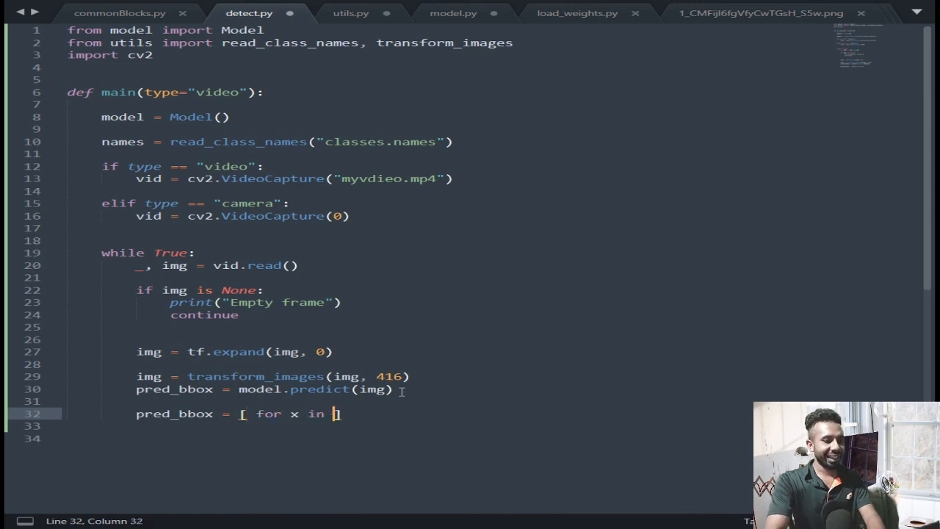
pyautogui.write('pred_bbox')
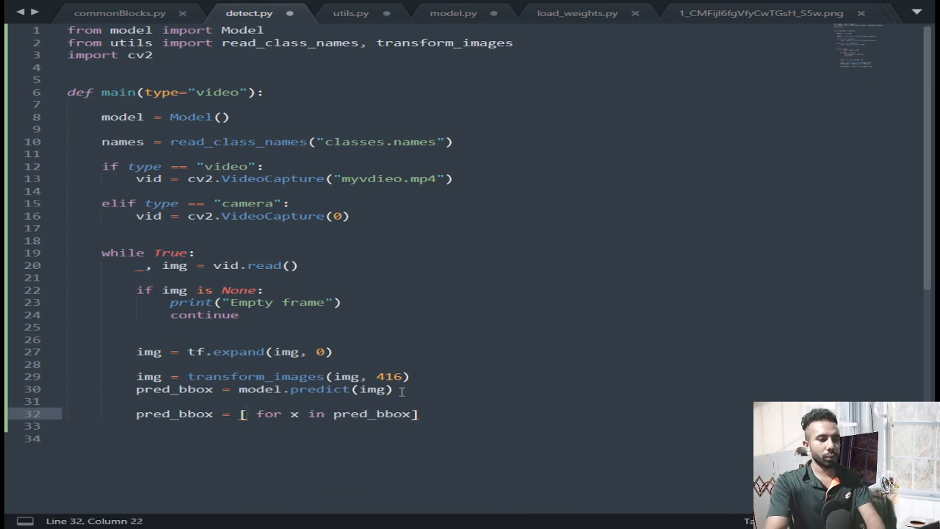
pyautogui.write('tf.reshape(x,(')
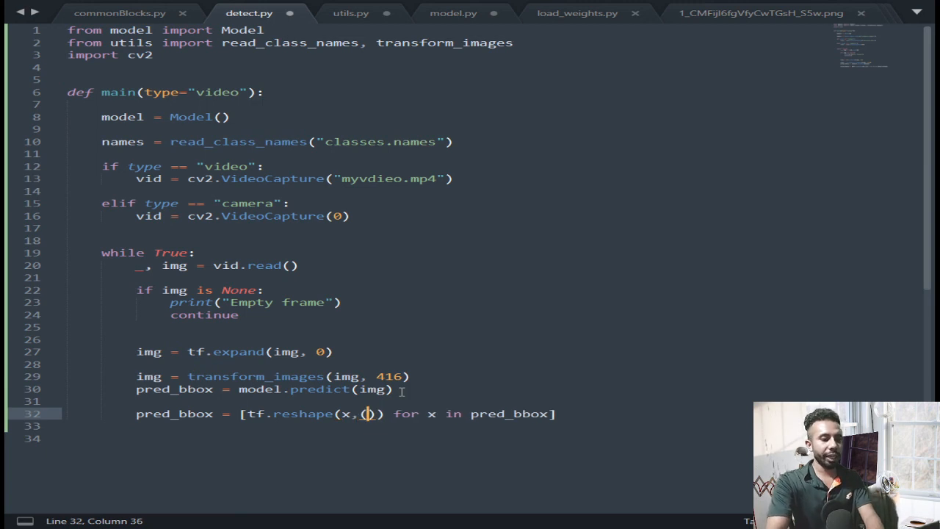
# Complete the reshape target as `(-1, tf.shape(x)[-1])` and start the next pred_bbox line
pyautogui.write('-1,')
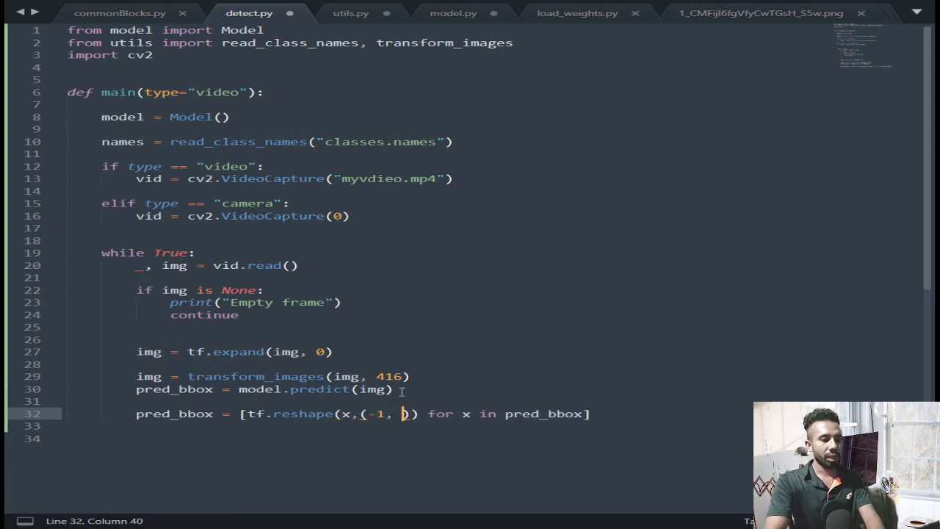
pyautogui.write('tr')
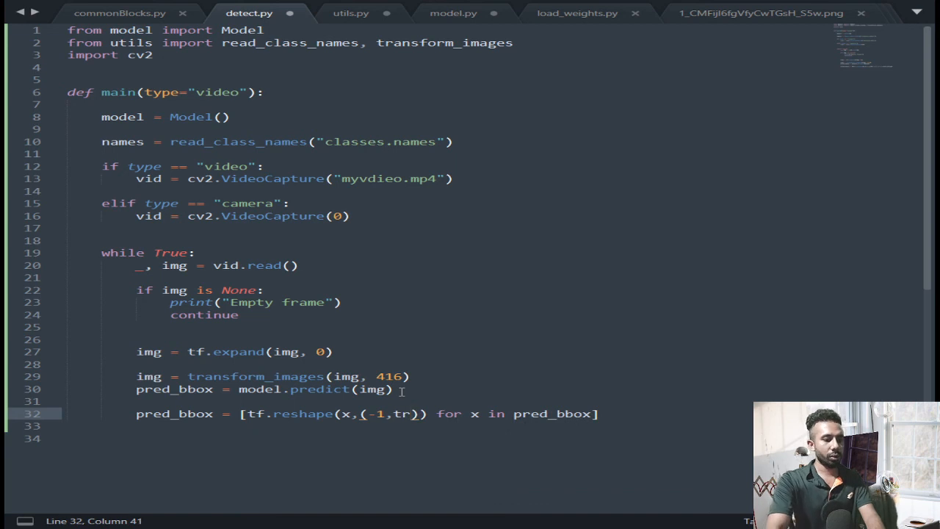
pyautogui.write('tf.')
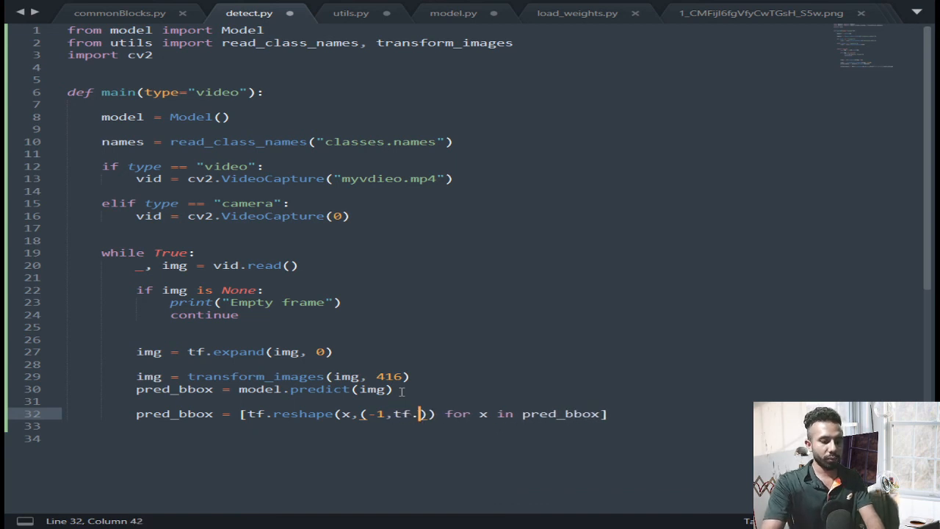
pyautogui.write('shape')
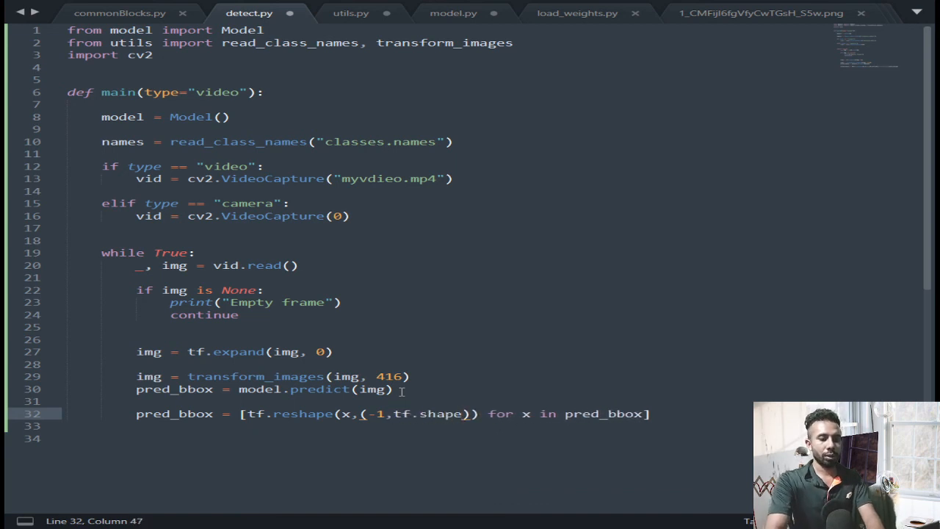
pyautogui.write('(x)')
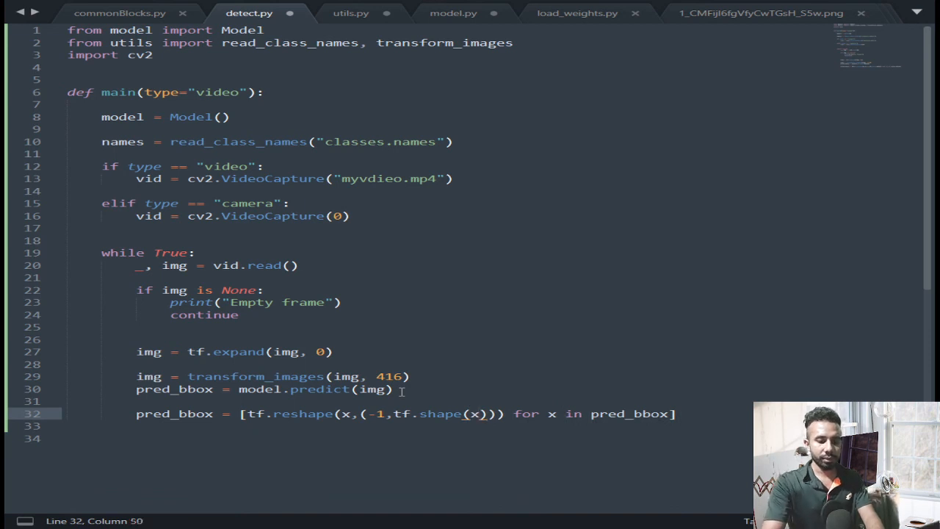
pyautogui.write('[-1]')
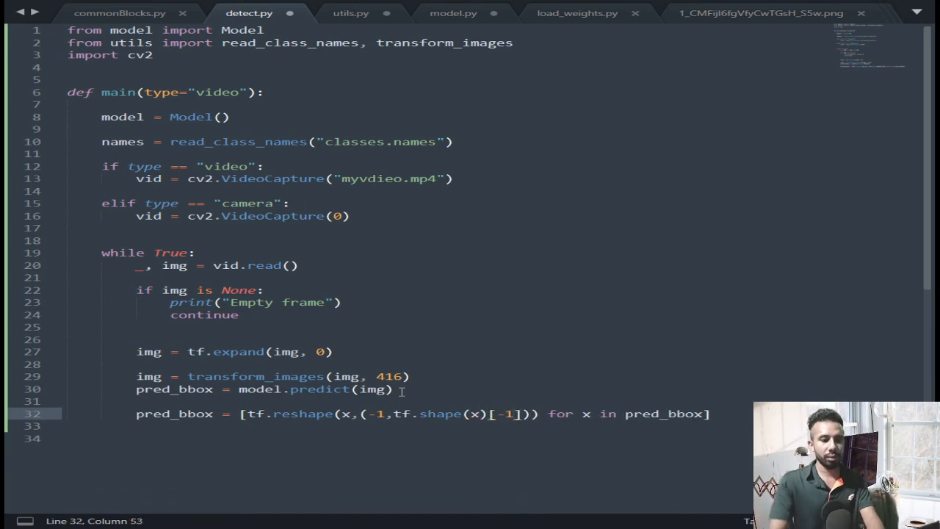
pyautogui.click(651, 414)
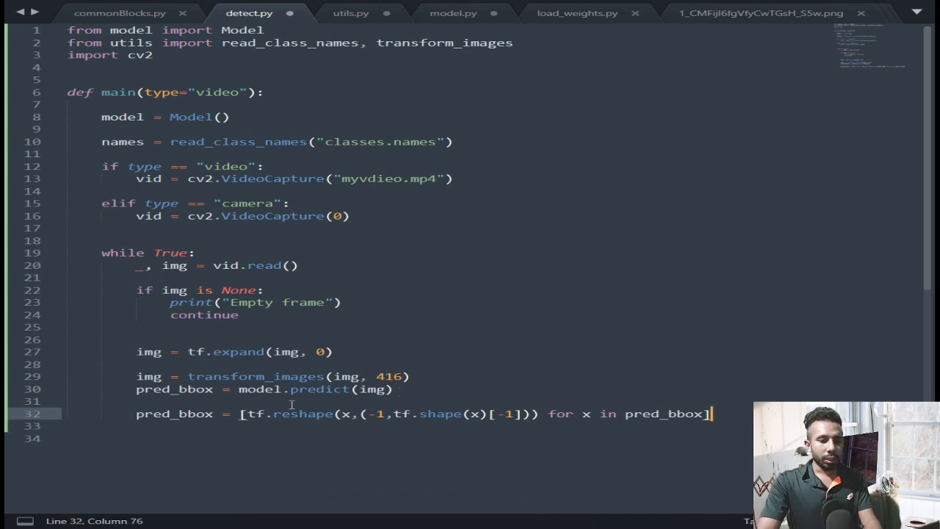
pyautogui.write('pred_bbox =')
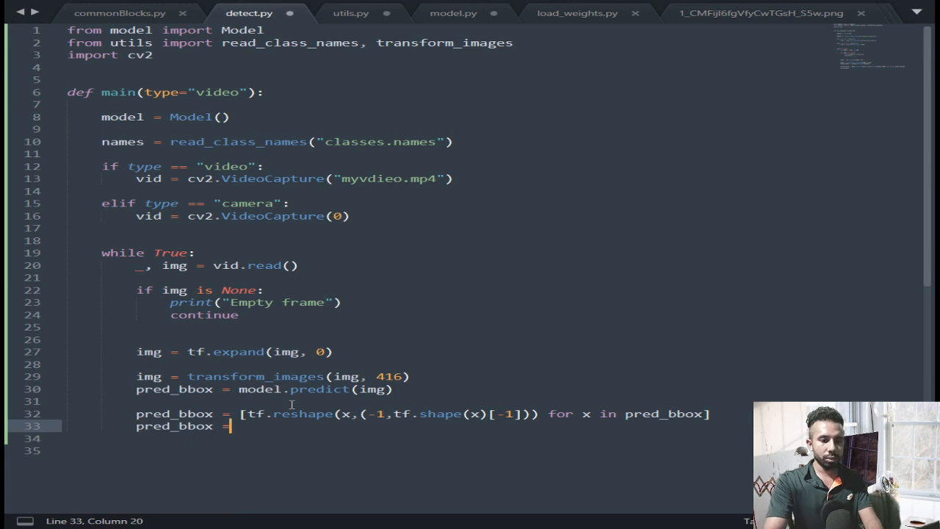
# Join the reshaped predictions with `pred_bbox = tf.concat(pred_bbox, axis = 0)`
pyautogui.write('tf.')
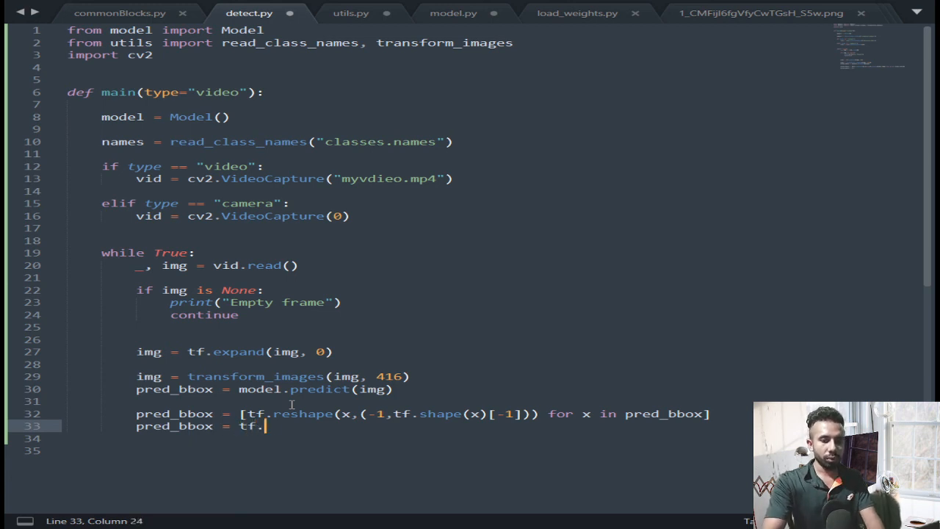
pyautogui.write('concat(pred_bbox, axis')
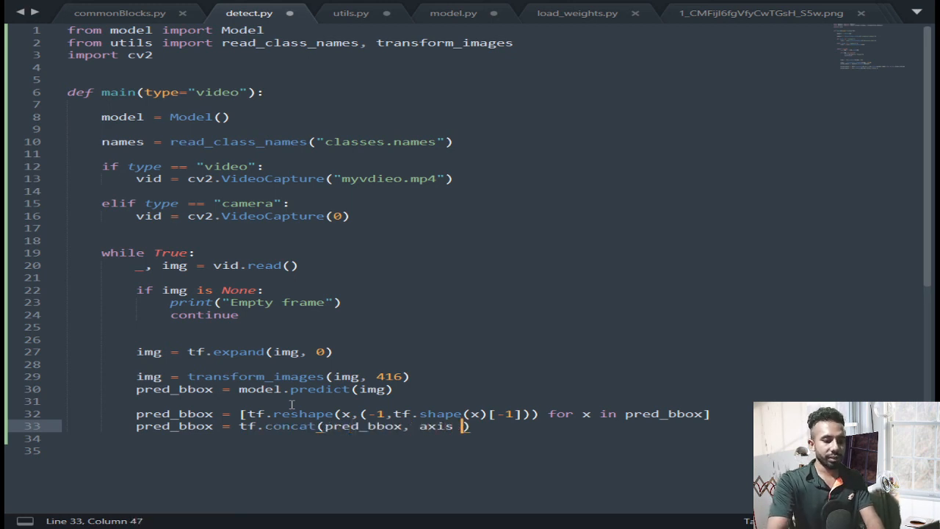
pyautogui.write('= 0')
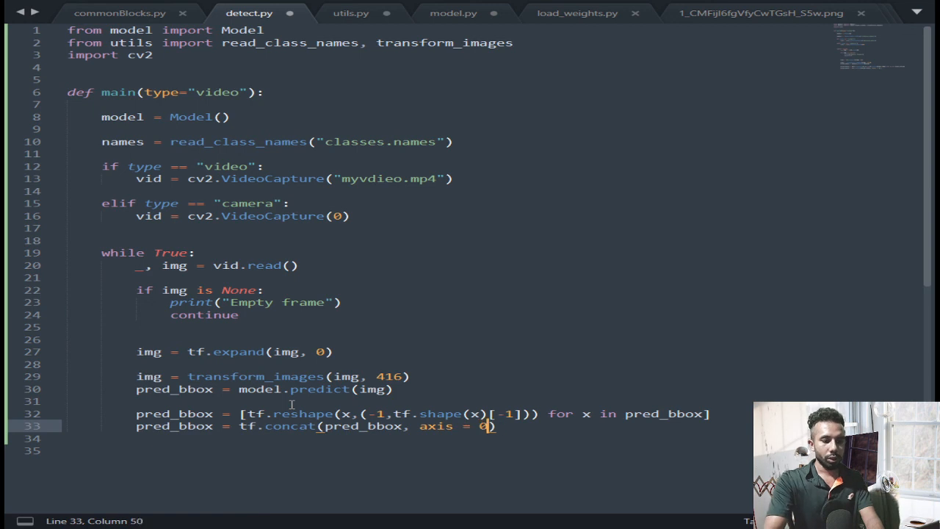
pyautogui.press('Enter')
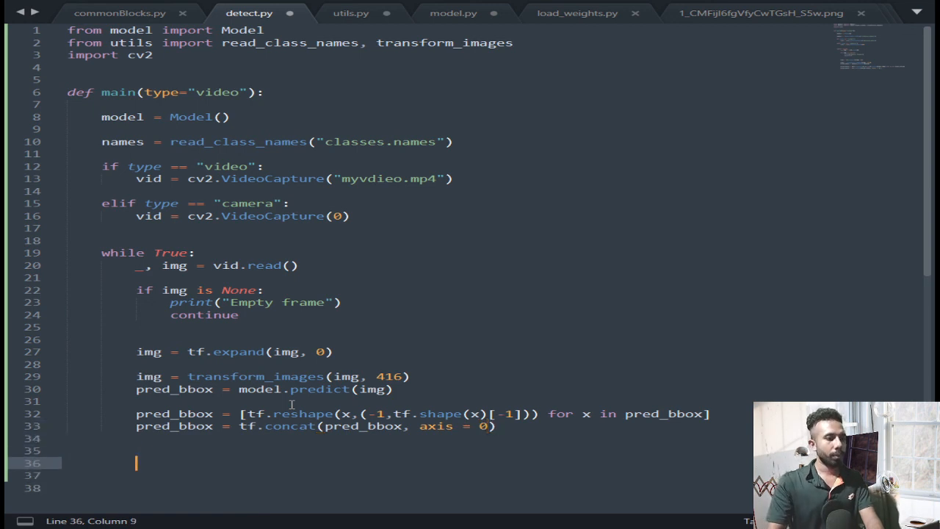